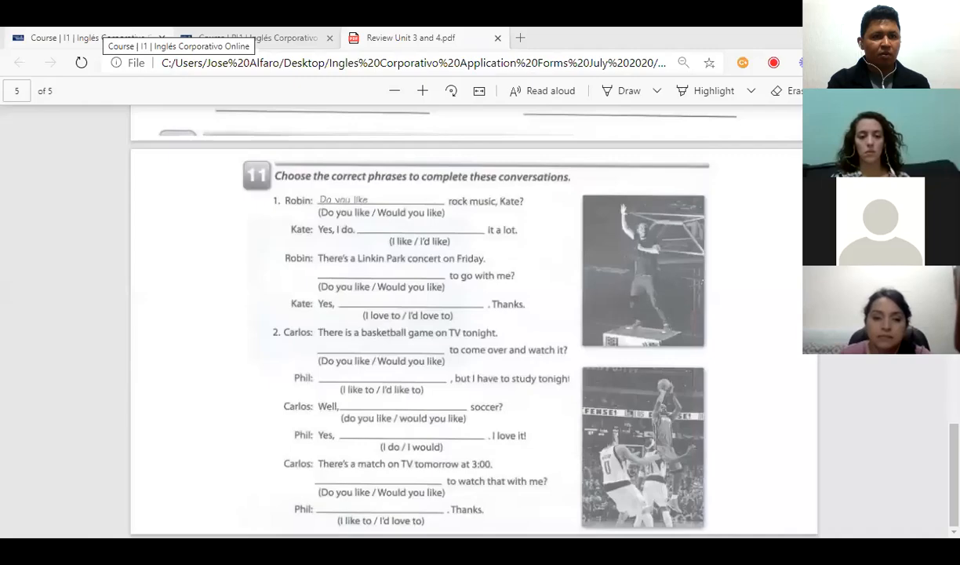
Return to the course outline, scroll to Section 5, and open Final Exam A. Listening
{"action": "left_click", "coordinate": [87, 37]}
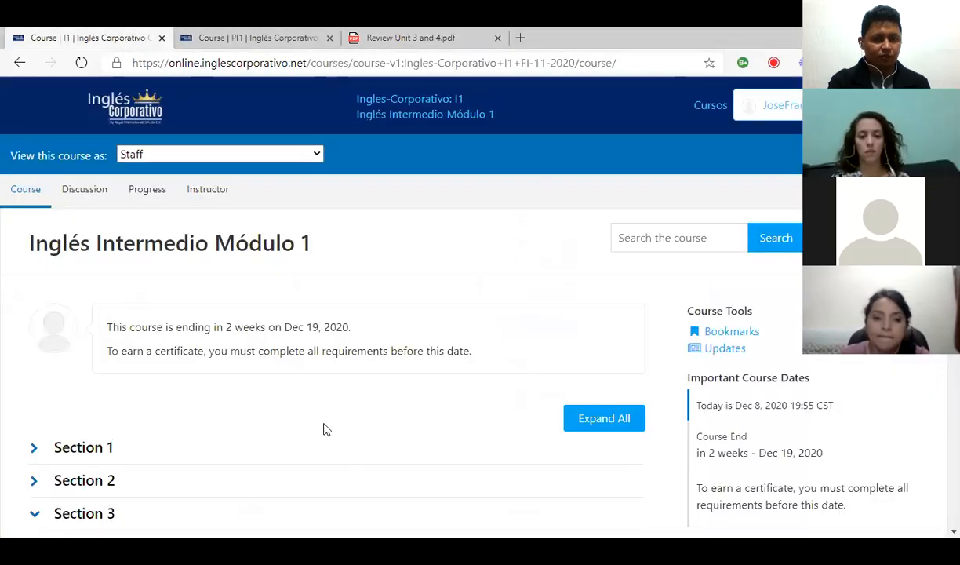
{"action": "scroll", "scroll_direction": "down", "scroll_amount": 3}
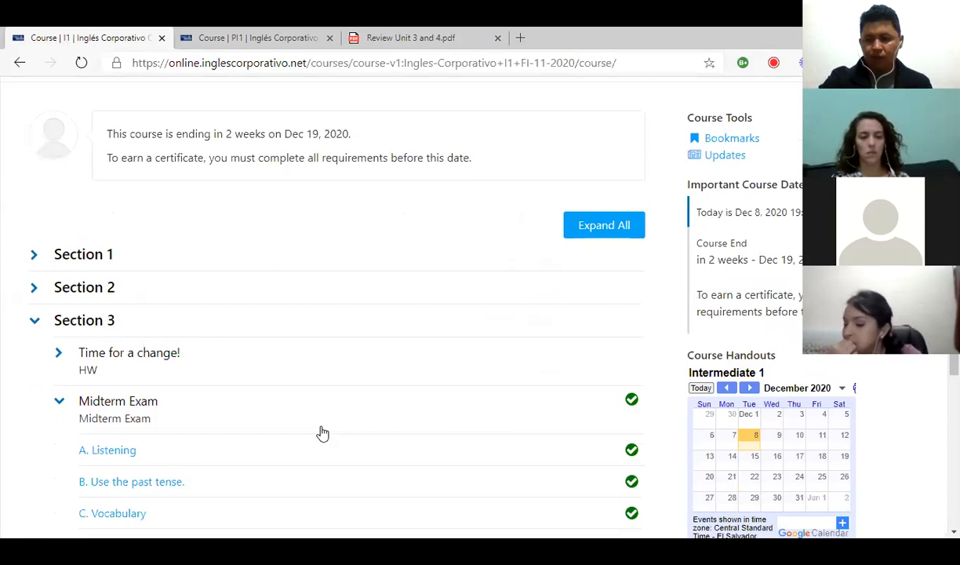
{"action": "mouse_move", "coordinate": [270, 447]}
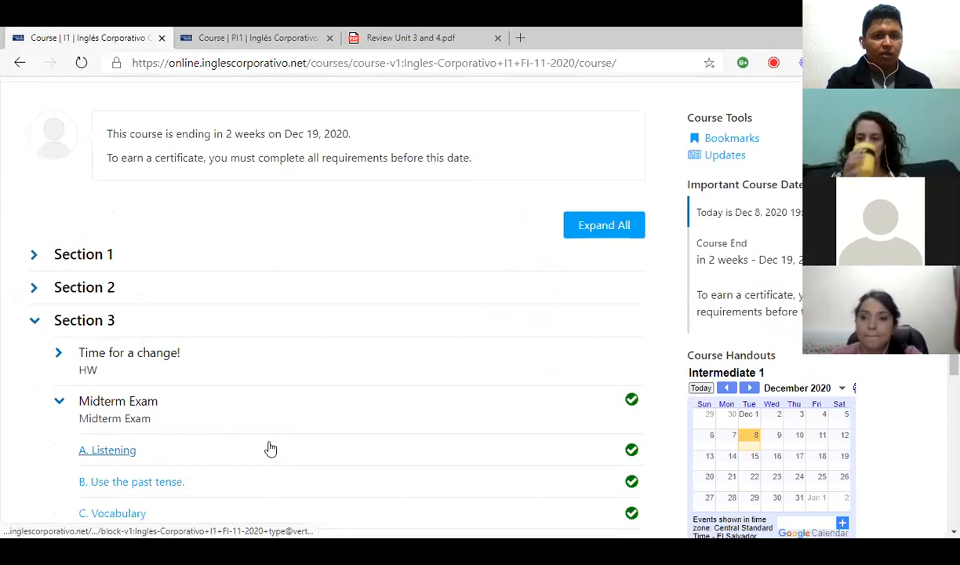
{"action": "mouse_move", "coordinate": [270, 461]}
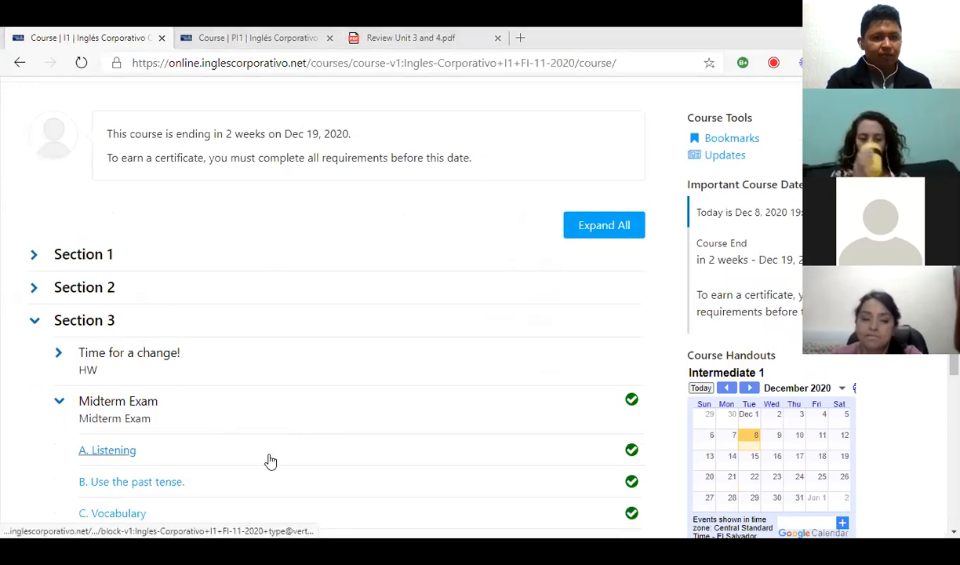
{"action": "mouse_move", "coordinate": [781, 114]}
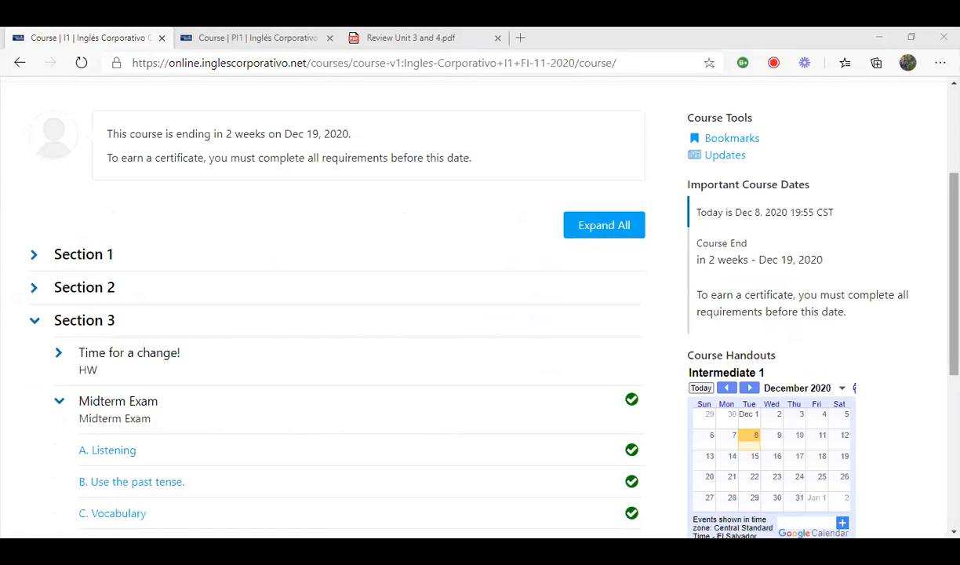
{"action": "scroll", "scroll_direction": "down", "scroll_amount": 3}
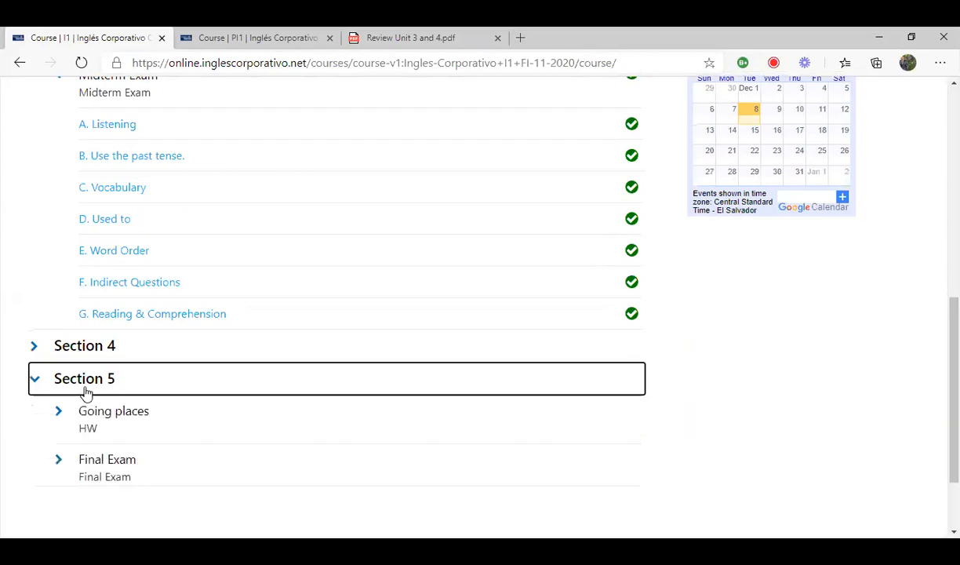
{"action": "scroll", "scroll_direction": "down", "scroll_amount": 3}
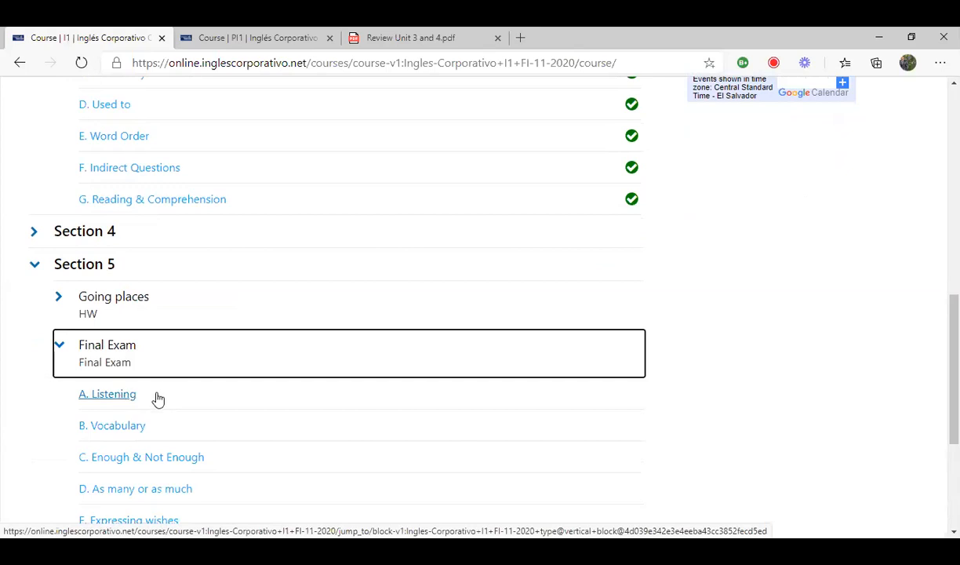
{"action": "mouse_move", "coordinate": [175, 400]}
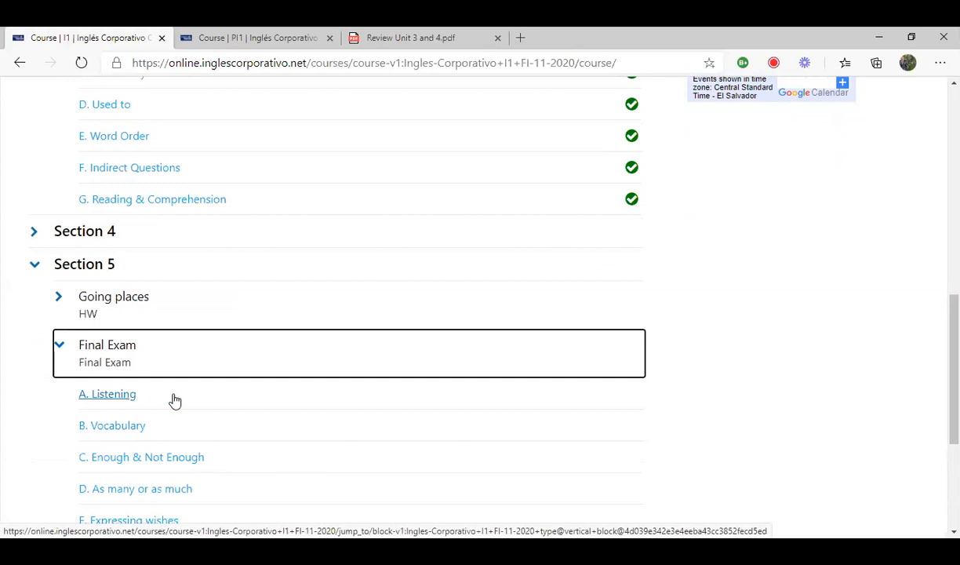
{"action": "left_click", "coordinate": [107, 393]}
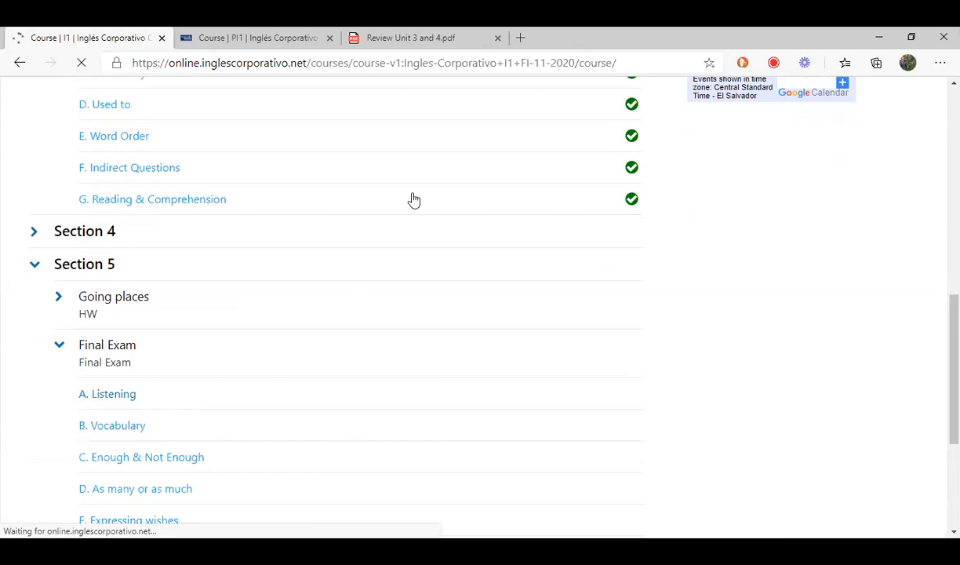
Load A. Listening and scroll to its audio player and first quiz questions
{"action": "left_click", "coordinate": [106, 393]}
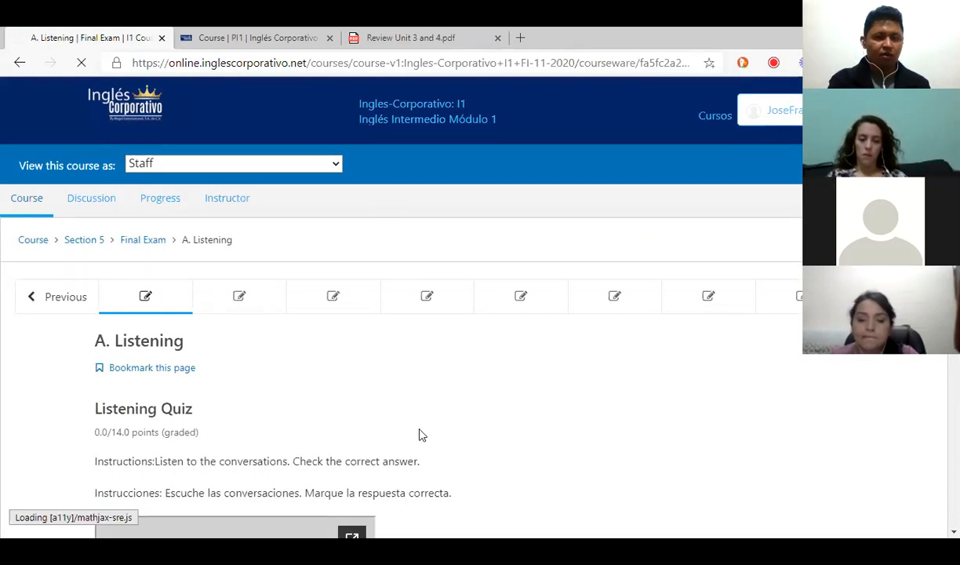
{"action": "scroll", "scroll_direction": "down", "scroll_amount": 3}
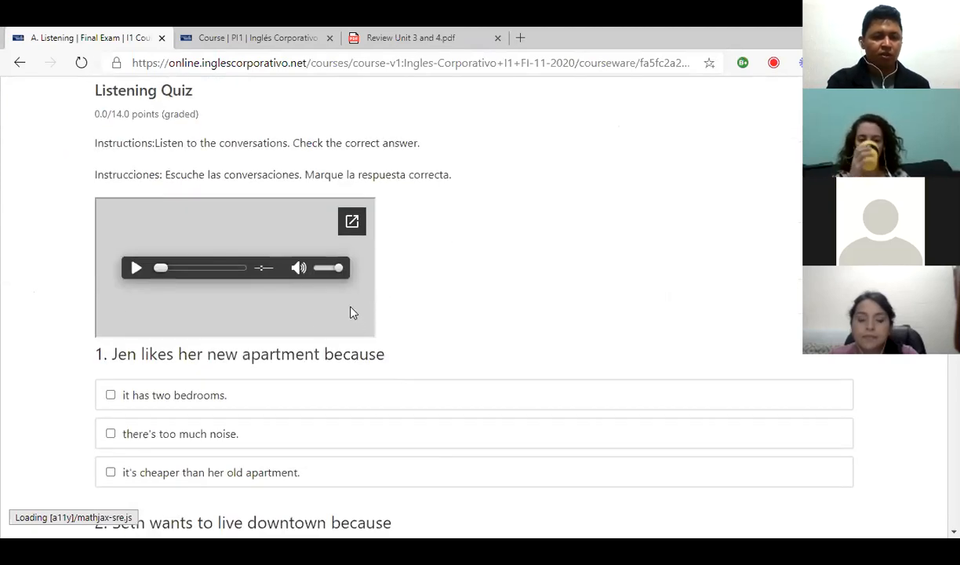
{"action": "scroll", "scroll_direction": "down", "scroll_amount": 3}
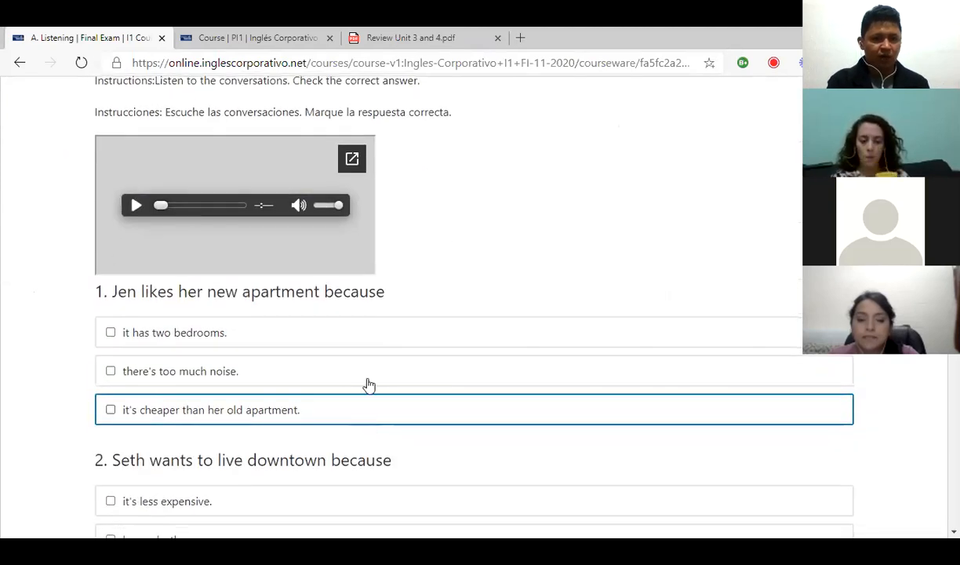
{"action": "scroll", "scroll_direction": "up", "scroll_amount": 3}
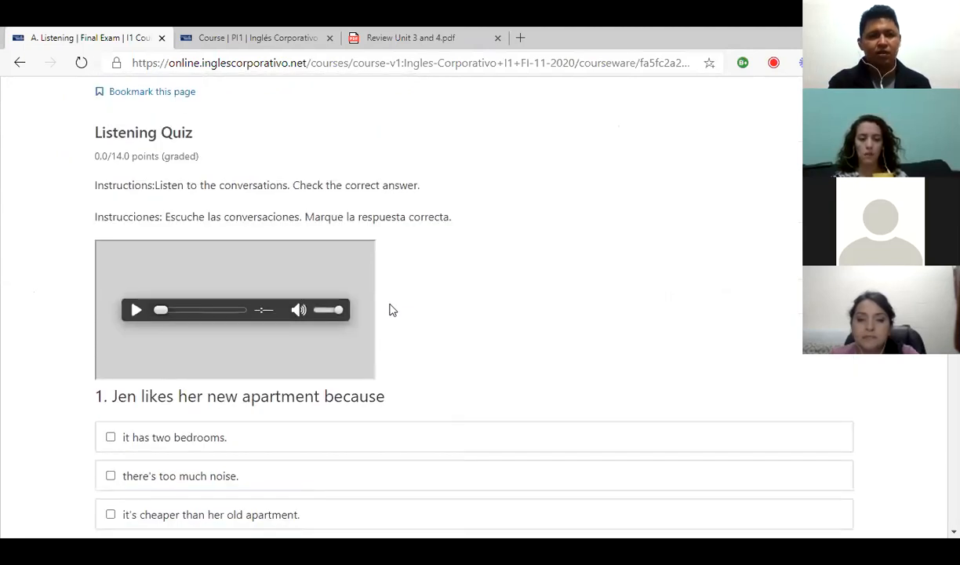
{"action": "mouse_move", "coordinate": [429, 347]}
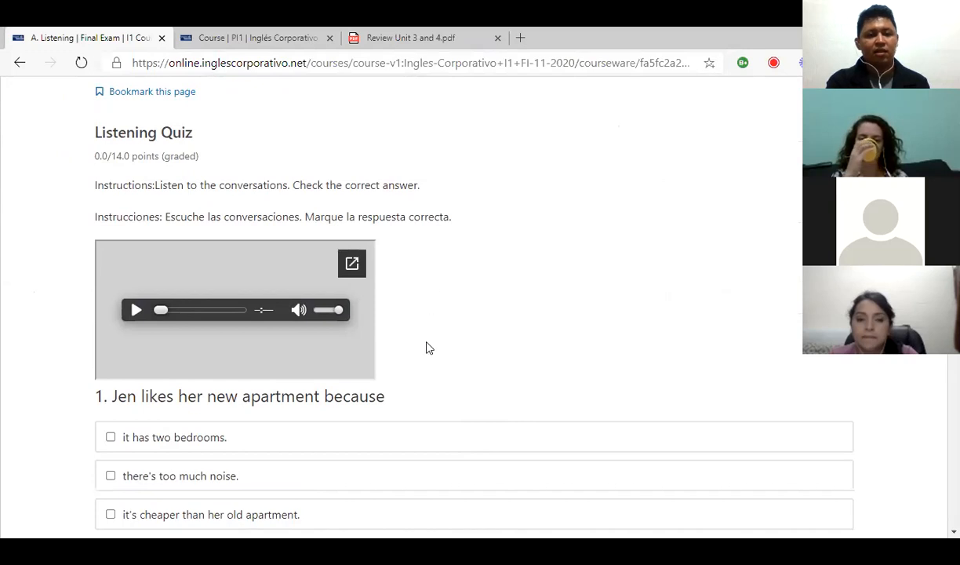
{"action": "scroll", "scroll_direction": "down", "scroll_amount": 3}
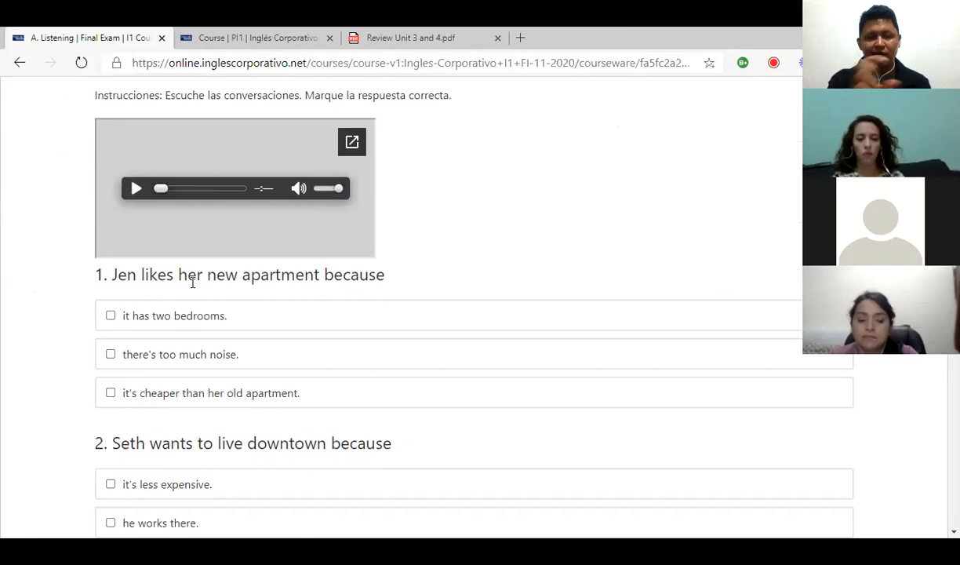
{"action": "mouse_move", "coordinate": [173, 376]}
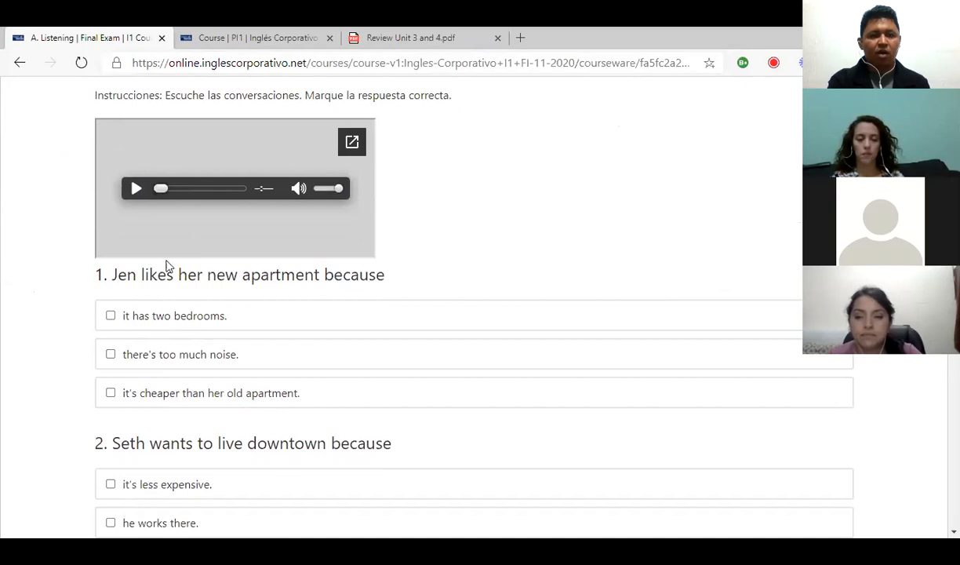
{"action": "mouse_move", "coordinate": [461, 304]}
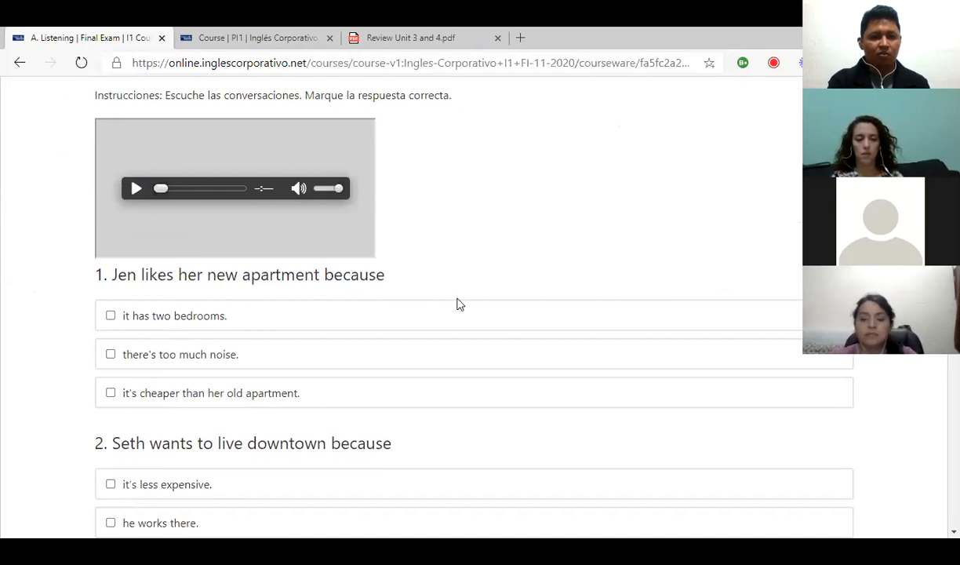
{"action": "mouse_move", "coordinate": [329, 341]}
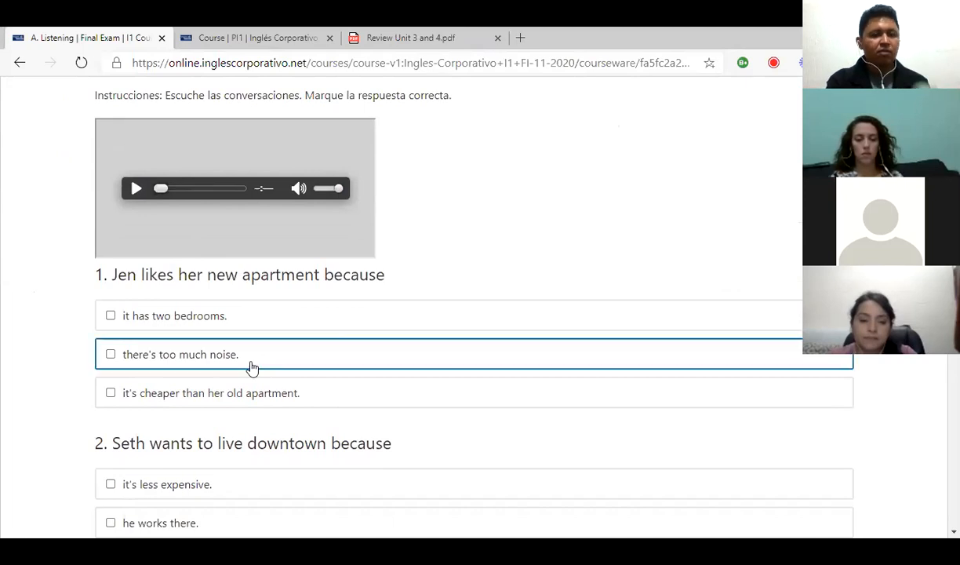
{"action": "mouse_move", "coordinate": [443, 416]}
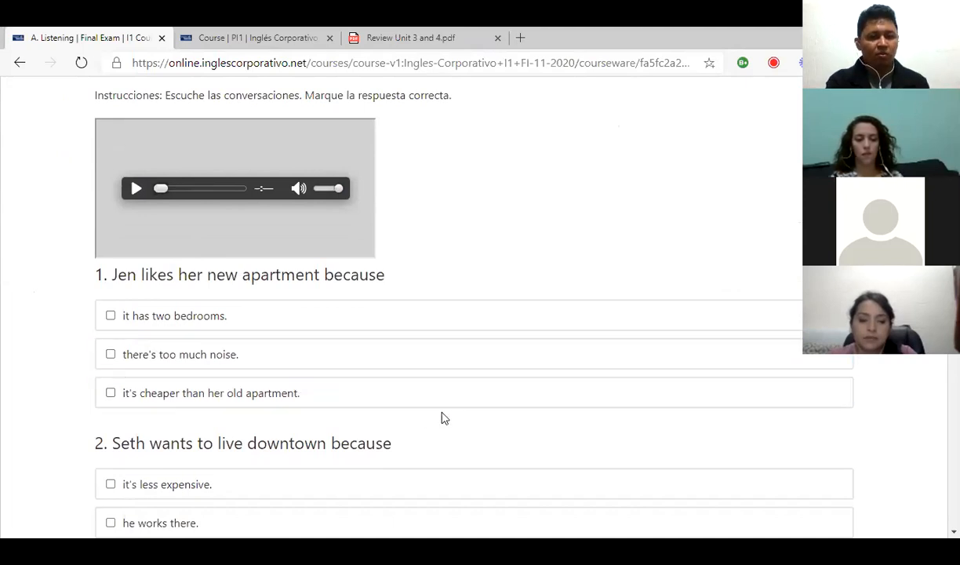
{"action": "scroll", "scroll_direction": "down", "scroll_amount": 3}
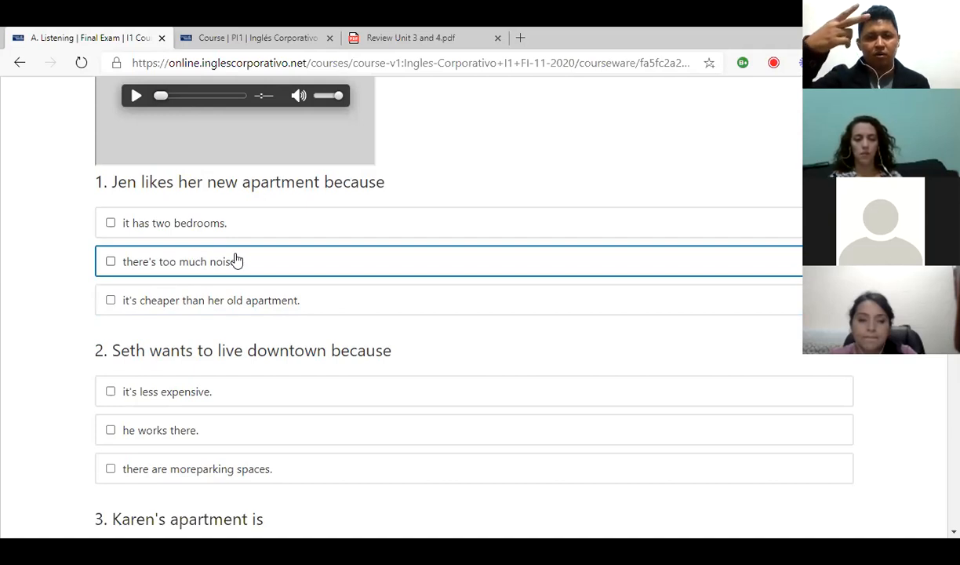
{"action": "mouse_move", "coordinate": [223, 228]}
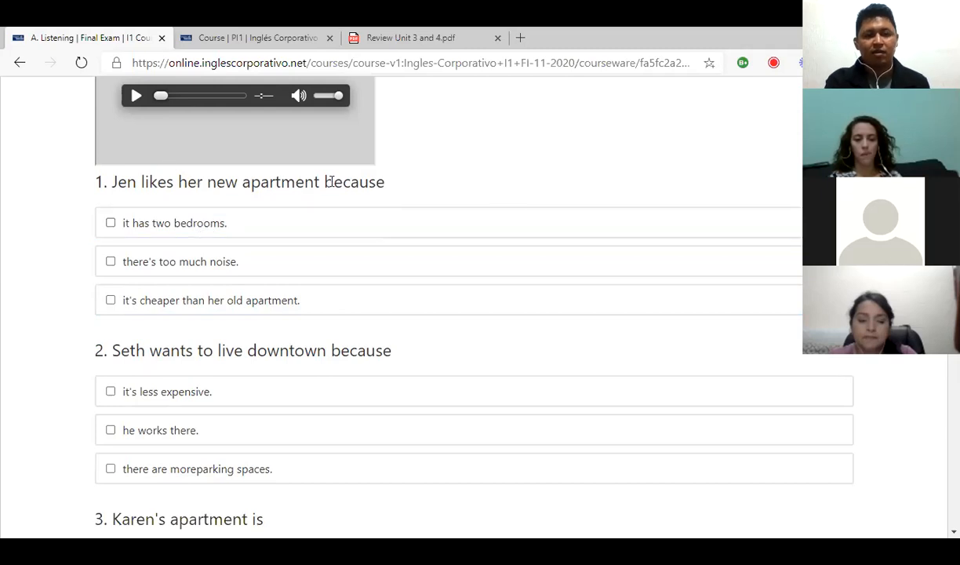
{"action": "mouse_move", "coordinate": [217, 199]}
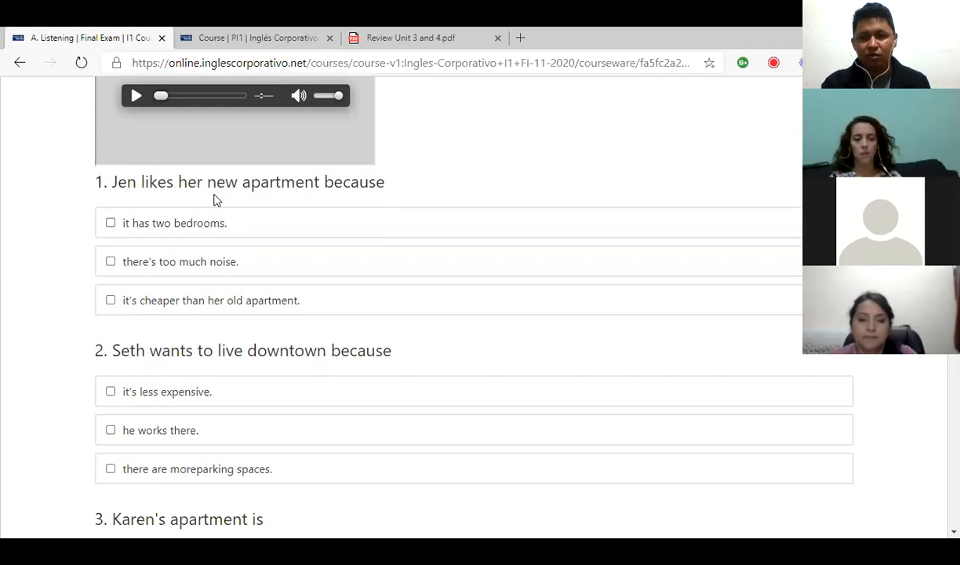
{"action": "mouse_move", "coordinate": [251, 245]}
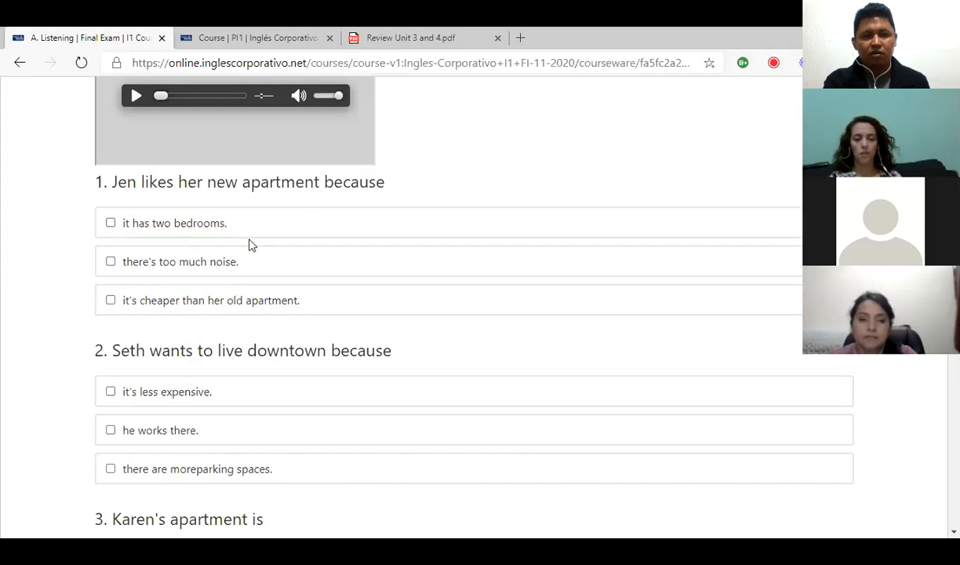
{"action": "mouse_move", "coordinate": [332, 248]}
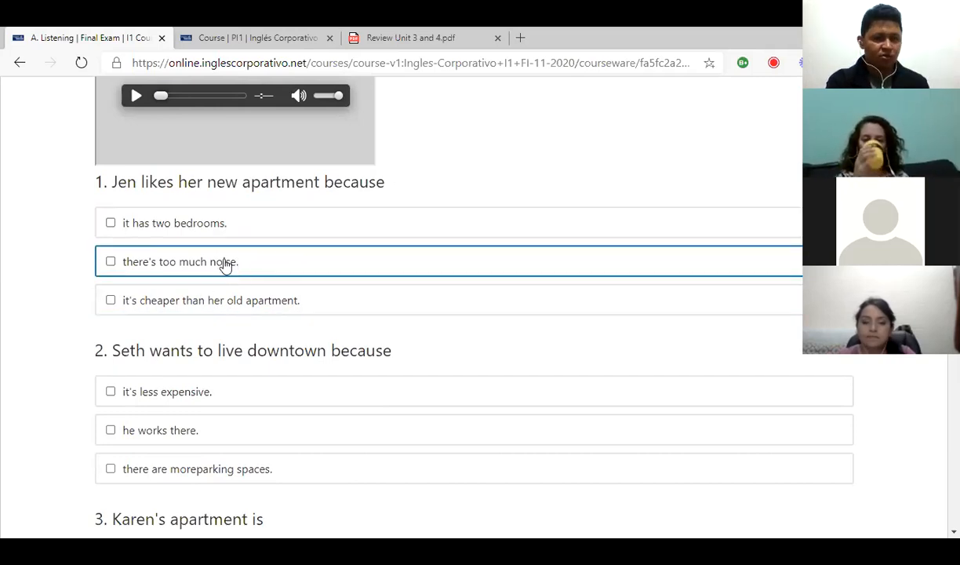
{"action": "scroll", "scroll_direction": "down", "scroll_amount": 3}
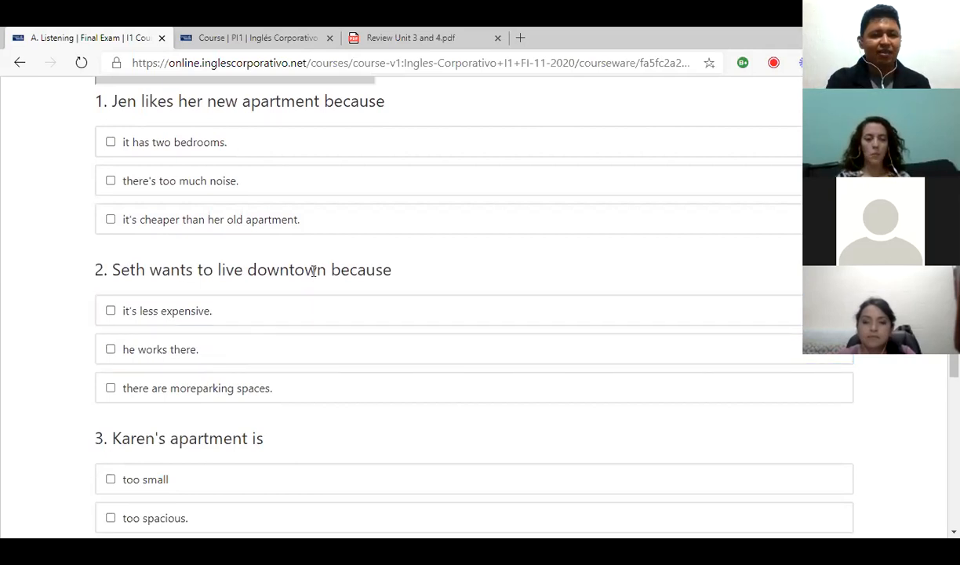
{"action": "mouse_move", "coordinate": [298, 288]}
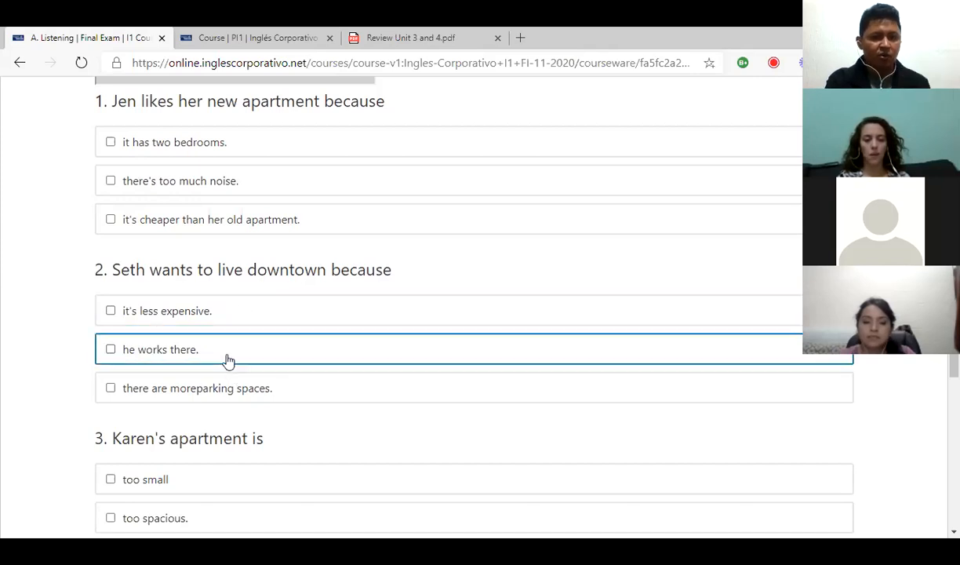
{"action": "mouse_move", "coordinate": [293, 426]}
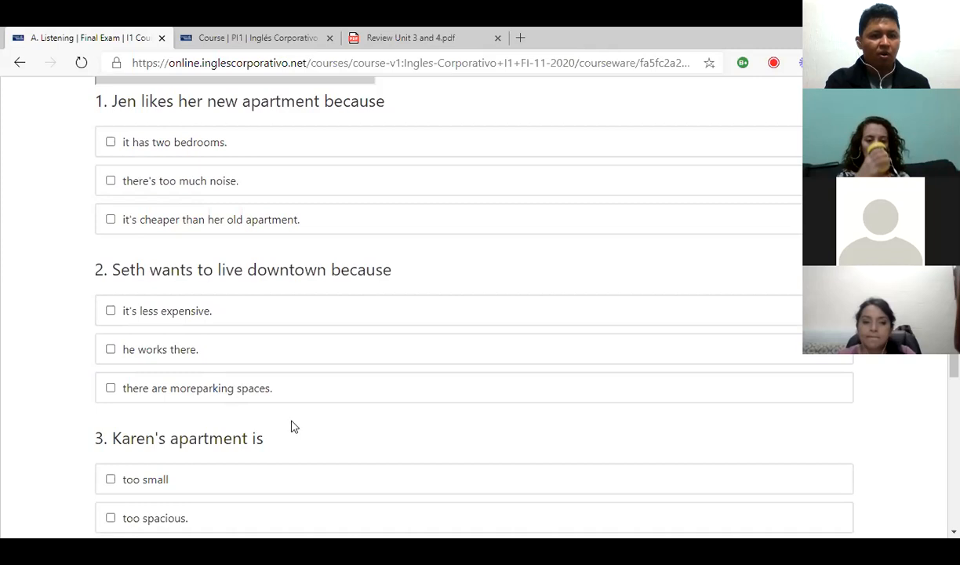
{"action": "scroll", "scroll_direction": "down", "scroll_amount": 3}
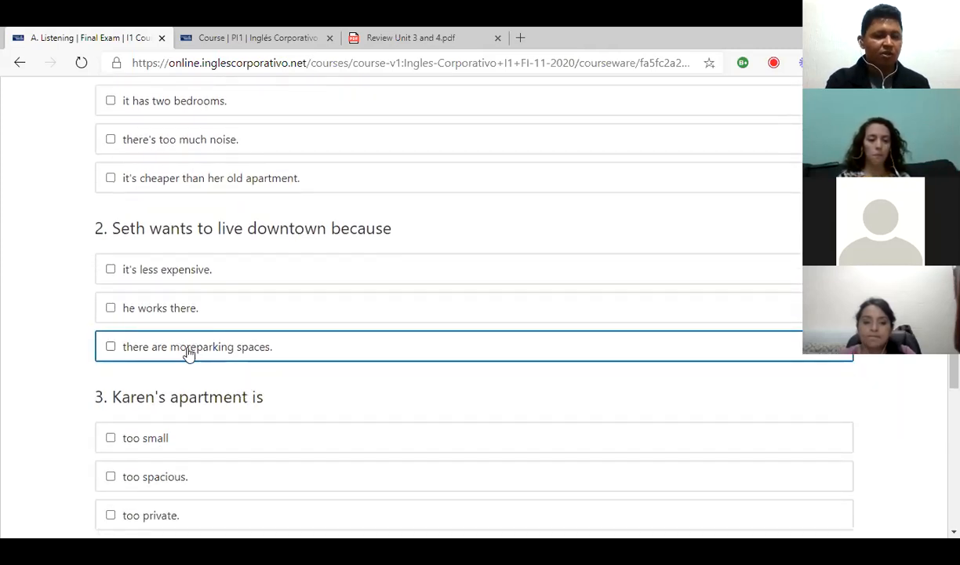
{"action": "mouse_move", "coordinate": [216, 349]}
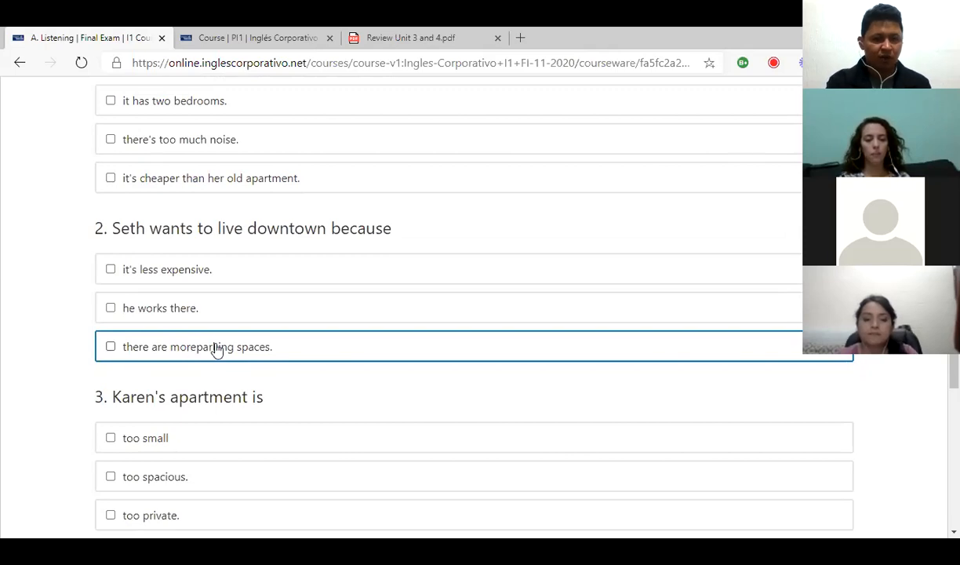
{"action": "mouse_move", "coordinate": [194, 358]}
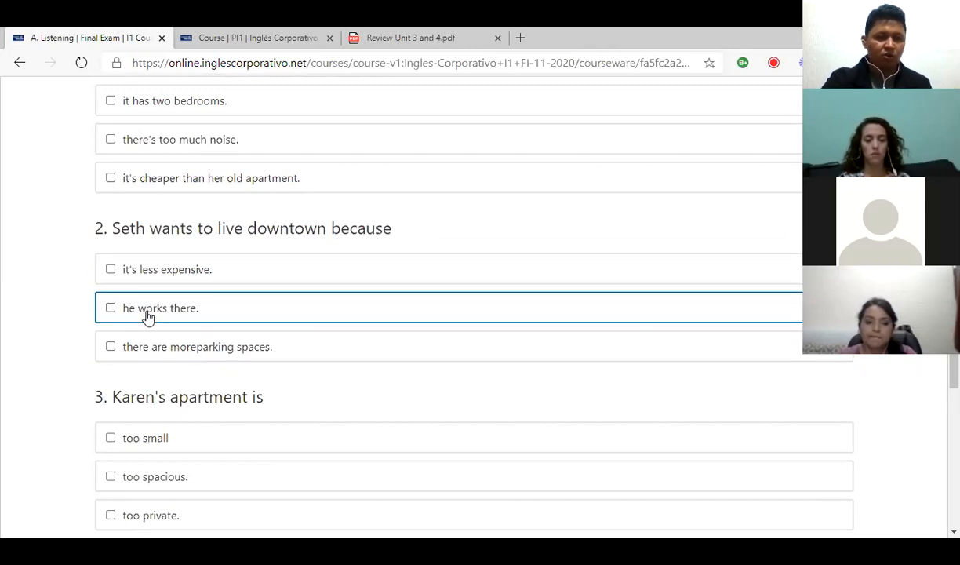
{"action": "scroll", "scroll_direction": "down", "scroll_amount": 3}
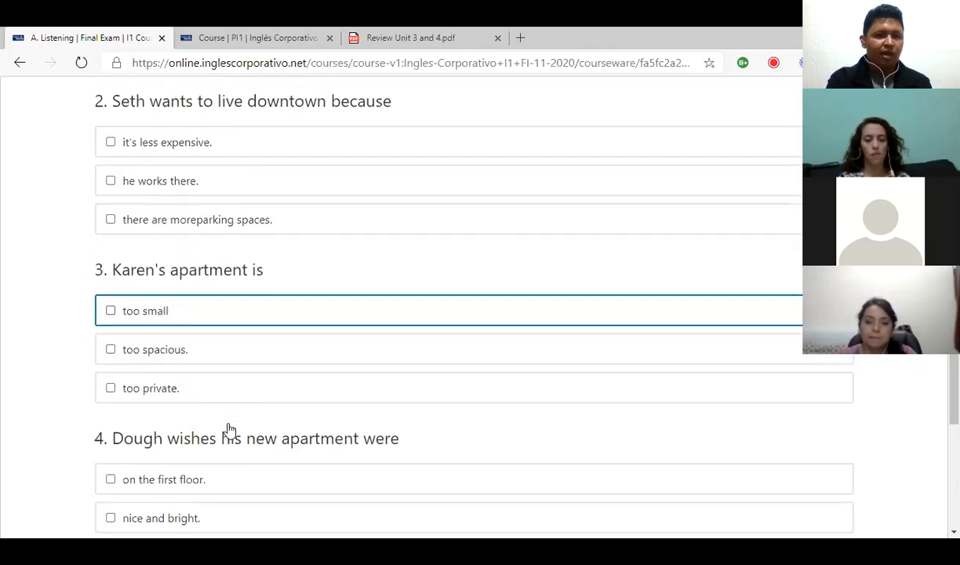
{"action": "scroll", "scroll_direction": "down", "scroll_amount": 3}
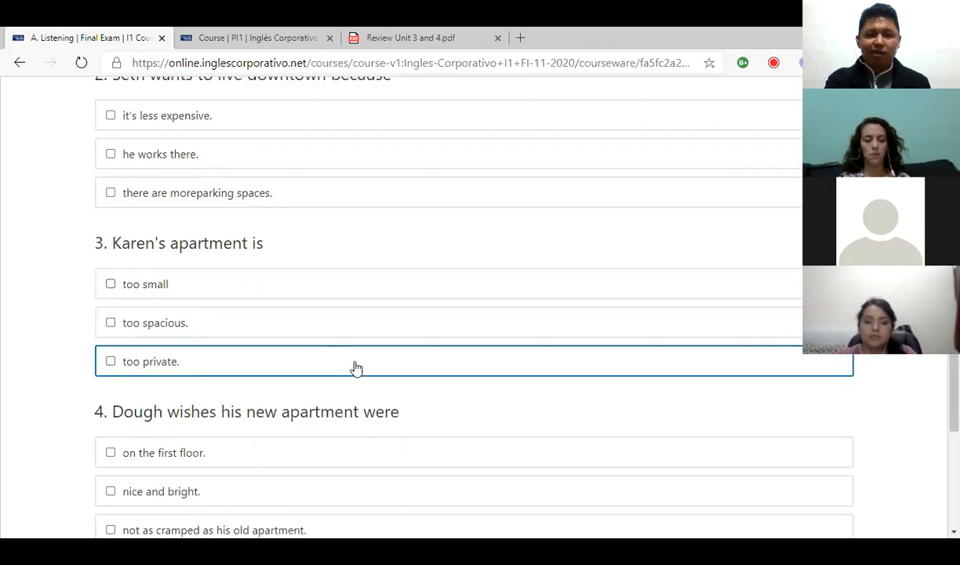
{"action": "mouse_move", "coordinate": [385, 347]}
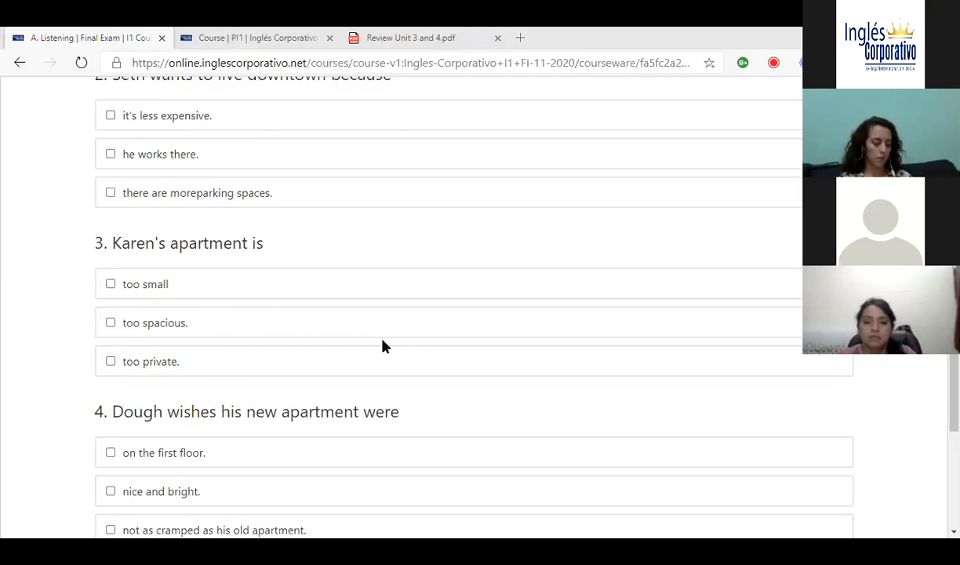
{"action": "mouse_move", "coordinate": [275, 280]}
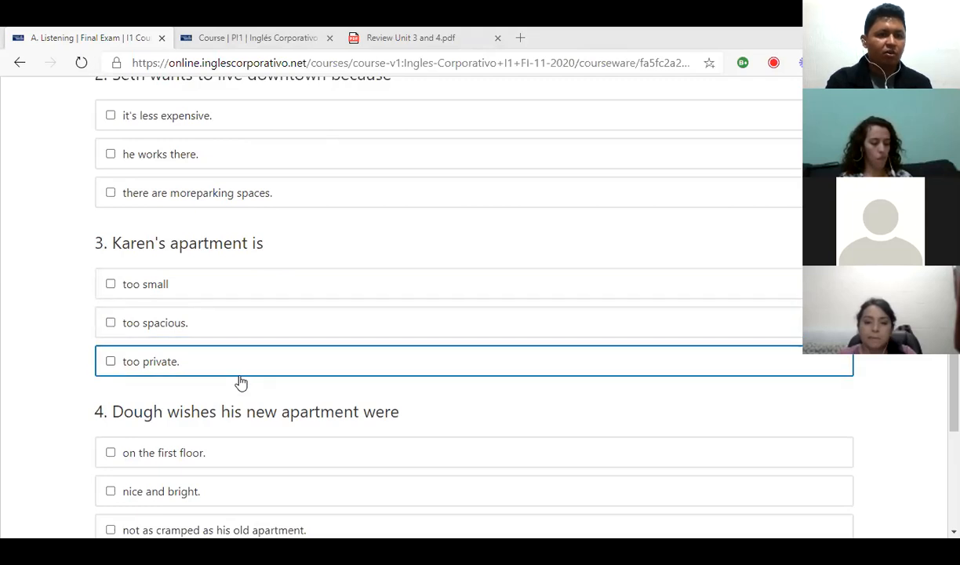
{"action": "mouse_move", "coordinate": [466, 400]}
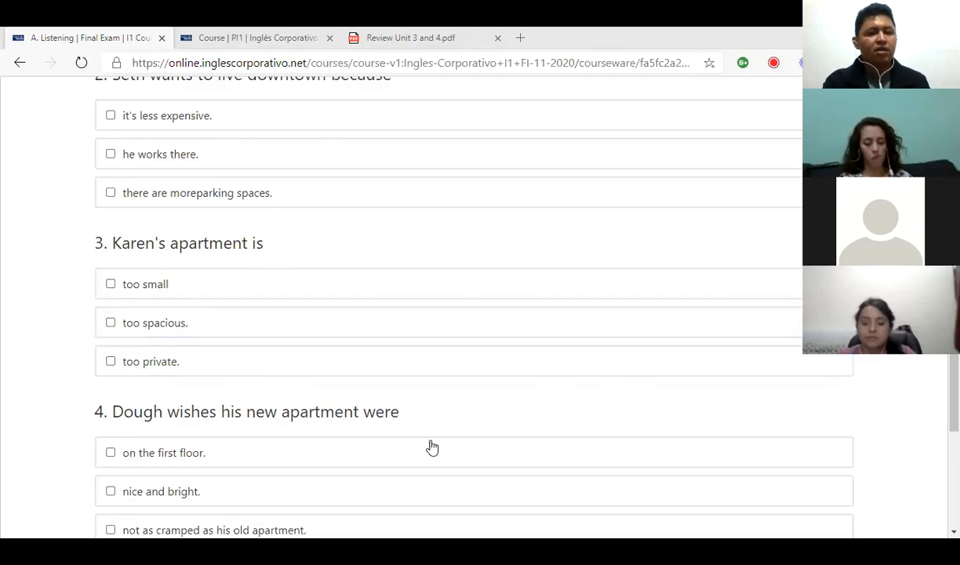
{"action": "left_click", "coordinate": [384, 490]}
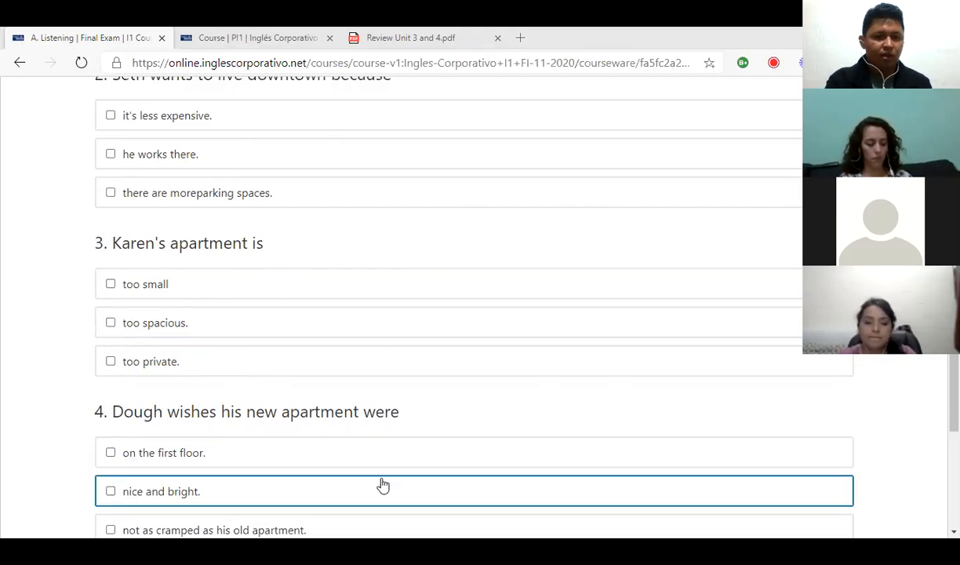
{"action": "mouse_move", "coordinate": [663, 481]}
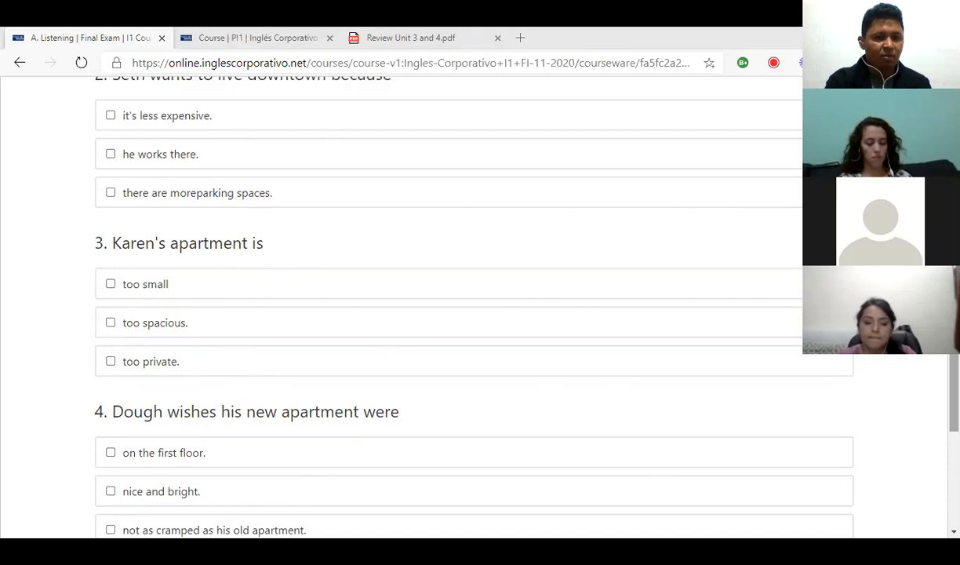
{"action": "scroll", "scroll_direction": "down", "scroll_amount": 3}
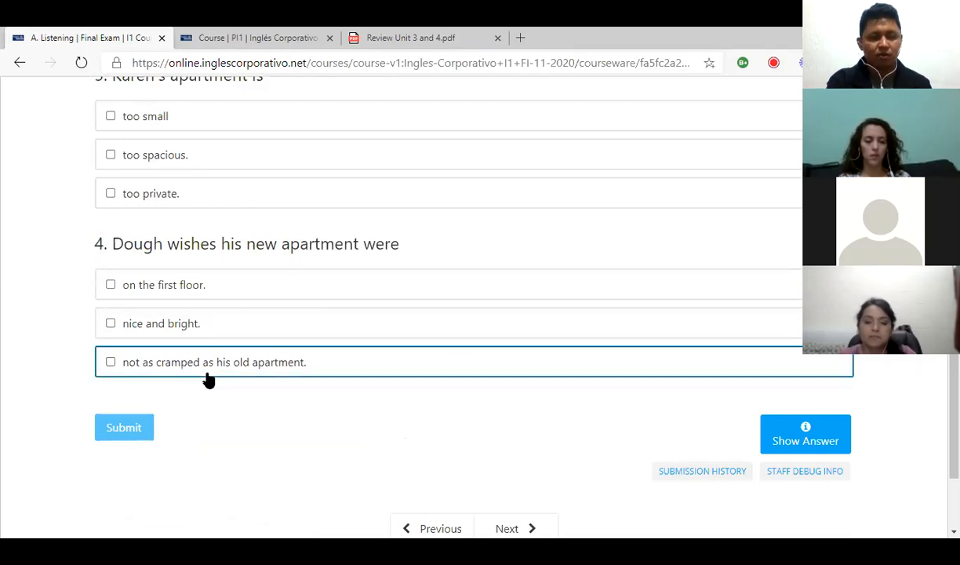
Tick 'it has two bedrooms' for Jen and scroll through the quiz toward Submit
{"action": "scroll", "scroll_direction": "up", "scroll_amount": 3}
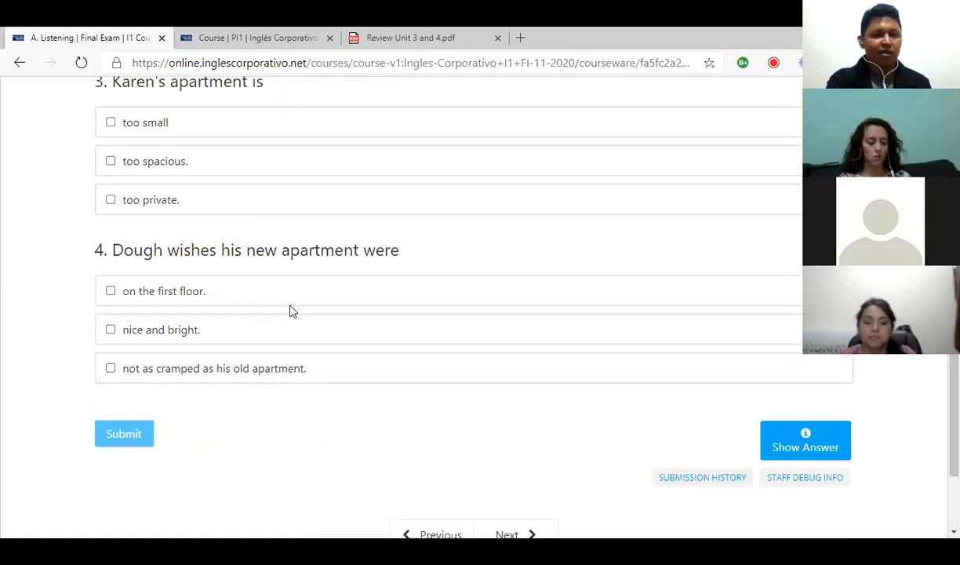
{"action": "scroll", "scroll_direction": "up", "scroll_amount": 3}
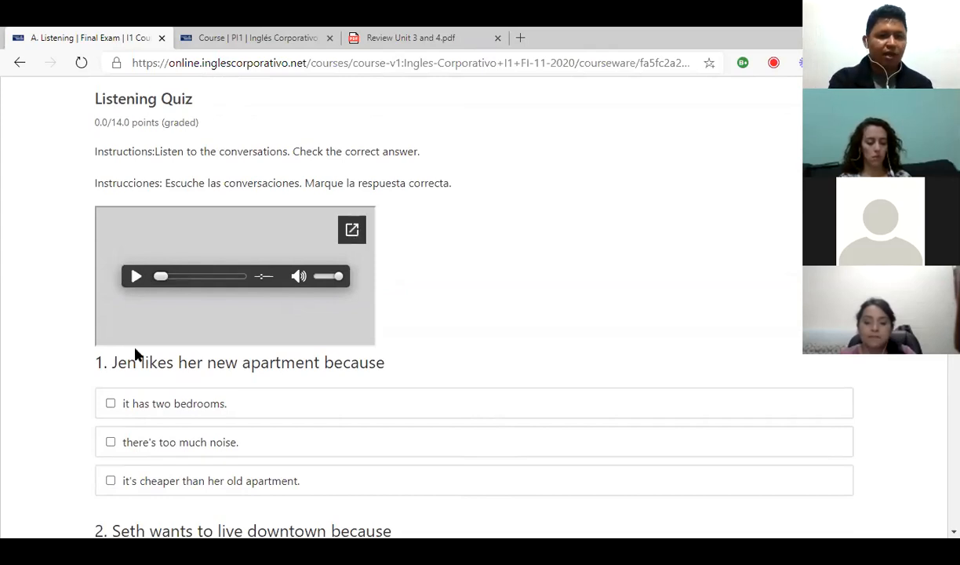
{"action": "left_click", "coordinate": [111, 402]}
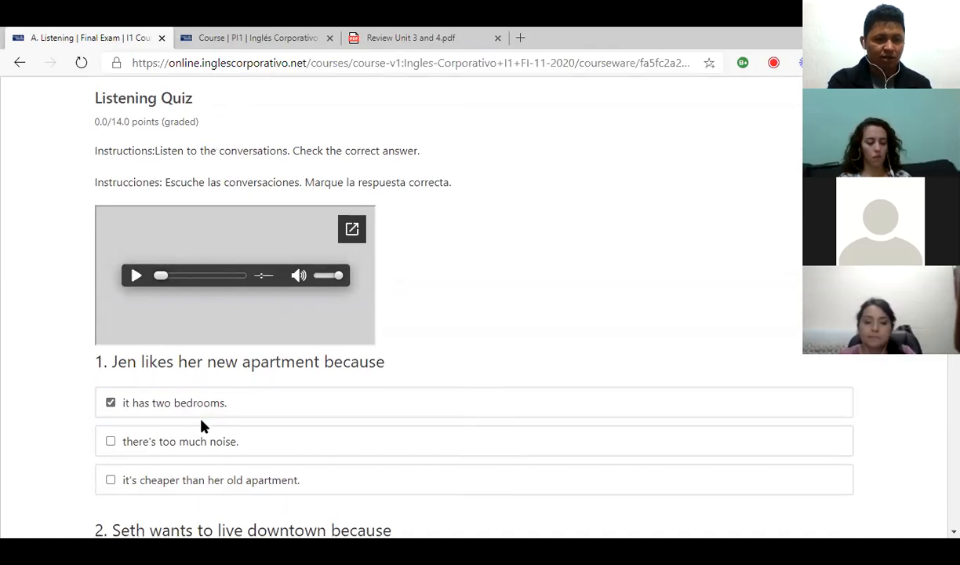
{"action": "scroll", "scroll_direction": "down", "scroll_amount": 3}
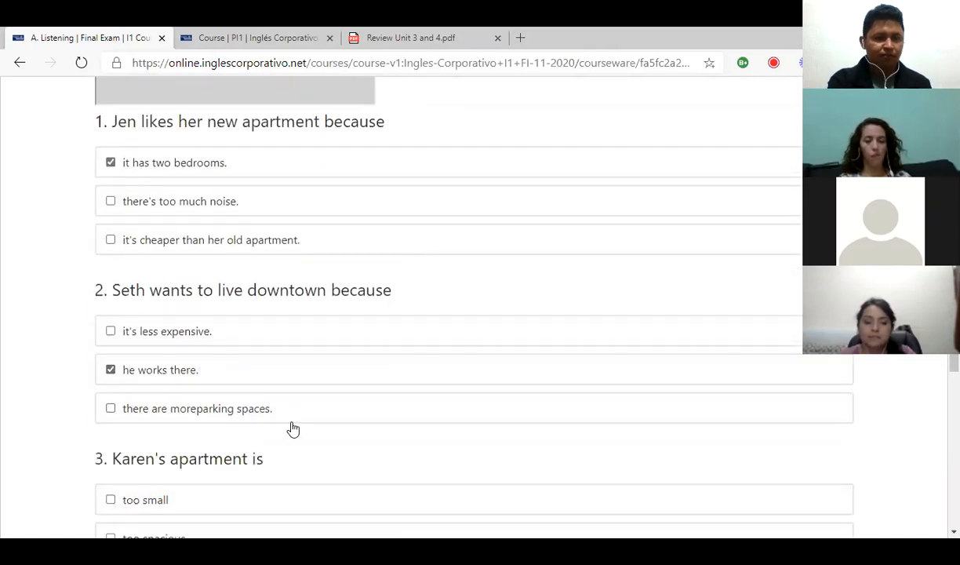
{"action": "scroll", "scroll_direction": "down", "scroll_amount": 3}
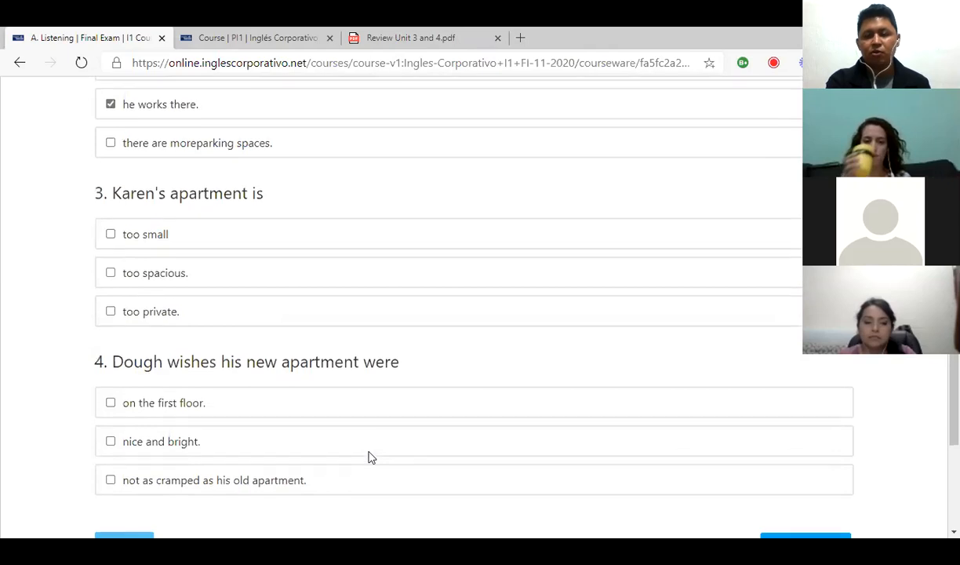
{"action": "scroll", "scroll_direction": "down", "scroll_amount": 3}
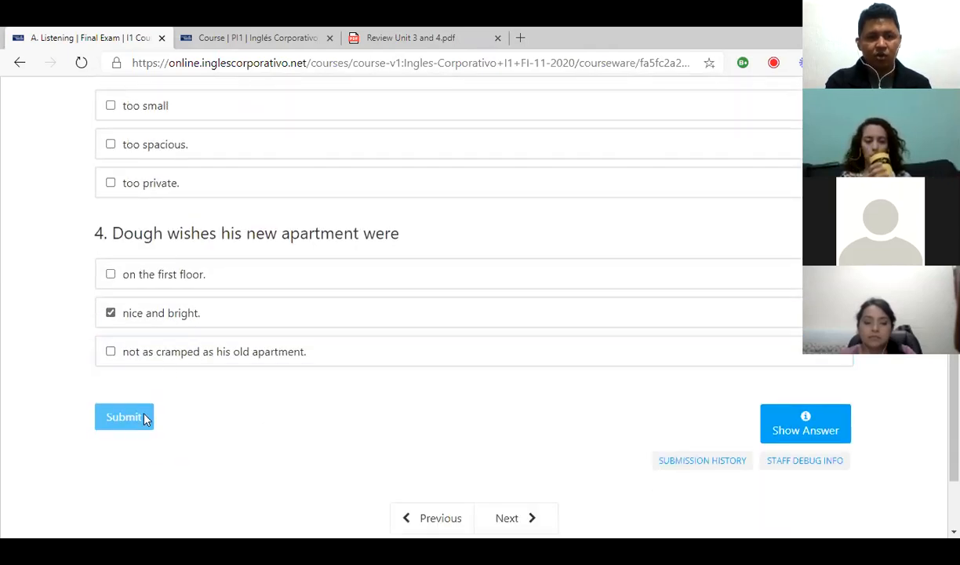
{"action": "mouse_move", "coordinate": [290, 262]}
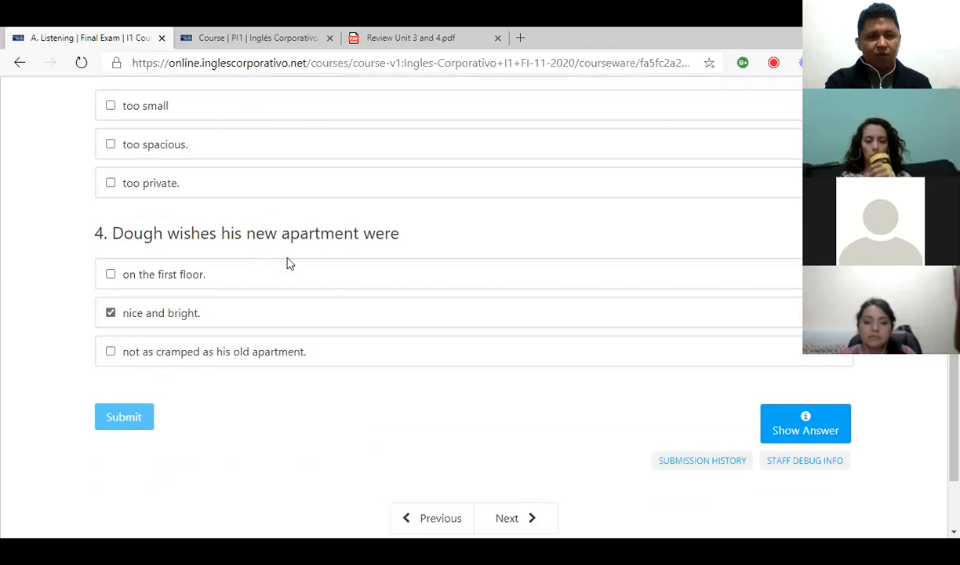
{"action": "scroll", "scroll_direction": "up", "scroll_amount": 3}
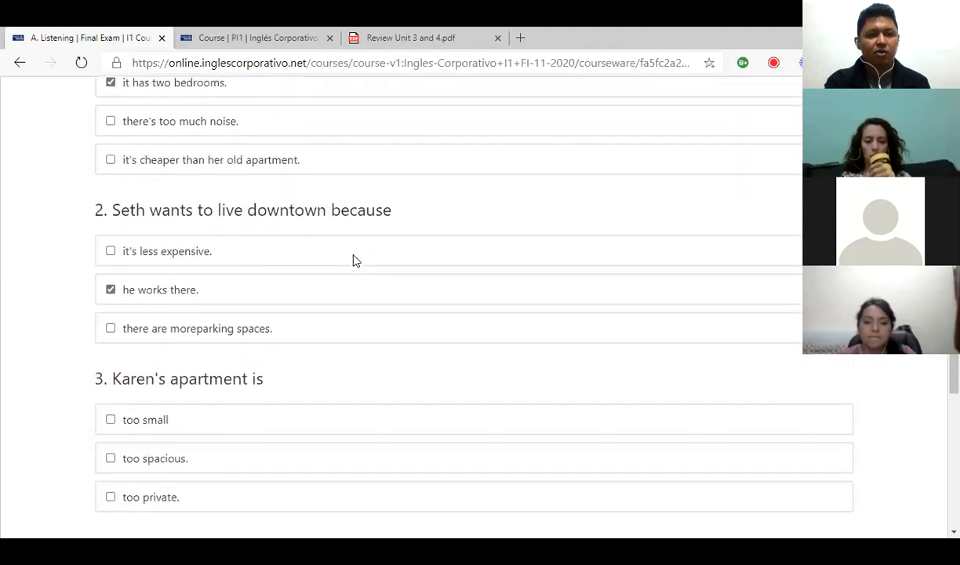
{"action": "scroll", "scroll_direction": "up", "scroll_amount": 3}
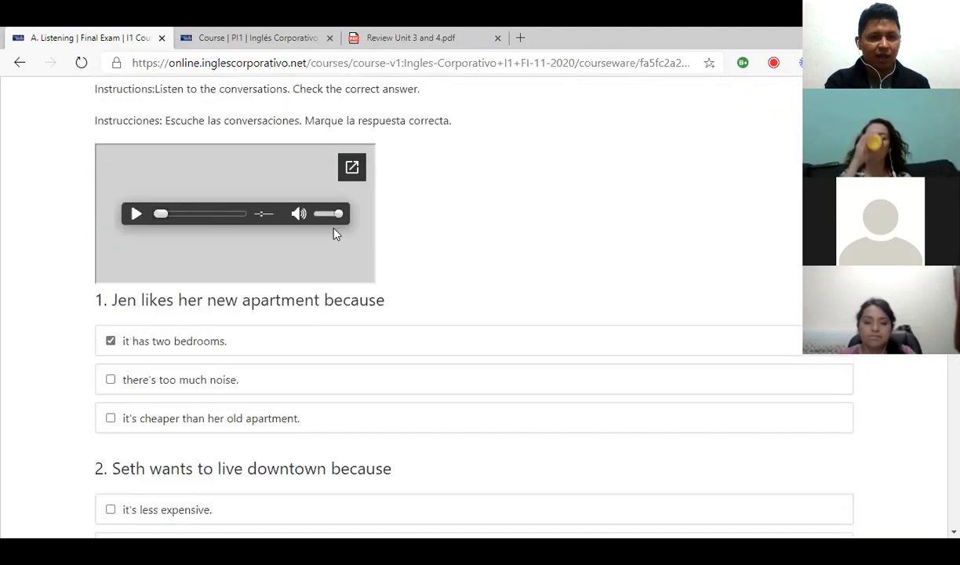
{"action": "scroll", "scroll_direction": "up", "scroll_amount": 3}
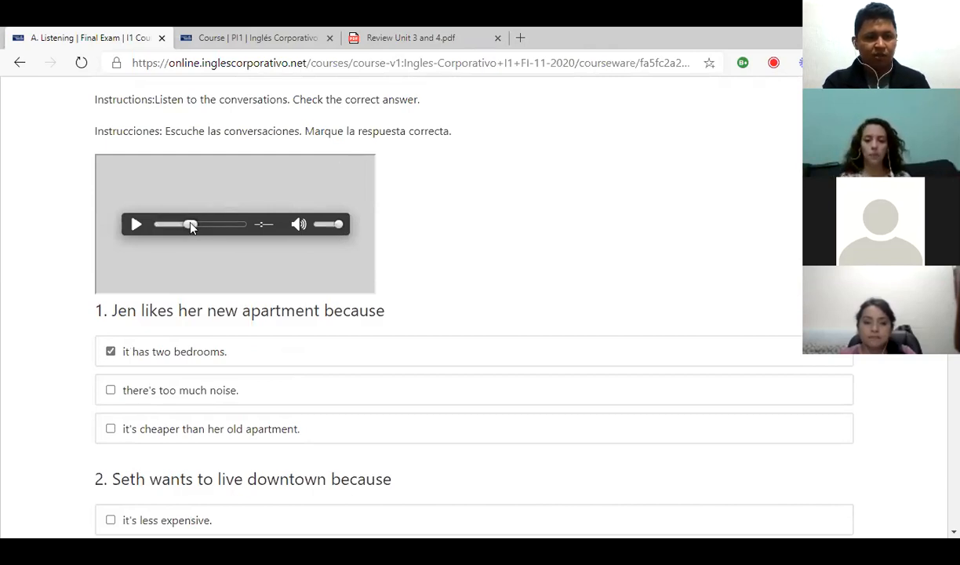
{"action": "mouse_move", "coordinate": [253, 271]}
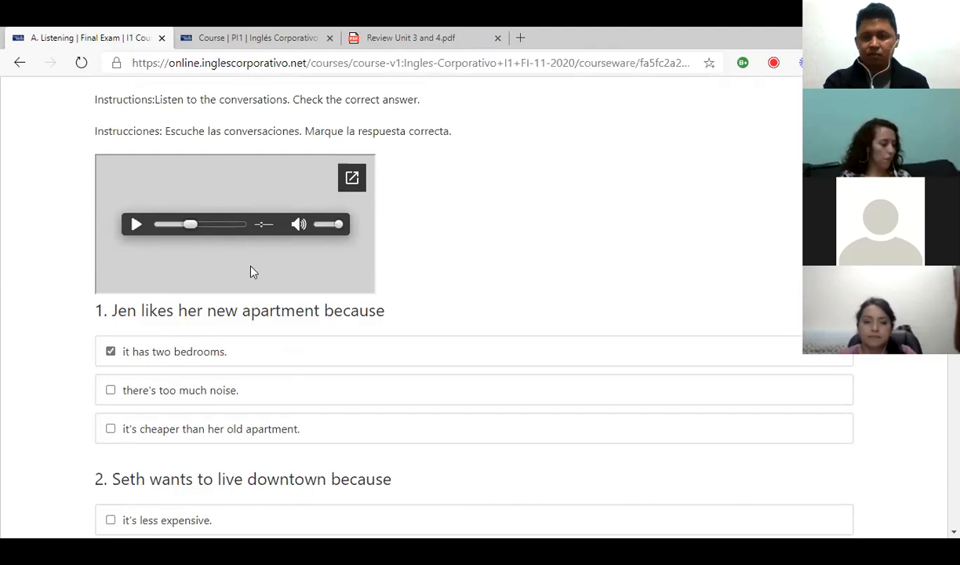
{"action": "mouse_move", "coordinate": [446, 321]}
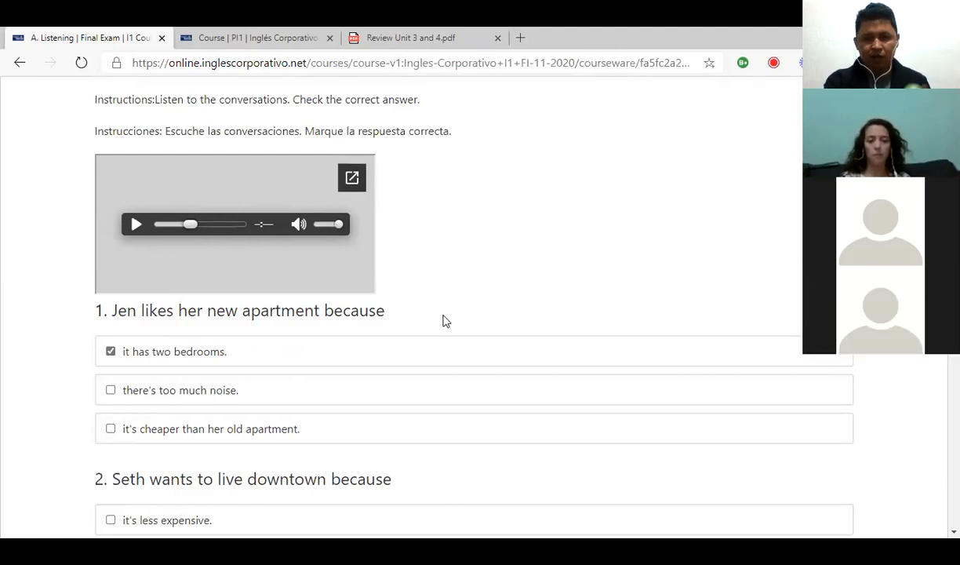
{"action": "scroll", "scroll_direction": "down", "scroll_amount": 3}
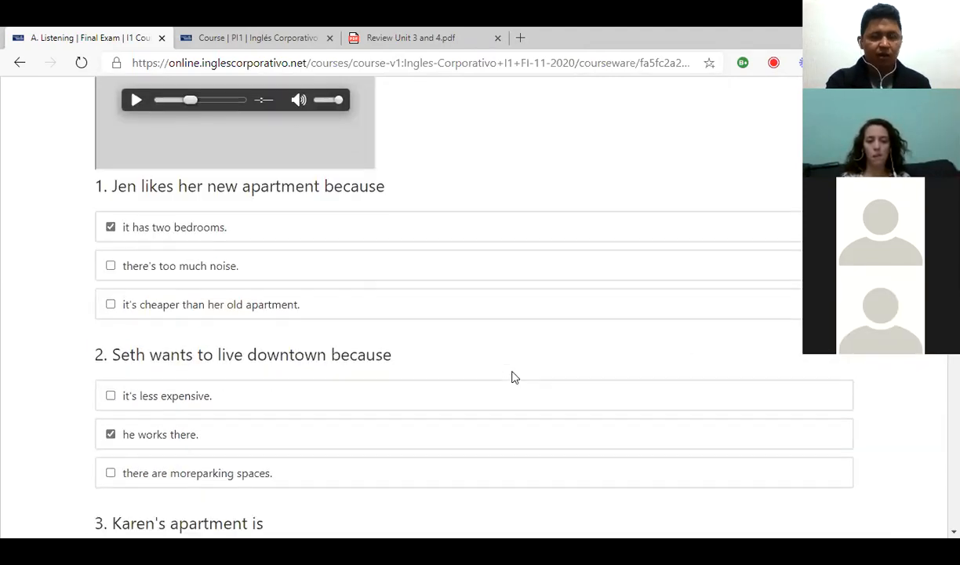
{"action": "scroll", "scroll_direction": "down", "scroll_amount": 3}
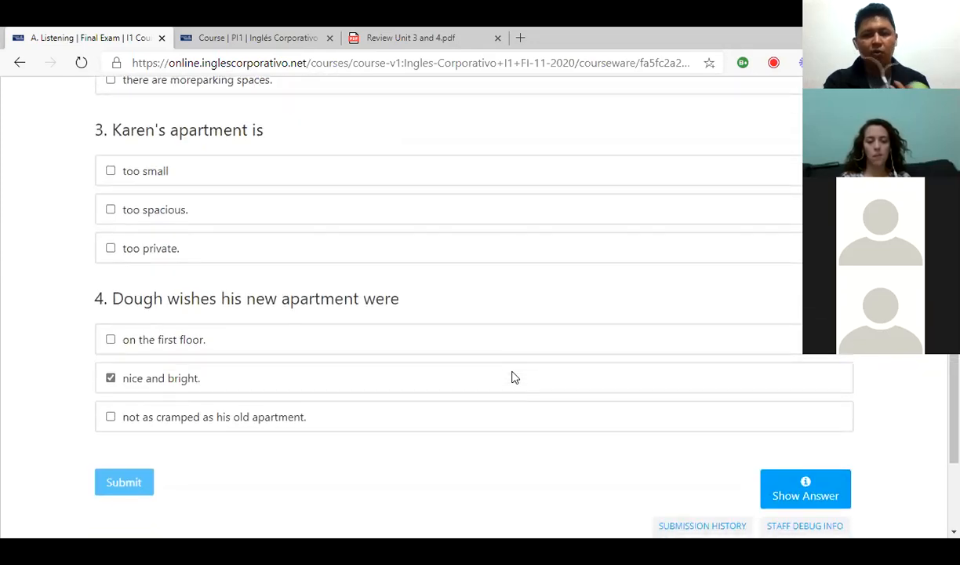
{"action": "scroll", "scroll_direction": "down", "scroll_amount": 3}
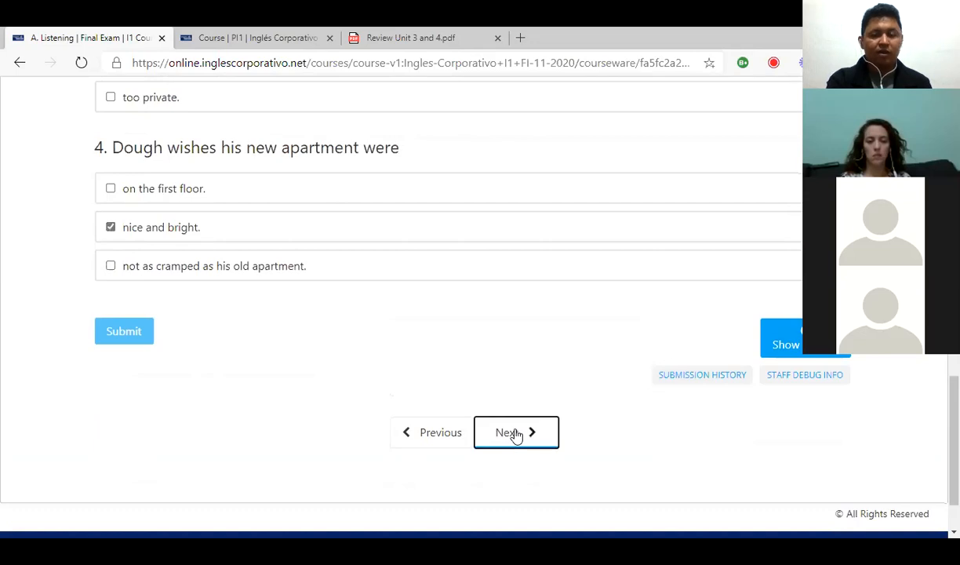
Continue to the B. Vocabulary unit with its neighborhood fill-in quiz
{"action": "left_click", "coordinate": [516, 432]}
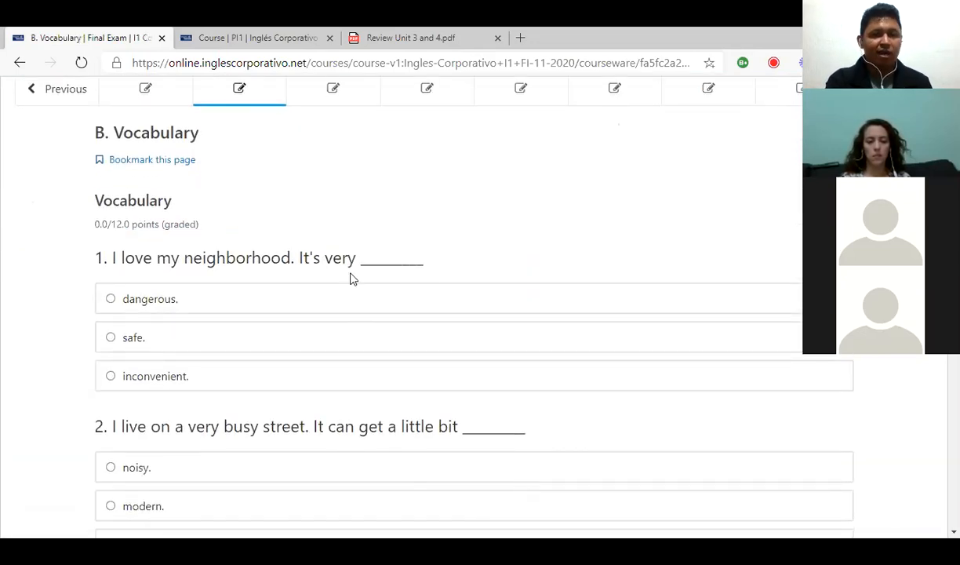
{"action": "mouse_move", "coordinate": [428, 270]}
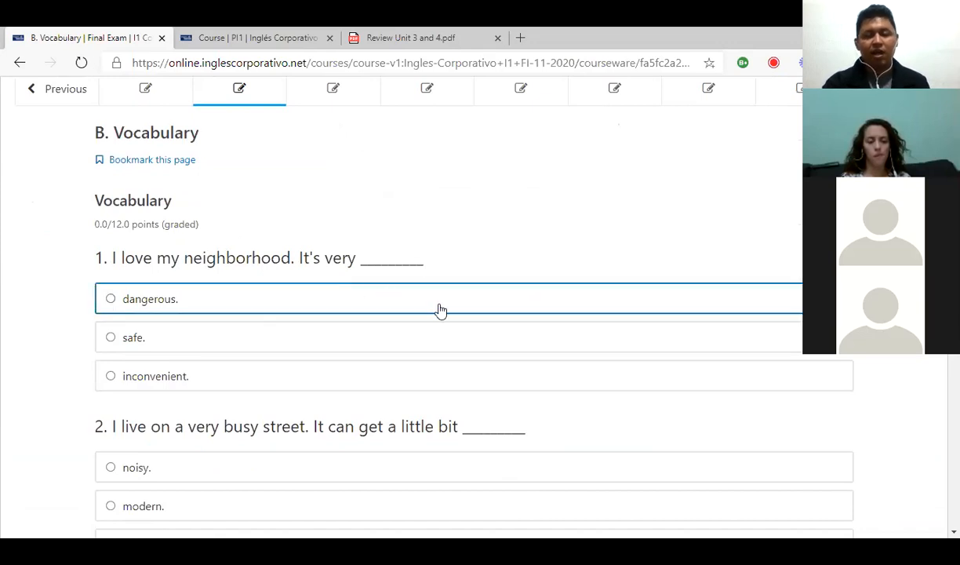
{"action": "mouse_move", "coordinate": [166, 306]}
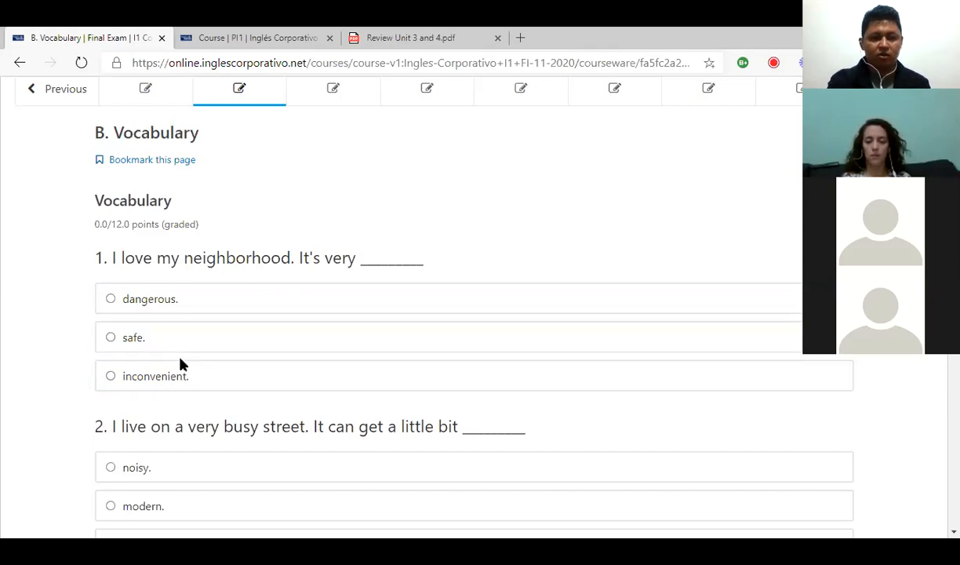
{"action": "scroll", "scroll_direction": "down", "scroll_amount": 3}
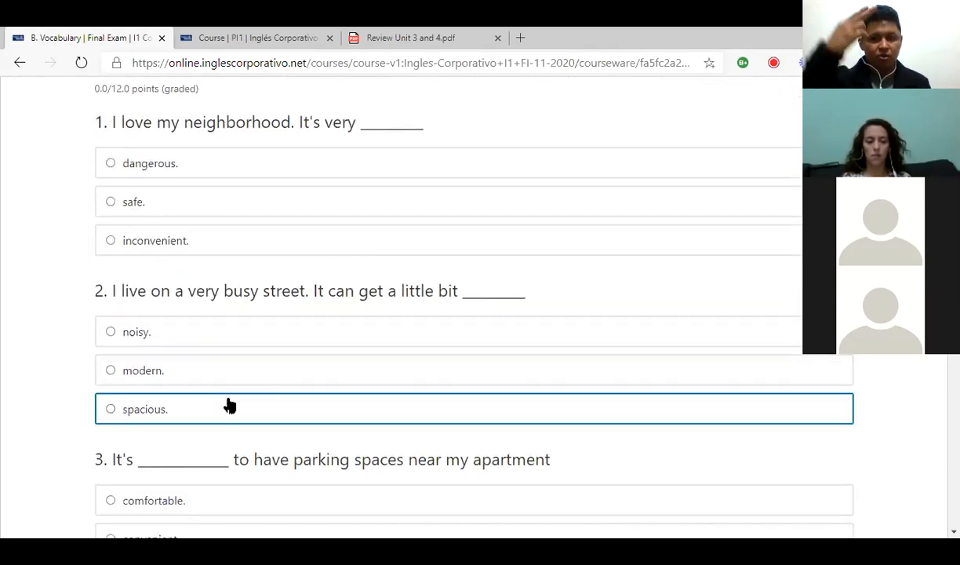
{"action": "mouse_move", "coordinate": [258, 402]}
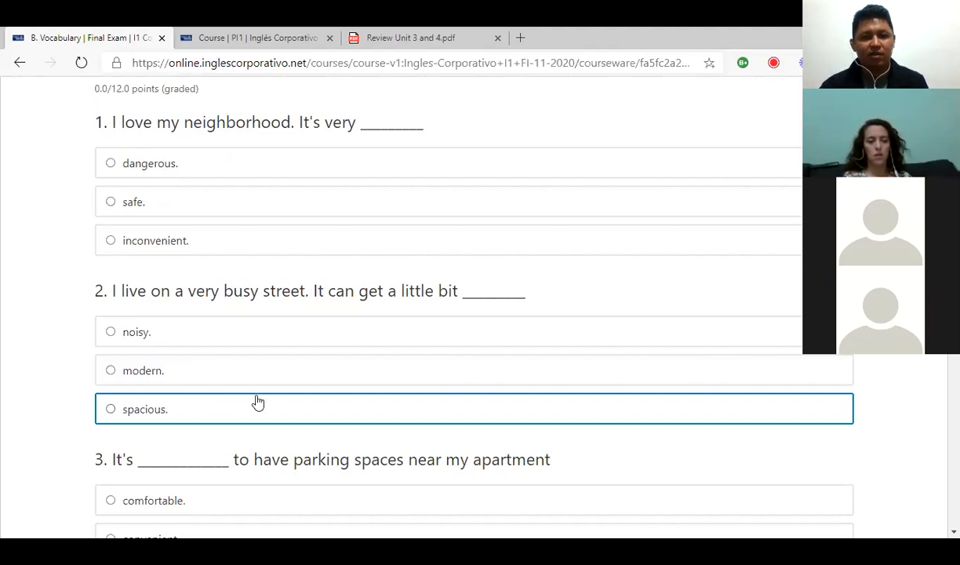
{"action": "mouse_move", "coordinate": [489, 348]}
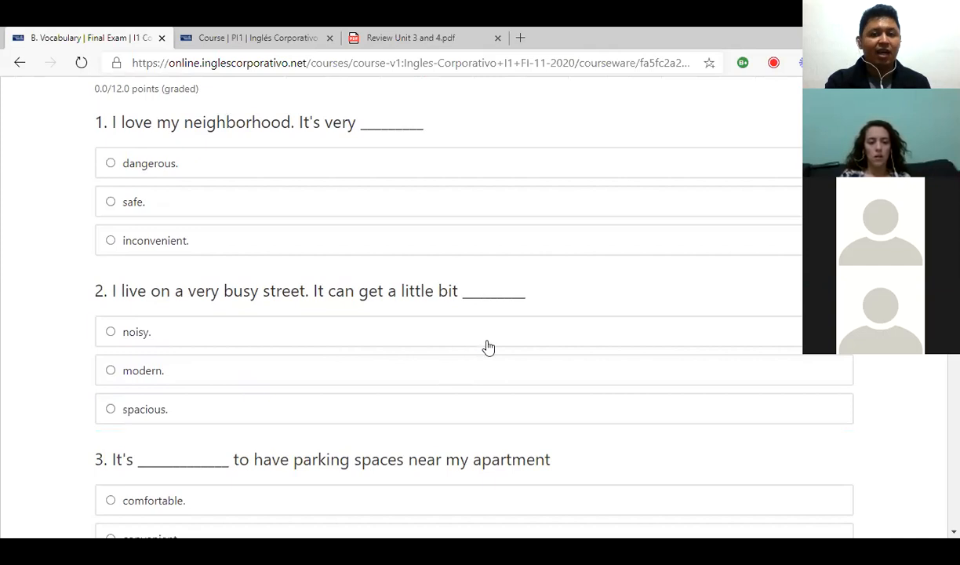
{"action": "left_click", "coordinate": [487, 332]}
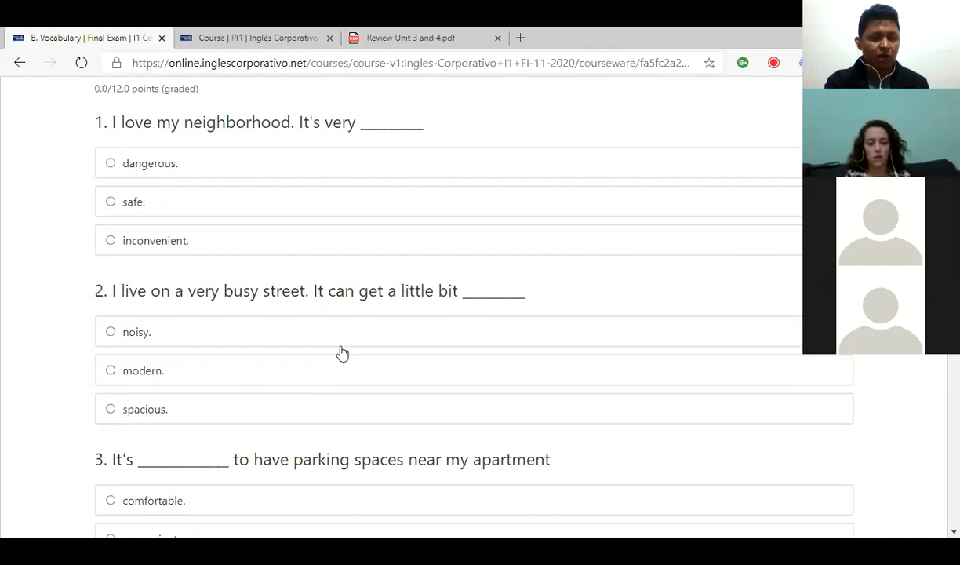
{"action": "mouse_move", "coordinate": [336, 171]}
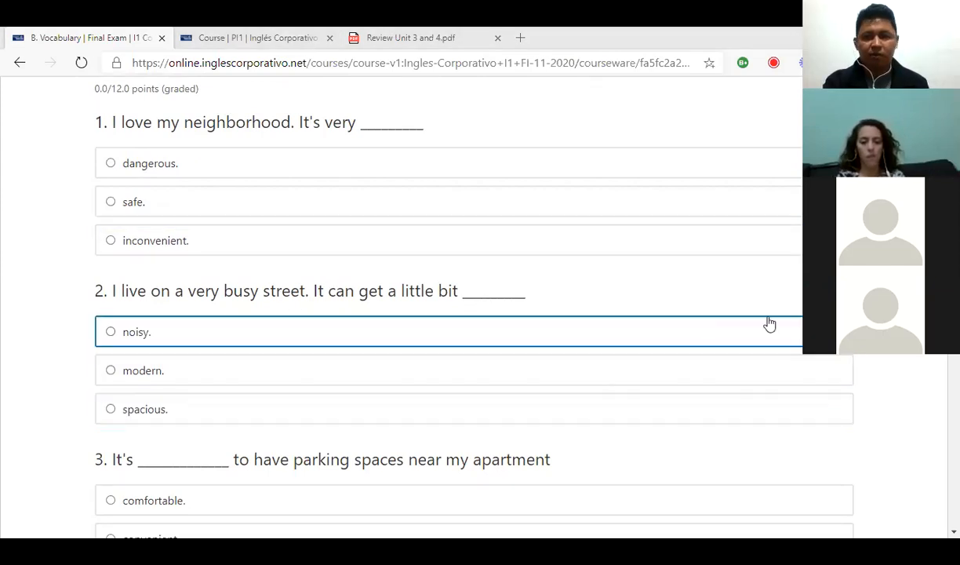
{"action": "scroll", "scroll_direction": "down", "scroll_amount": 3}
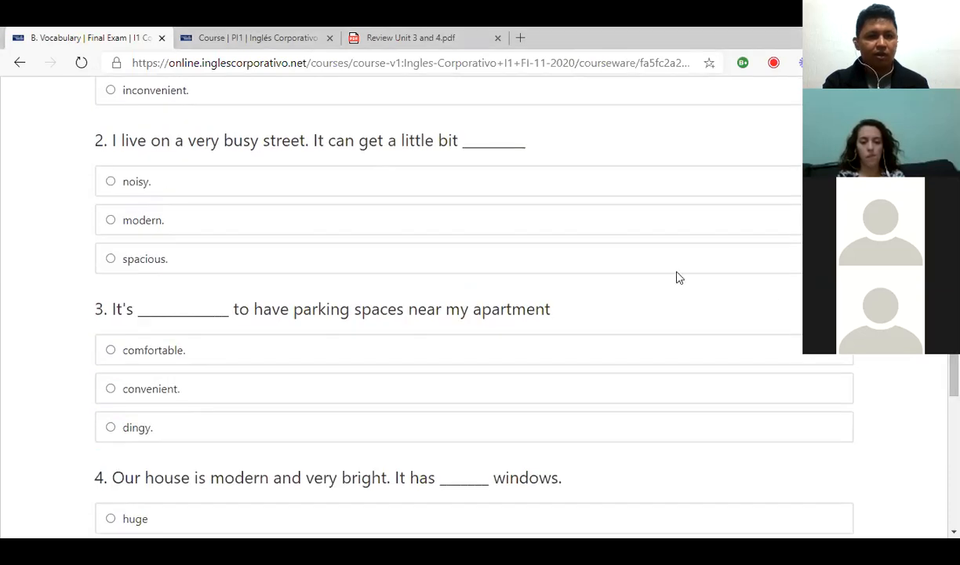
{"action": "mouse_move", "coordinate": [416, 290]}
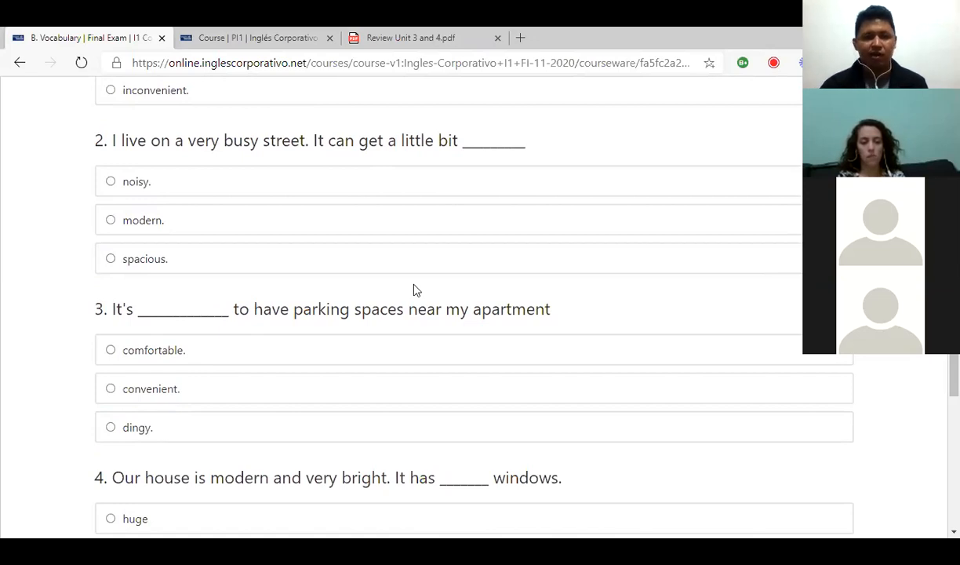
{"action": "mouse_move", "coordinate": [385, 294]}
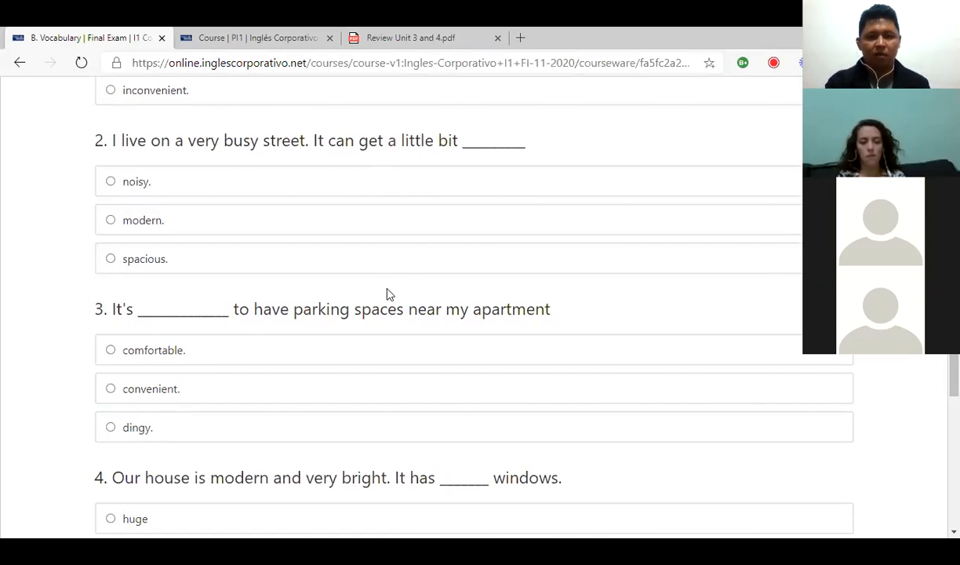
{"action": "mouse_move", "coordinate": [500, 350]}
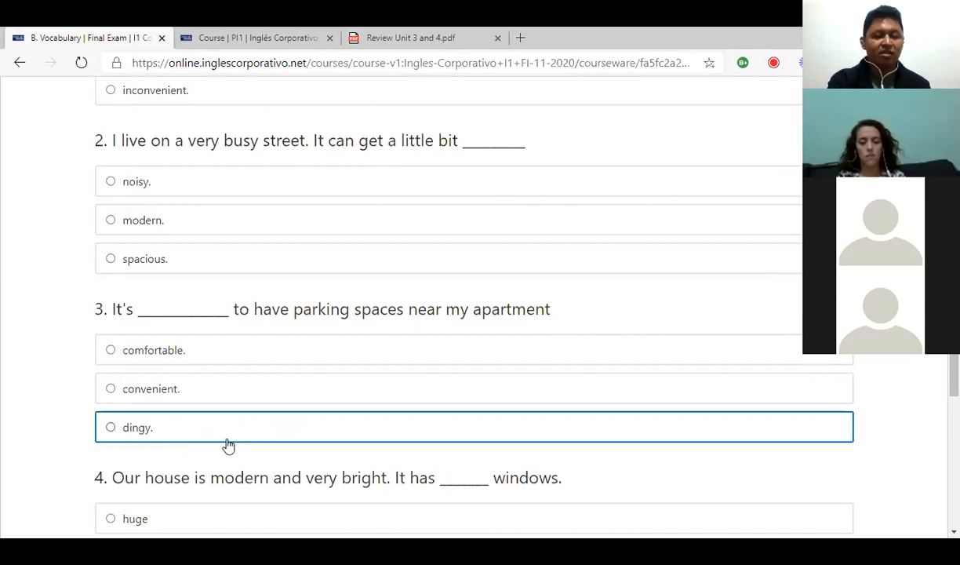
{"action": "scroll", "scroll_direction": "down", "scroll_amount": 3}
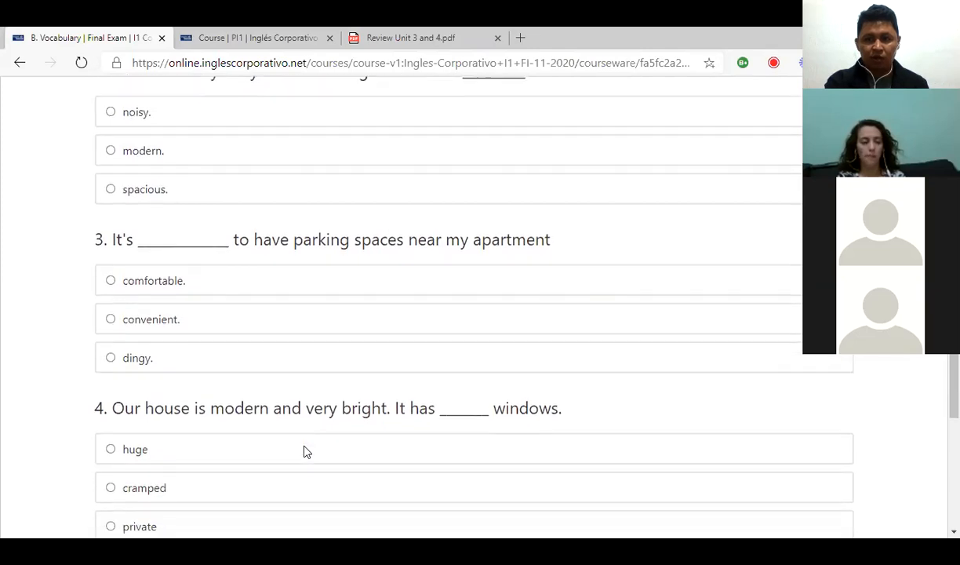
{"action": "scroll", "scroll_direction": "down", "scroll_amount": 3}
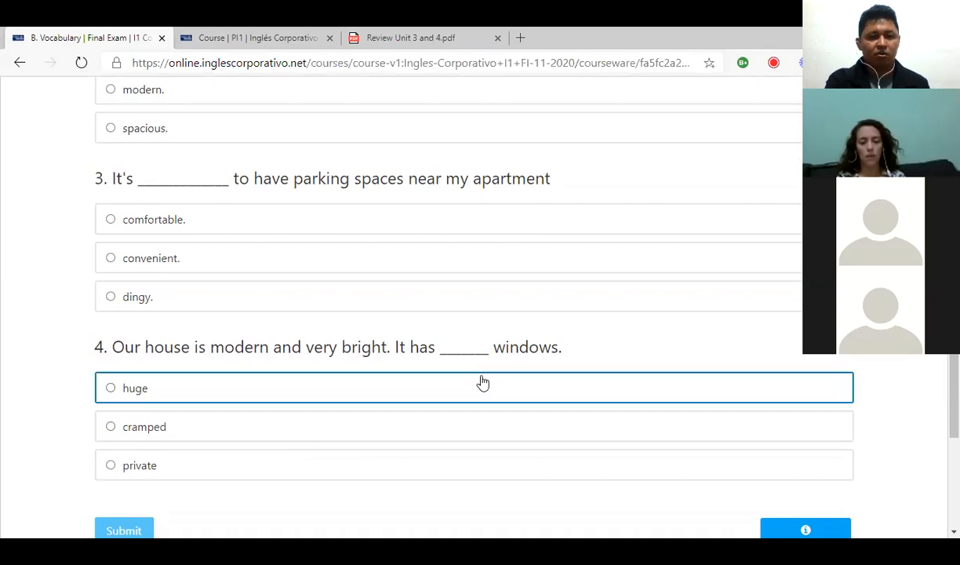
{"action": "mouse_move", "coordinate": [617, 349]}
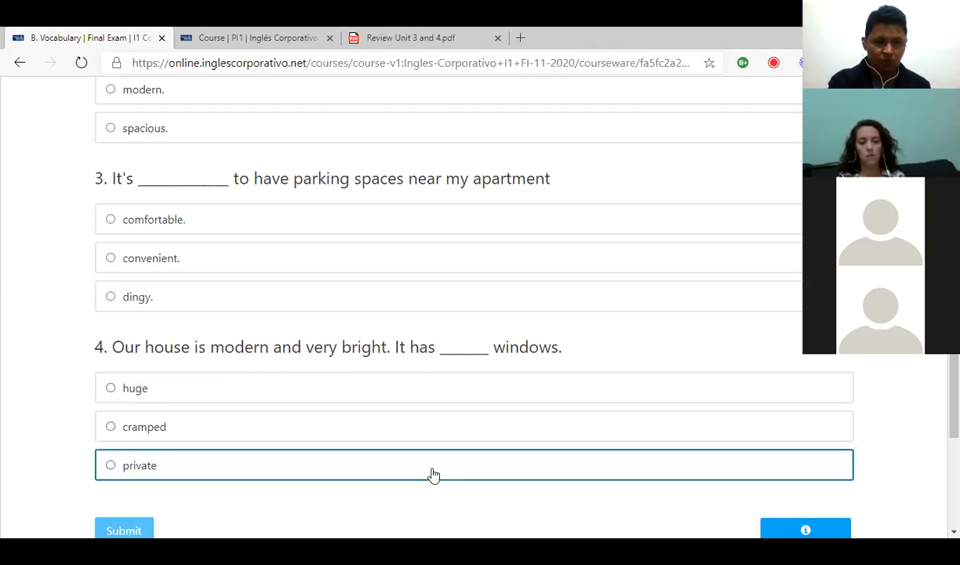
{"action": "scroll", "scroll_direction": "down", "scroll_amount": 3}
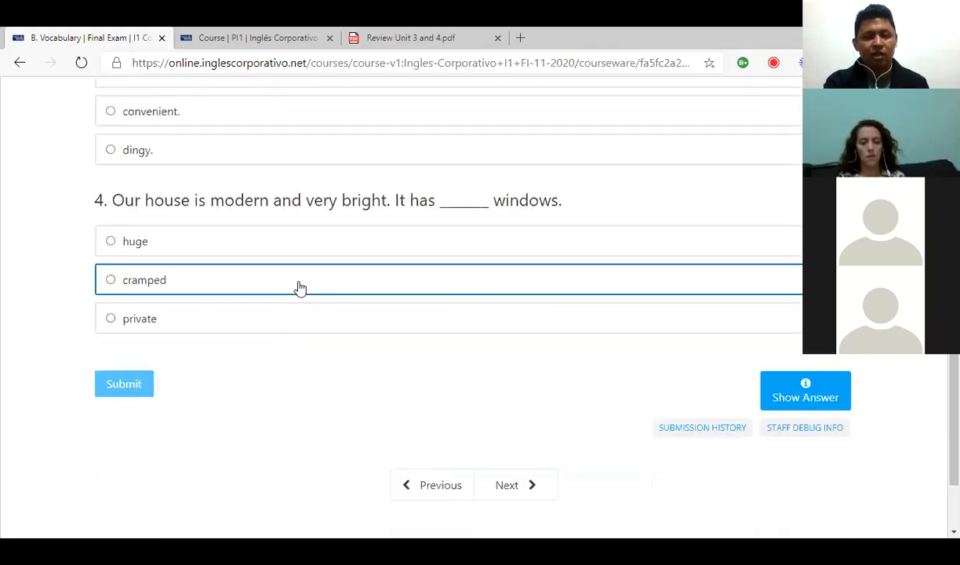
{"action": "mouse_move", "coordinate": [269, 405]}
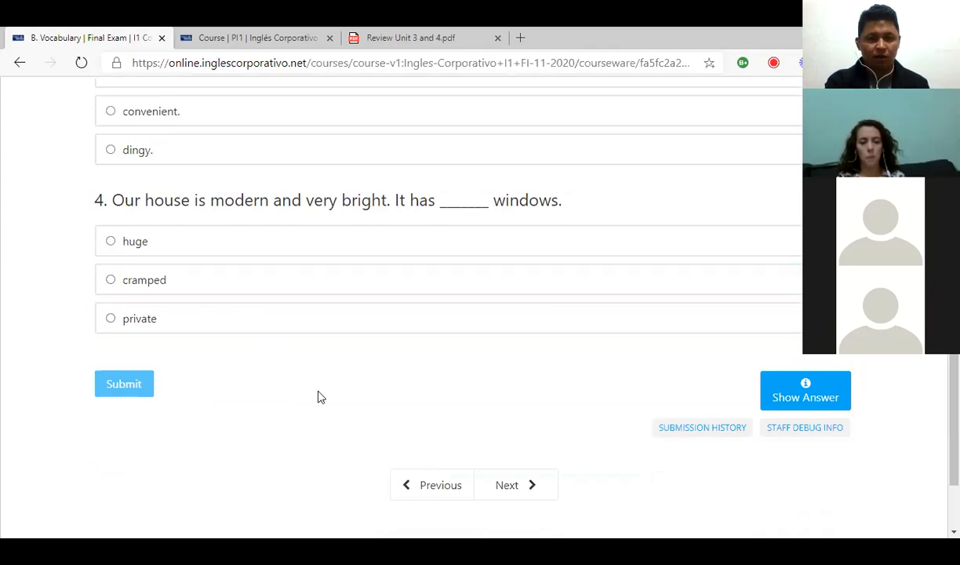
{"action": "mouse_move", "coordinate": [561, 433]}
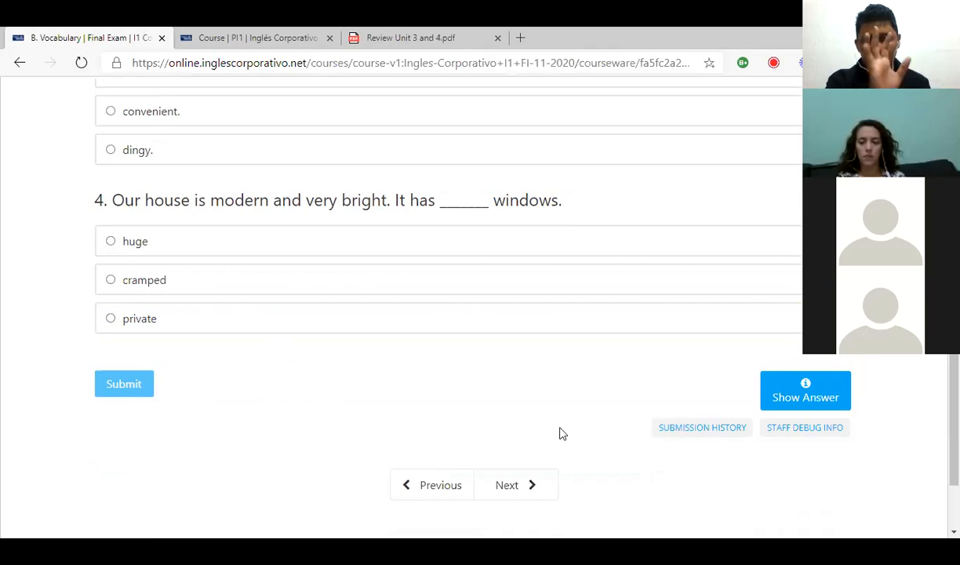
{"action": "mouse_move", "coordinate": [516, 485]}
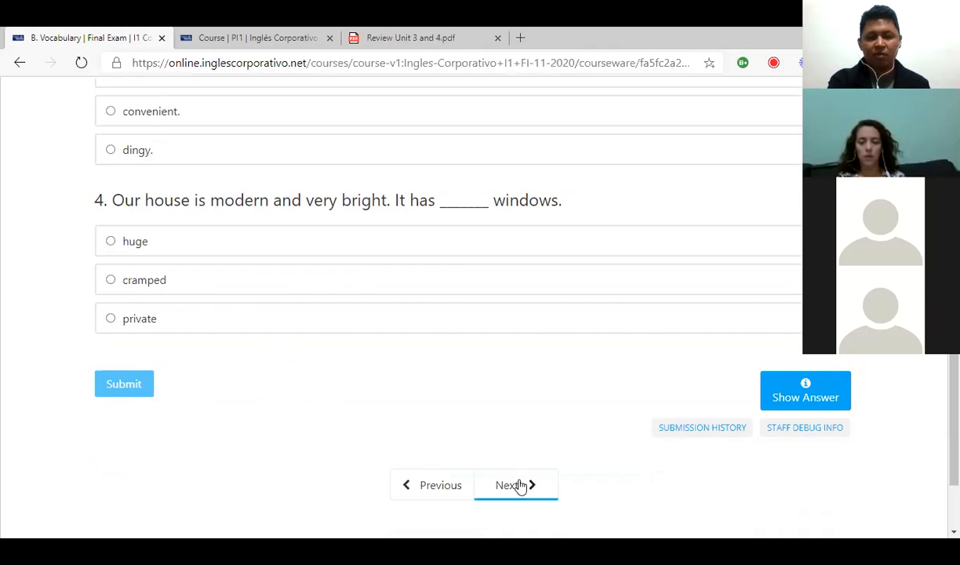
Open C. Enough & Not Enough, scroll through it, and continue to D. As many or as much
{"action": "left_click", "coordinate": [510, 485]}
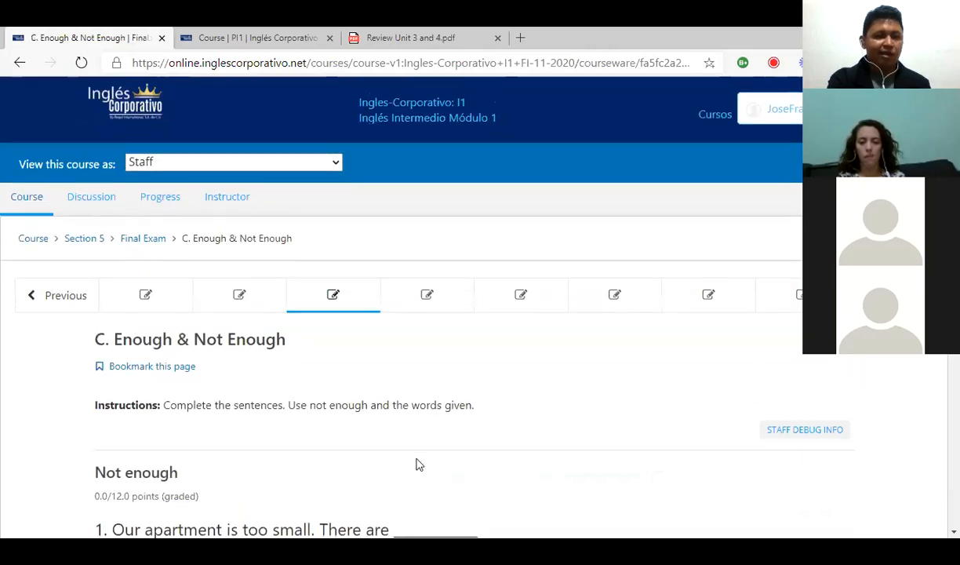
{"action": "scroll", "scroll_direction": "down", "scroll_amount": 3}
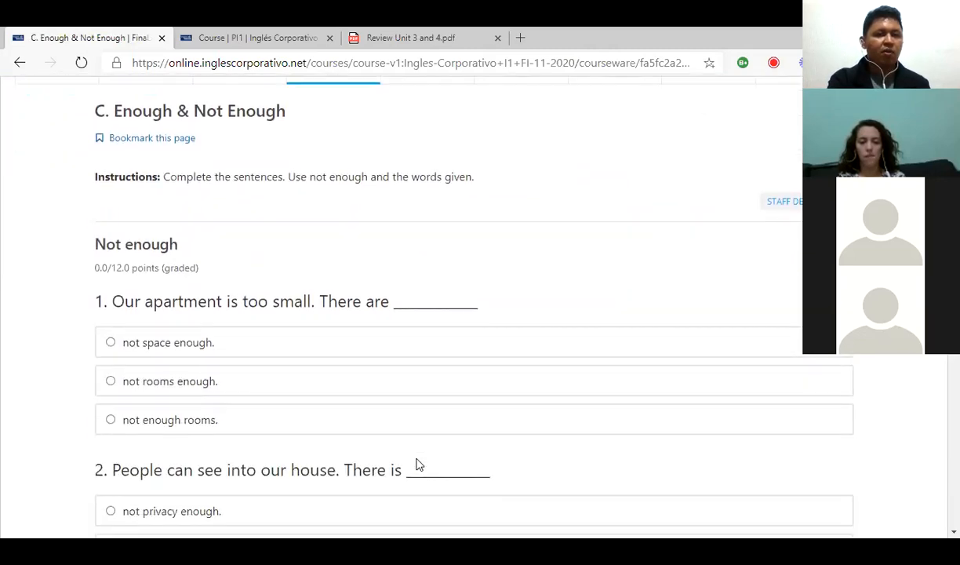
{"action": "mouse_move", "coordinate": [349, 148]}
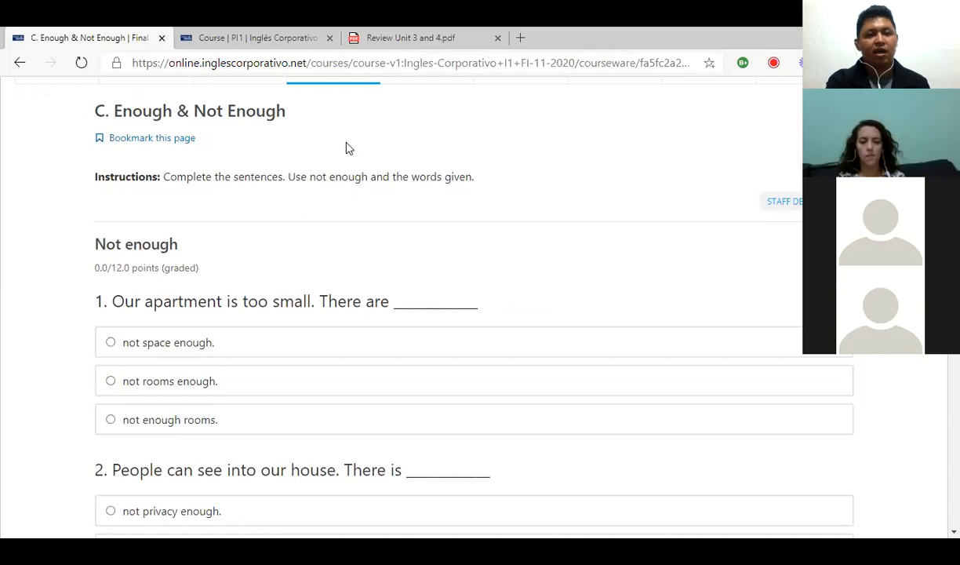
{"action": "mouse_move", "coordinate": [263, 206]}
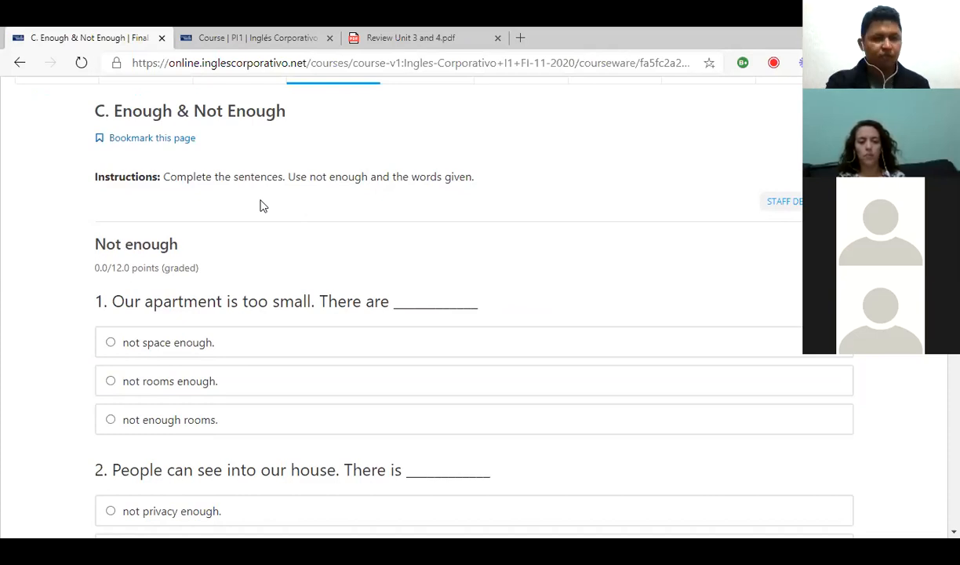
{"action": "mouse_move", "coordinate": [170, 298]}
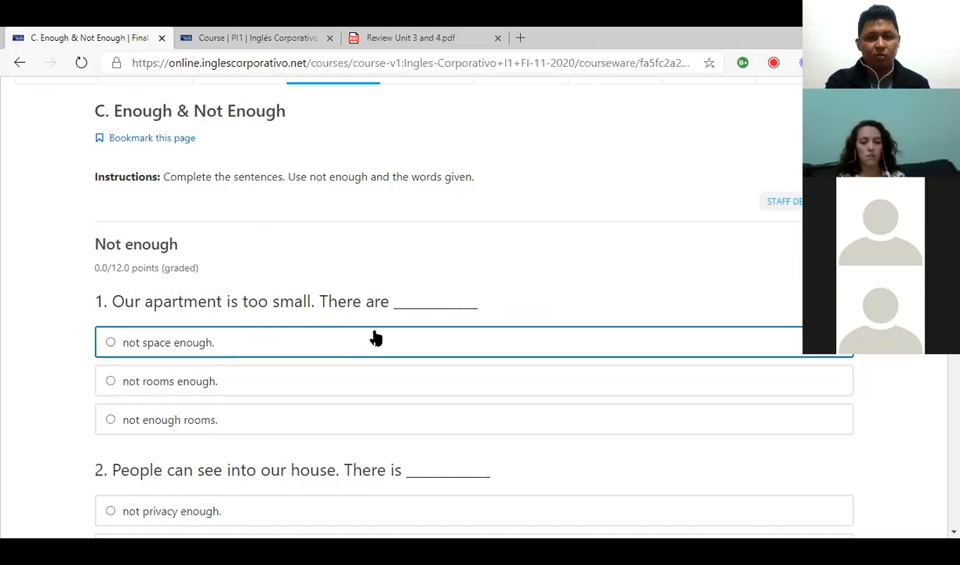
{"action": "mouse_move", "coordinate": [257, 341]}
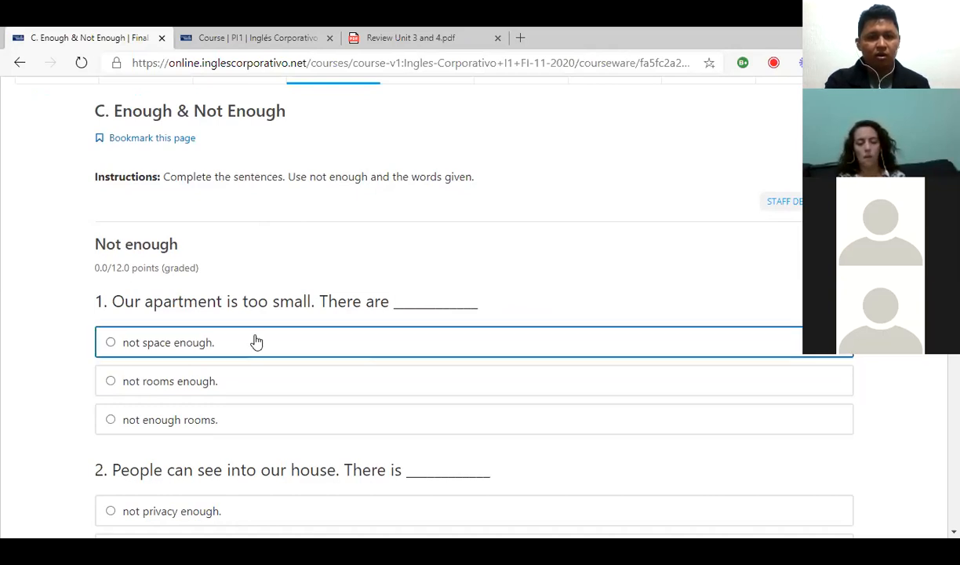
{"action": "mouse_move", "coordinate": [178, 381]}
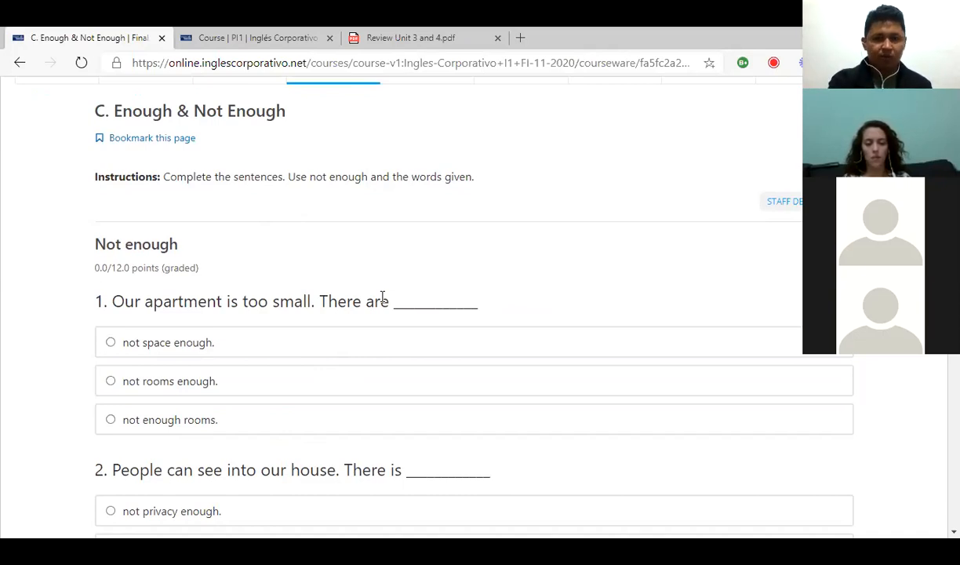
{"action": "scroll", "scroll_direction": "down", "scroll_amount": 3}
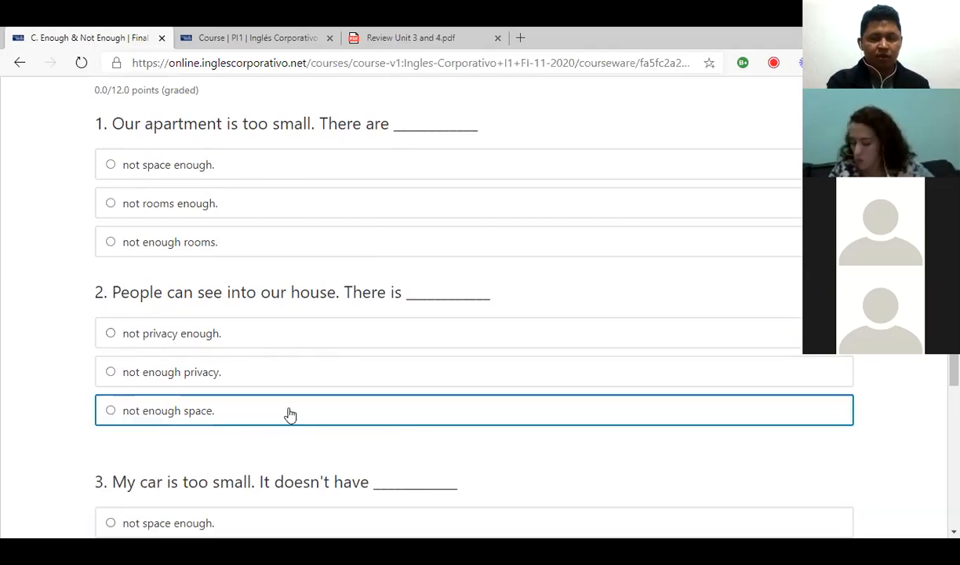
{"action": "scroll", "scroll_direction": "down", "scroll_amount": 3}
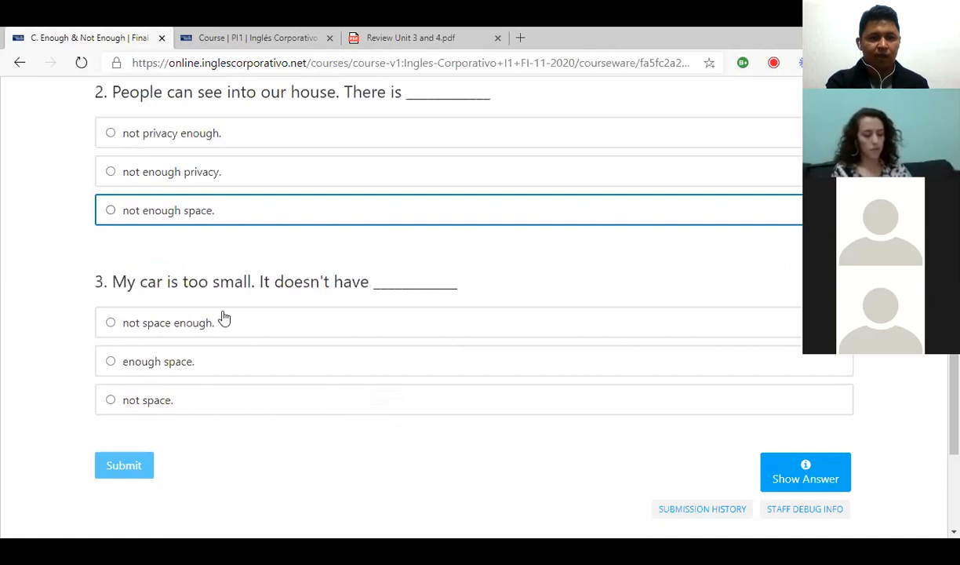
{"action": "mouse_move", "coordinate": [291, 258]}
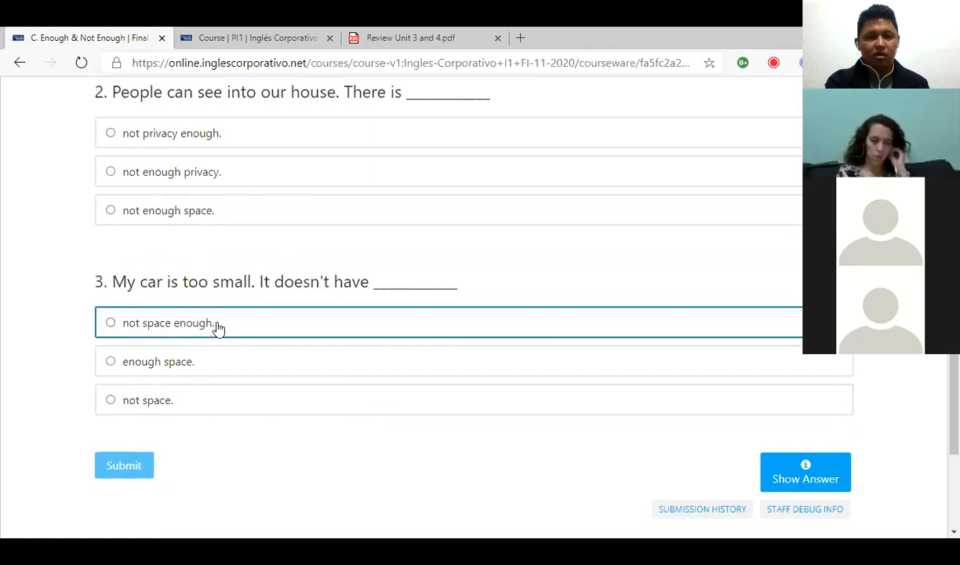
{"action": "mouse_move", "coordinate": [384, 334]}
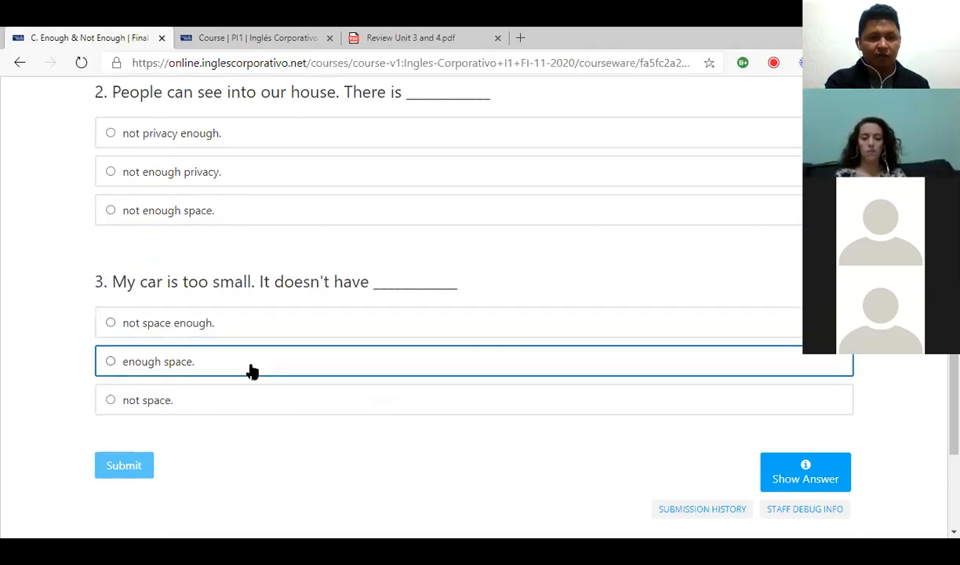
{"action": "mouse_move", "coordinate": [313, 443]}
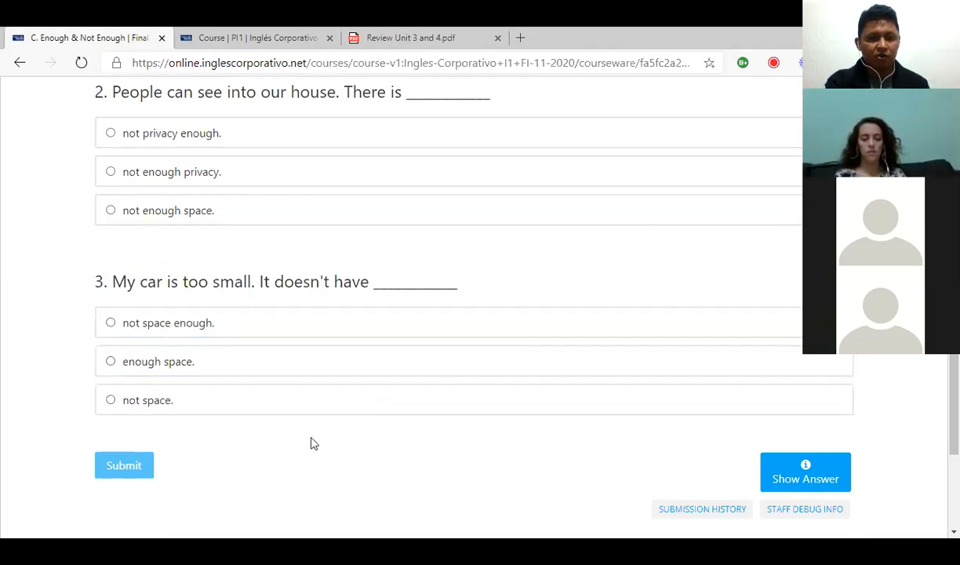
{"action": "scroll", "scroll_direction": "down", "scroll_amount": 3}
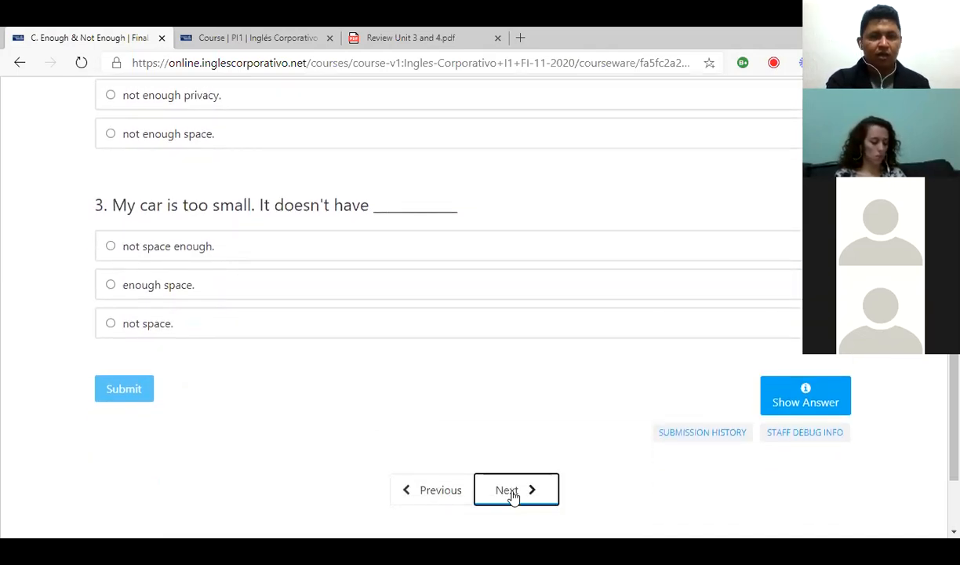
{"action": "left_click", "coordinate": [516, 490]}
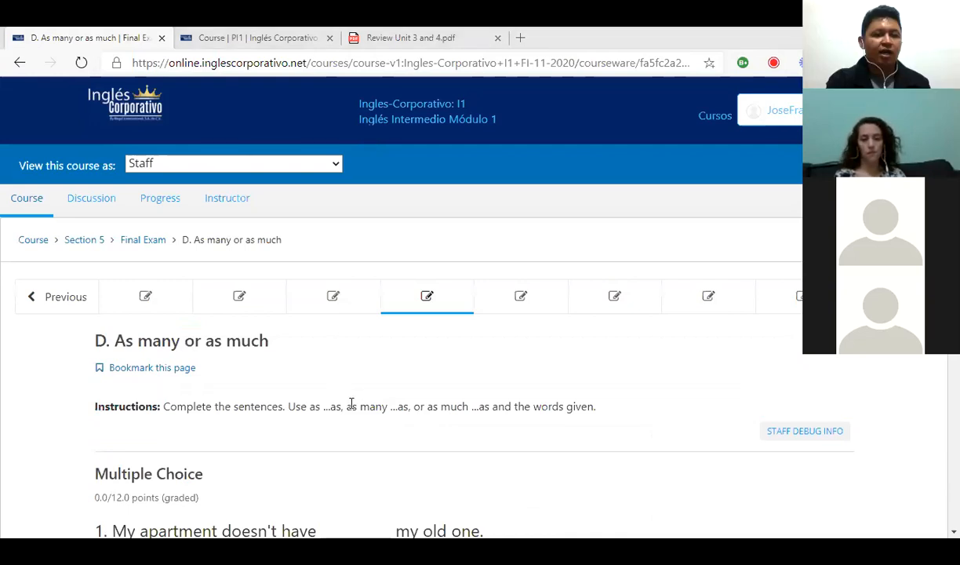
{"action": "mouse_move", "coordinate": [140, 344]}
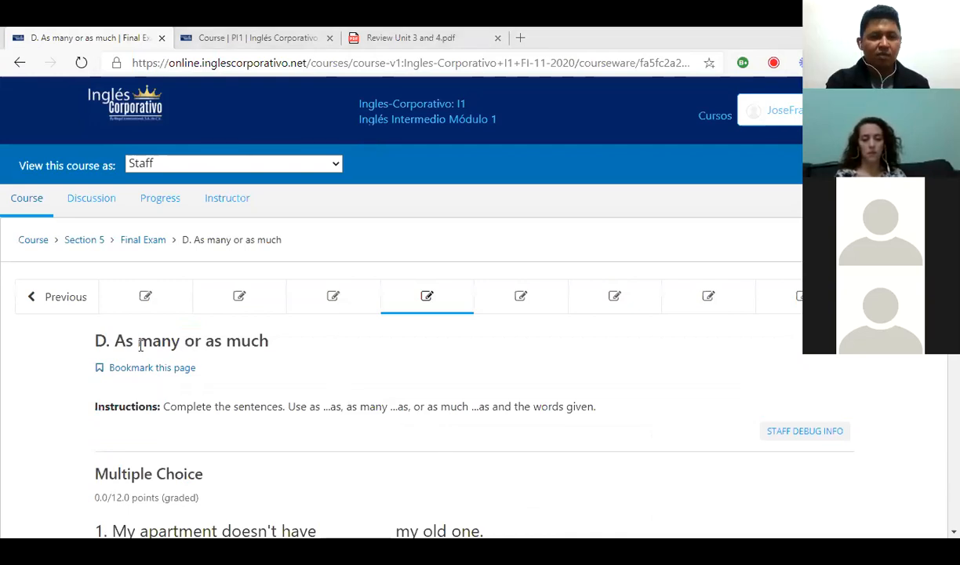
{"action": "mouse_move", "coordinate": [288, 355]}
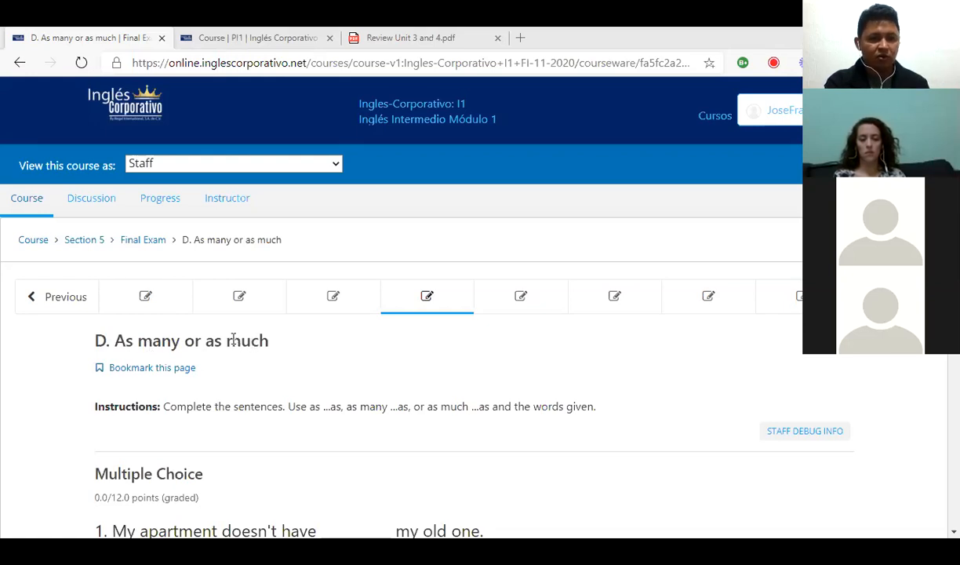
{"action": "double_click", "coordinate": [245, 340]}
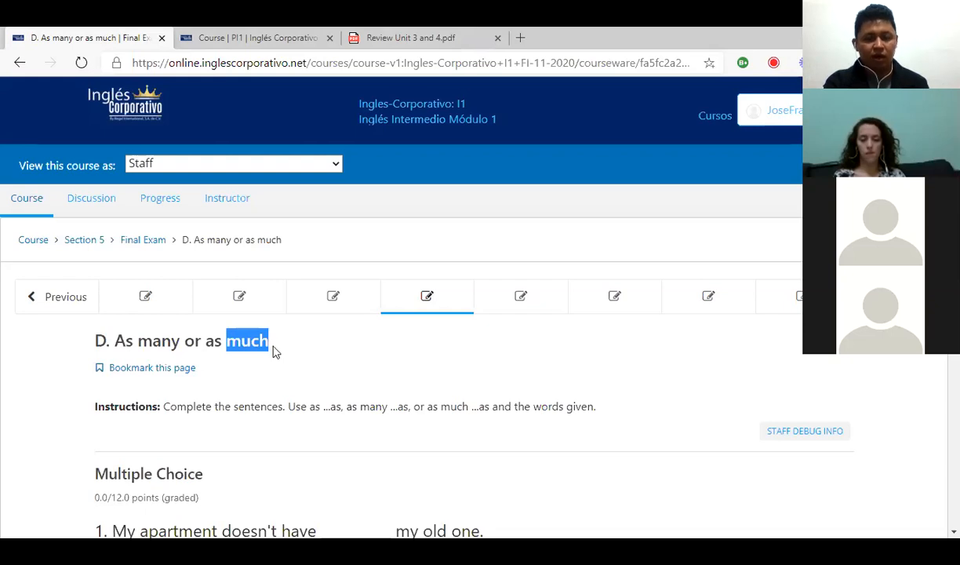
{"action": "mouse_move", "coordinate": [267, 356]}
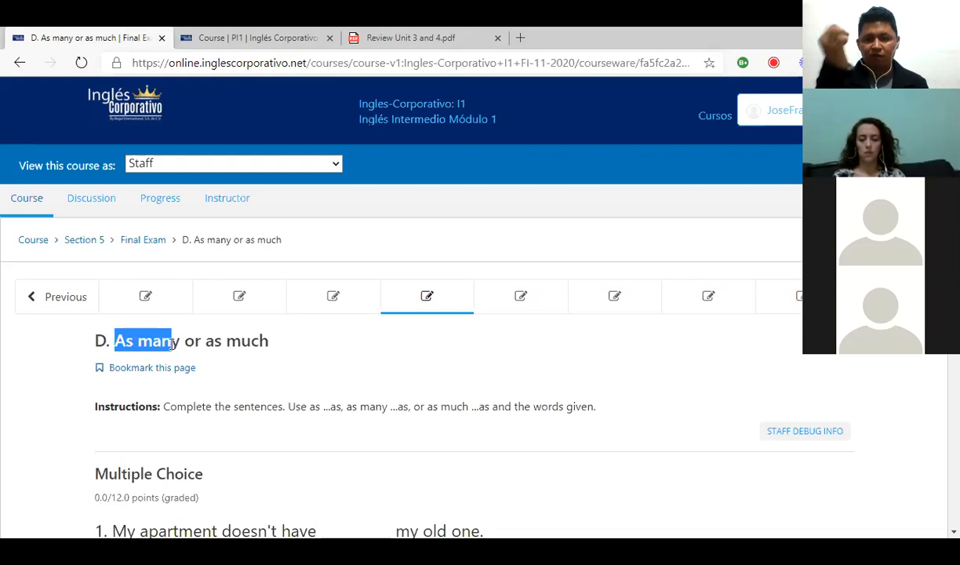
{"action": "mouse_move", "coordinate": [231, 365]}
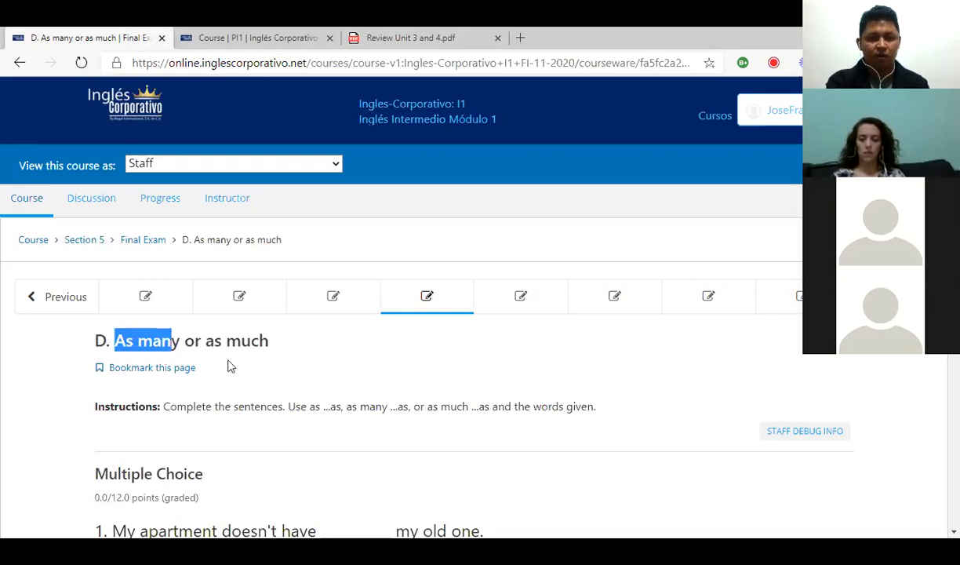
{"action": "mouse_move", "coordinate": [361, 405]}
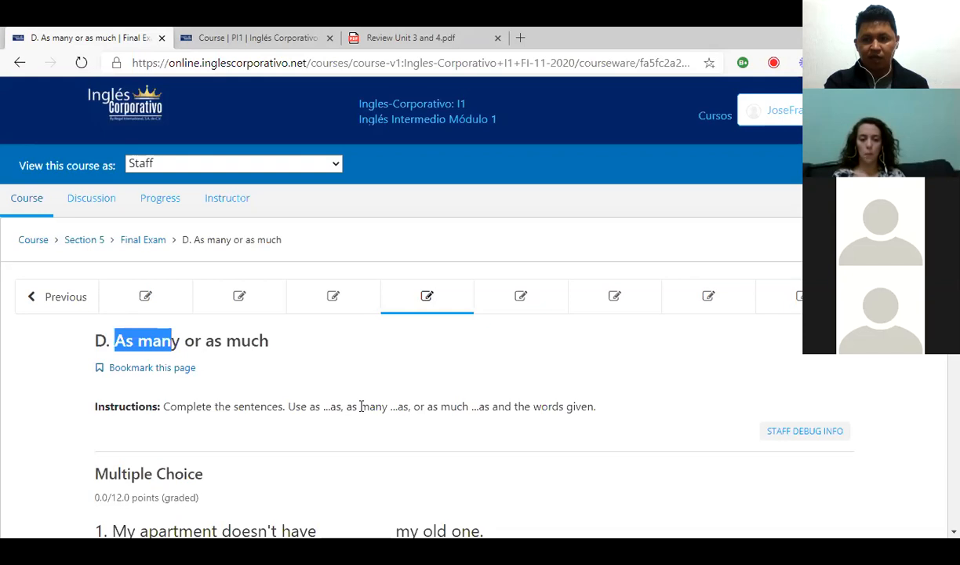
{"action": "scroll", "scroll_direction": "down", "scroll_amount": 3}
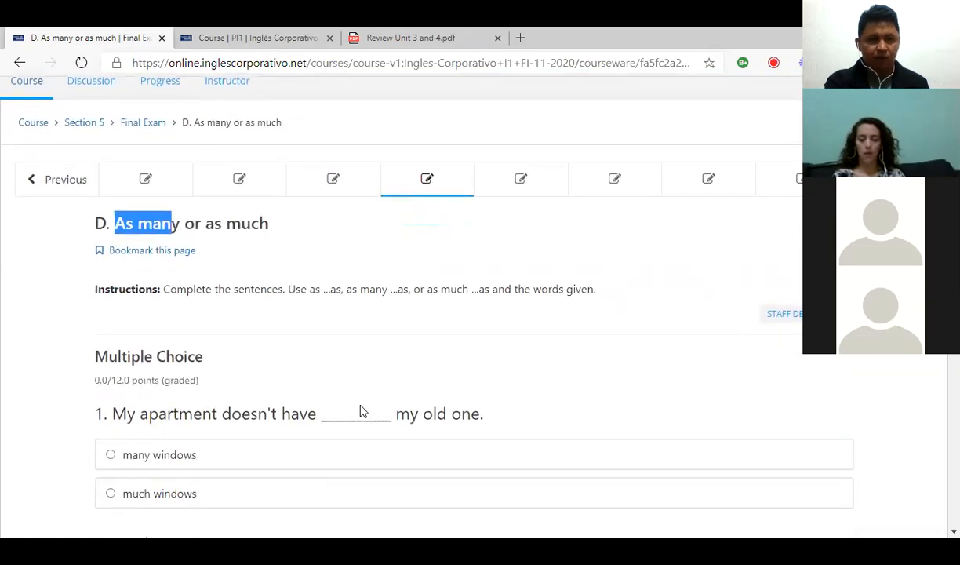
Highlight the 'as ... as many' part of the D. As many or as much instructions
{"action": "scroll", "scroll_direction": "down", "scroll_amount": 3}
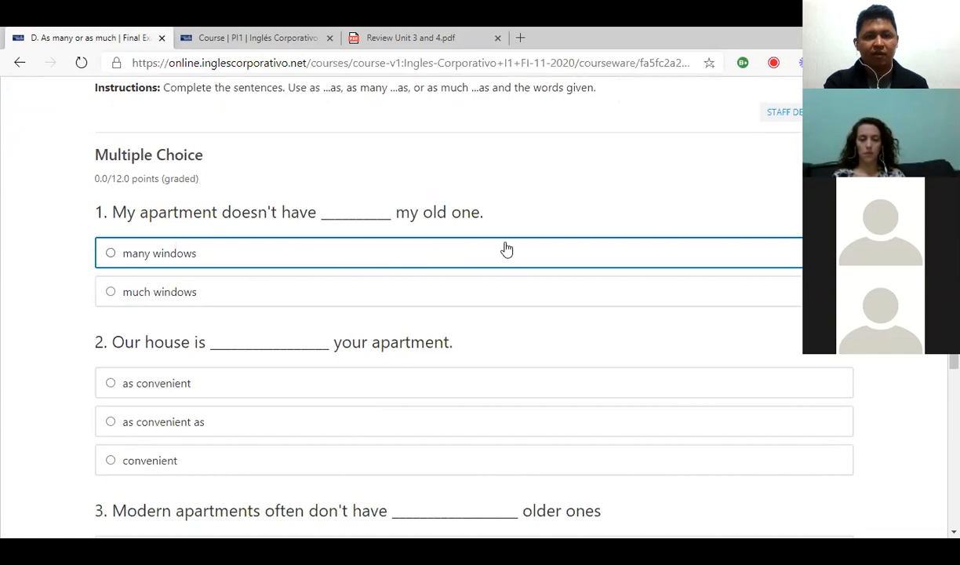
{"action": "mouse_move", "coordinate": [424, 235]}
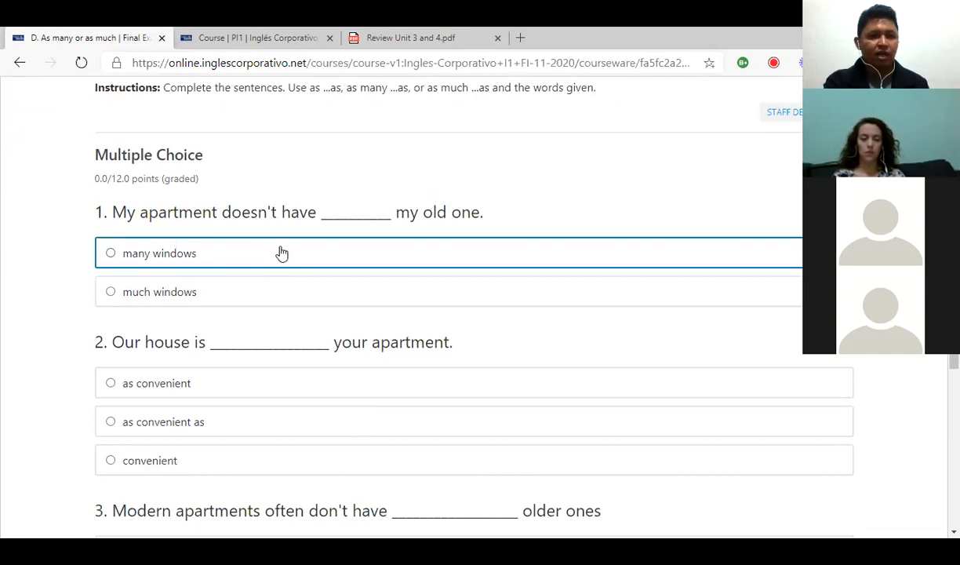
{"action": "mouse_move", "coordinate": [424, 248]}
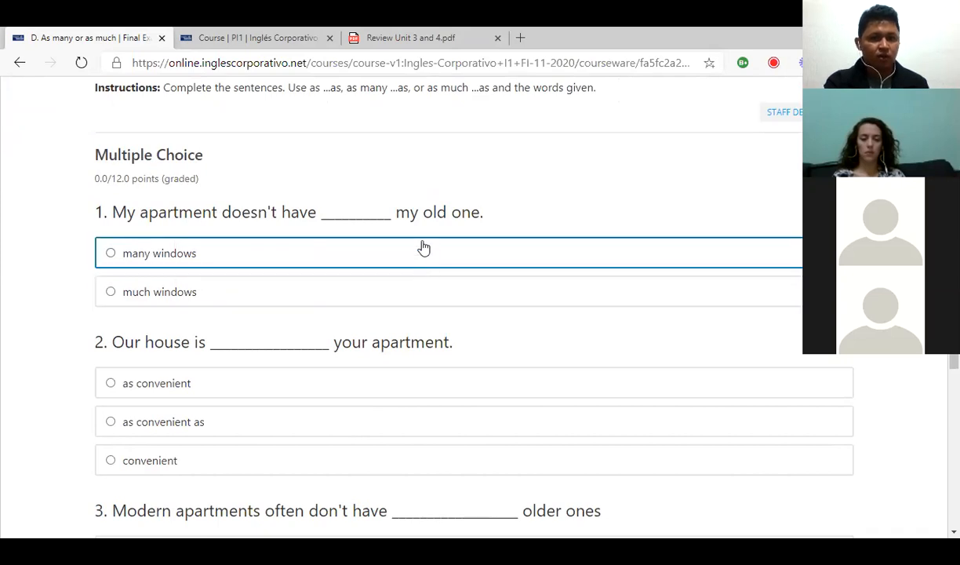
{"action": "mouse_move", "coordinate": [298, 233]}
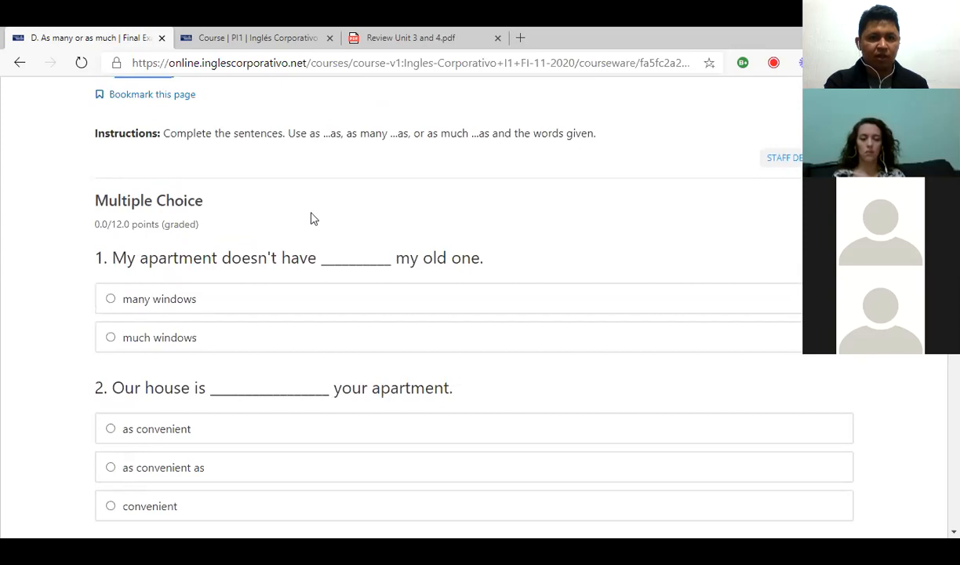
{"action": "left_click_drag", "start_coordinate": [317, 133], "coordinate": [373, 132]}
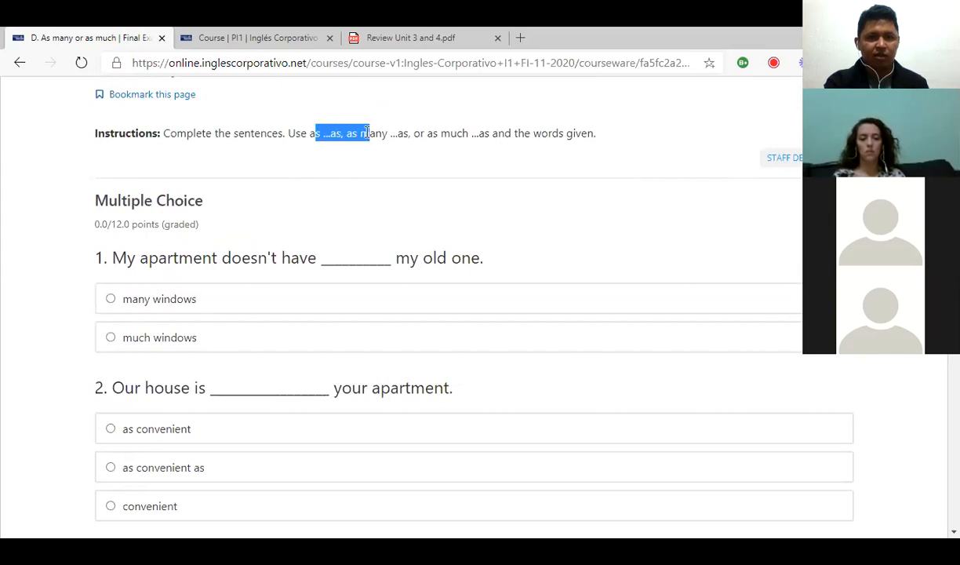
{"action": "left_click_drag", "start_coordinate": [367, 132], "coordinate": [389, 132]}
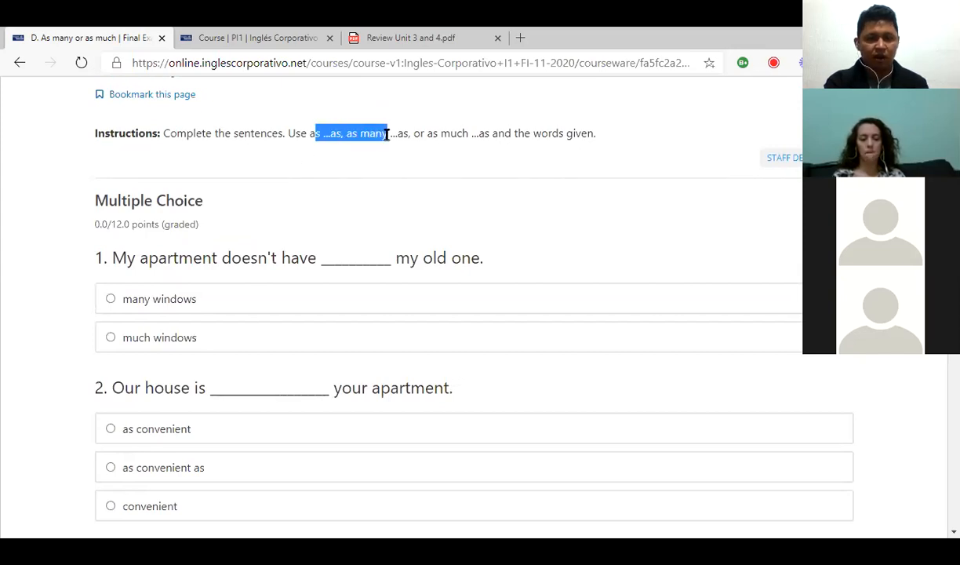
Scroll through the three questions and continue to E. Expressing wishes
{"action": "scroll", "scroll_direction": "down", "scroll_amount": 3}
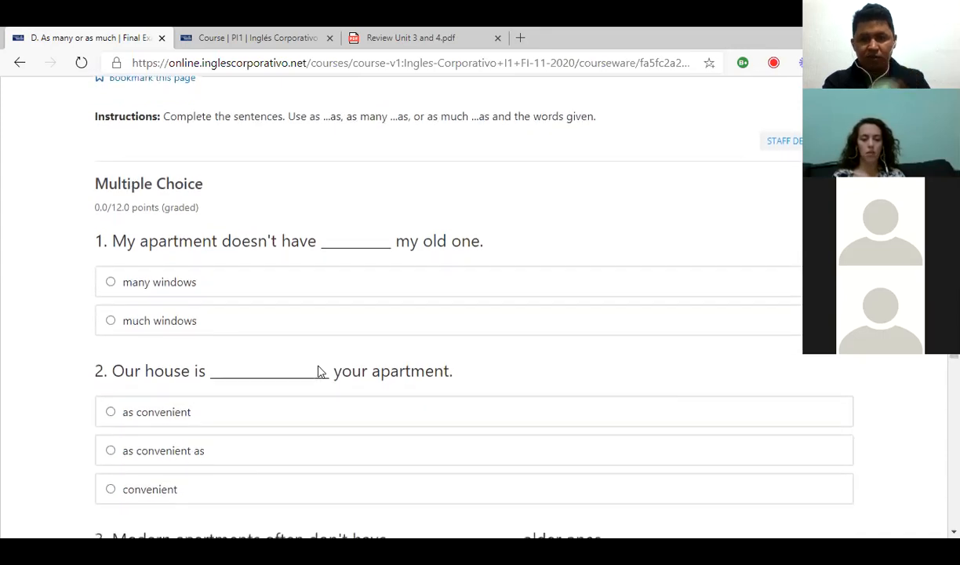
{"action": "scroll", "scroll_direction": "down", "scroll_amount": 3}
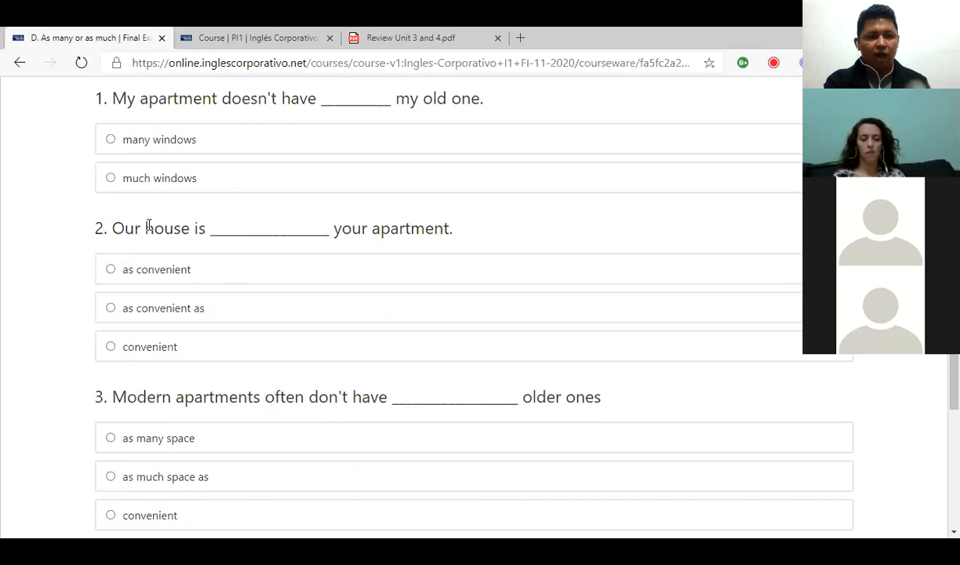
{"action": "mouse_move", "coordinate": [216, 273]}
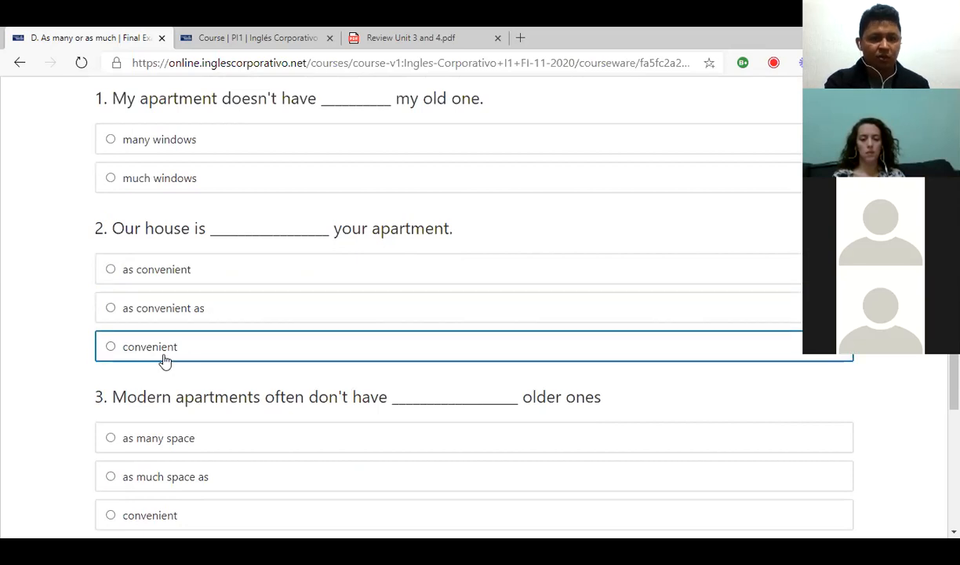
{"action": "scroll", "scroll_direction": "down", "scroll_amount": 3}
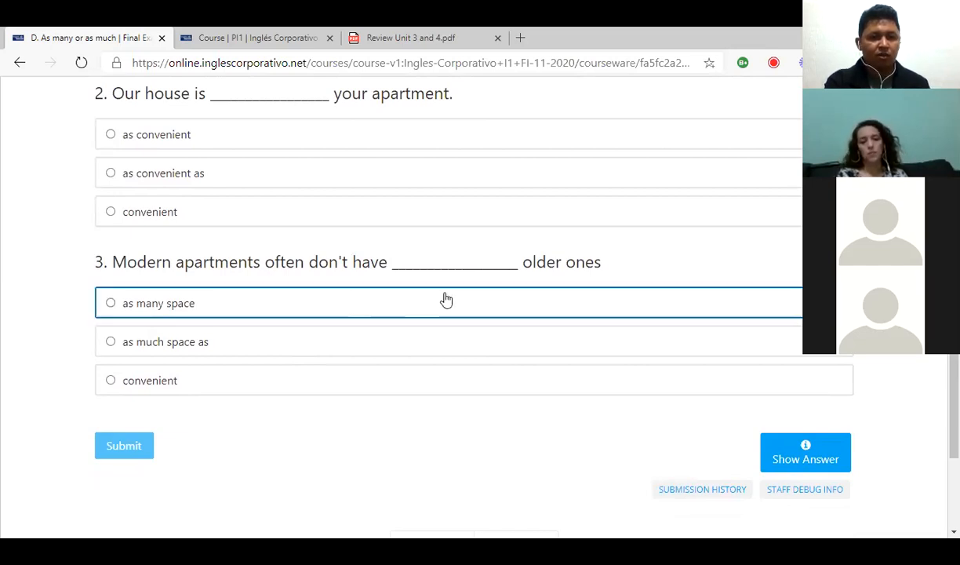
{"action": "mouse_move", "coordinate": [349, 306]}
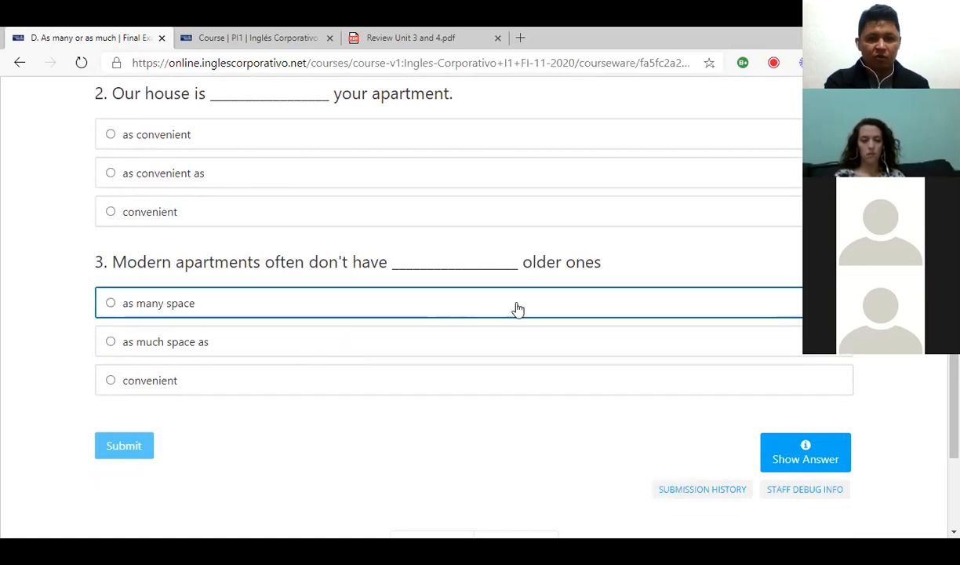
{"action": "scroll", "scroll_direction": "up", "scroll_amount": 3}
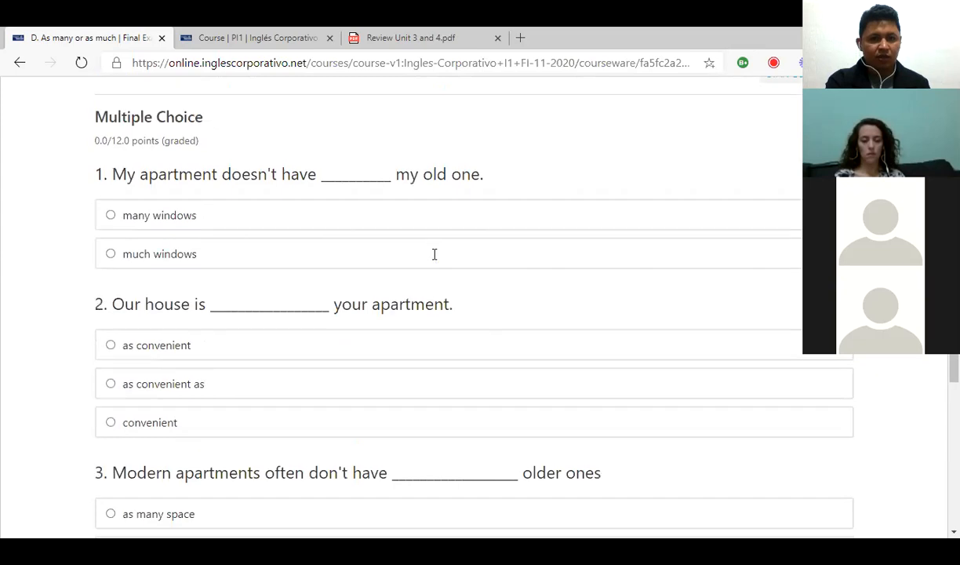
{"action": "scroll", "scroll_direction": "down", "scroll_amount": 3}
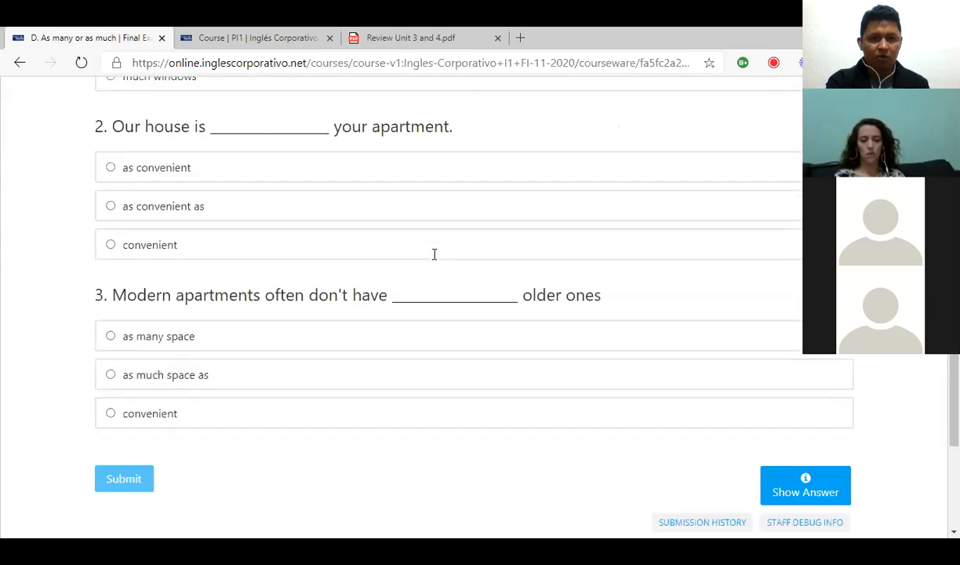
{"action": "scroll", "scroll_direction": "down", "scroll_amount": 3}
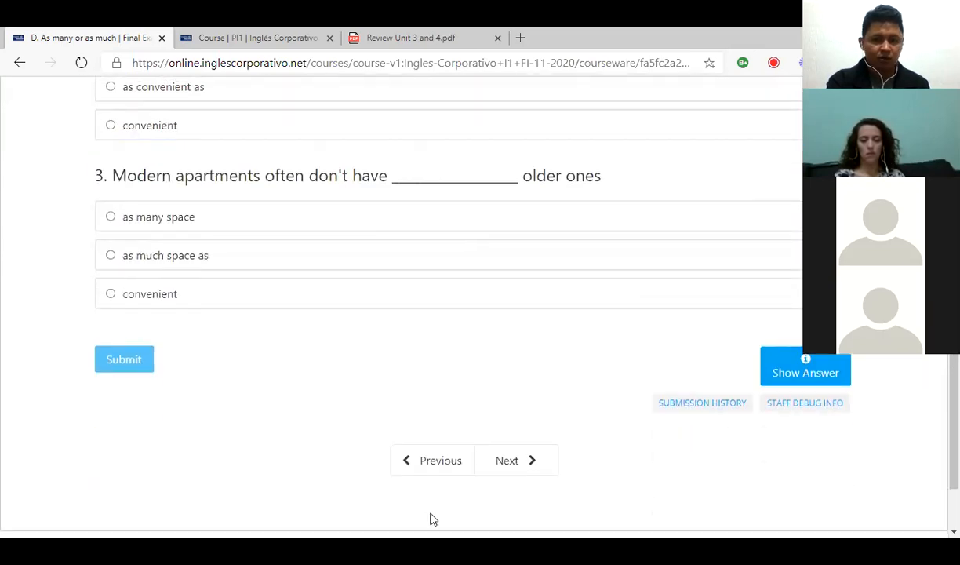
{"action": "left_click", "coordinate": [516, 460]}
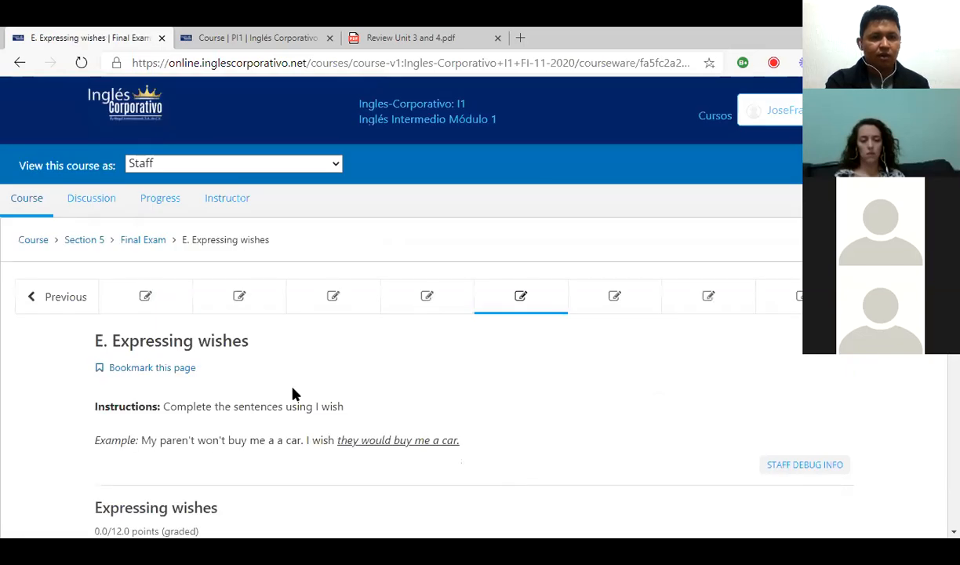
{"action": "scroll", "scroll_direction": "down", "scroll_amount": 3}
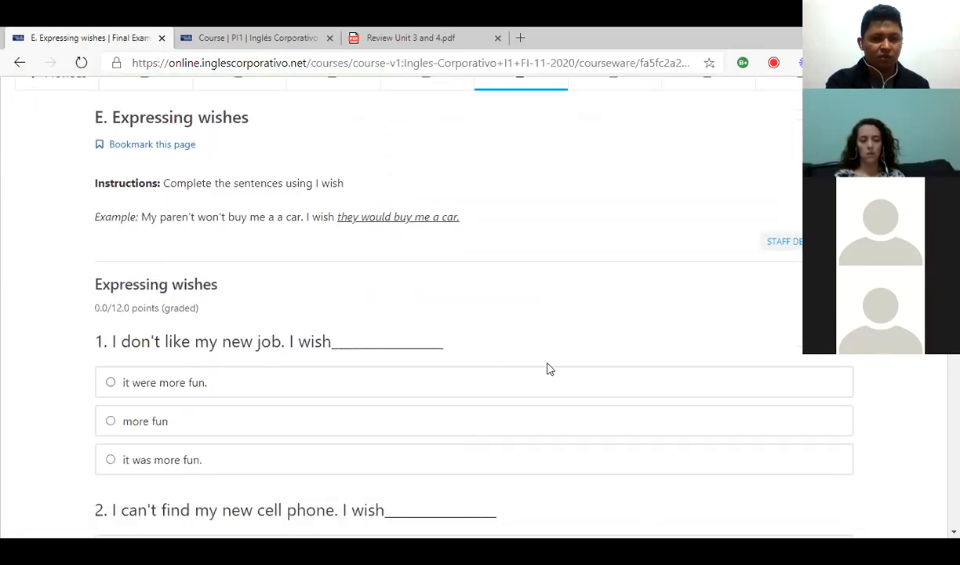
{"action": "mouse_move", "coordinate": [153, 208]}
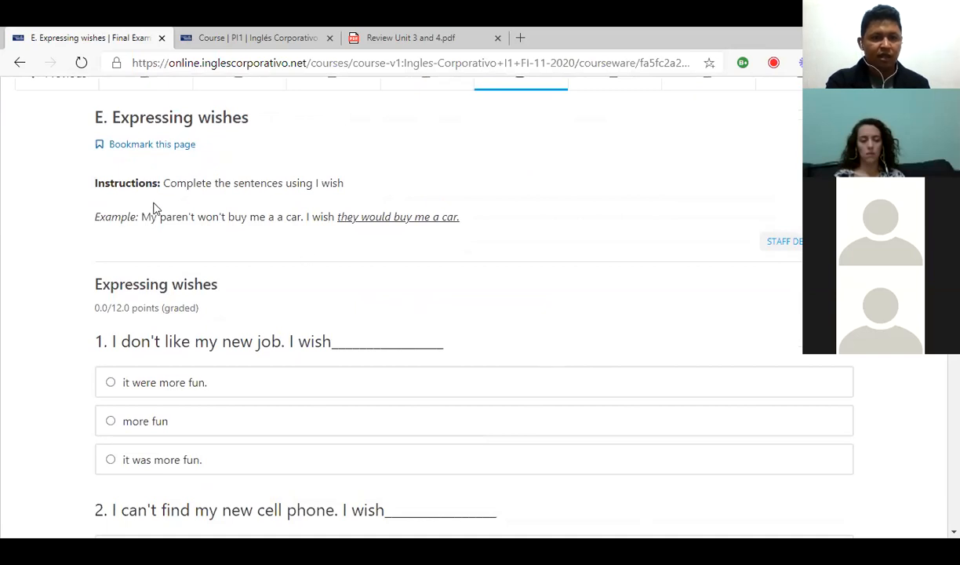
{"action": "left_click_drag", "start_coordinate": [151, 216], "coordinate": [454, 217]}
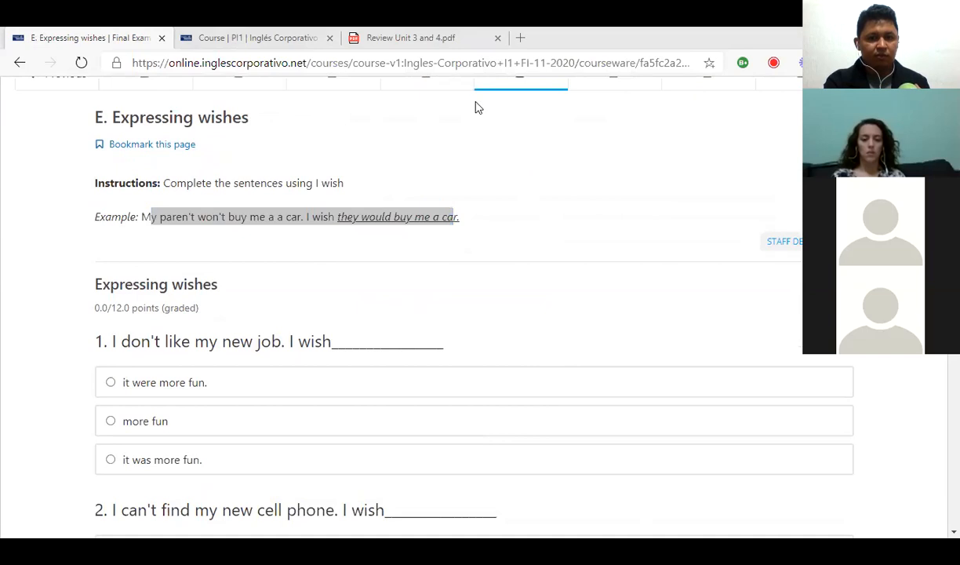
{"action": "mouse_move", "coordinate": [613, 153]}
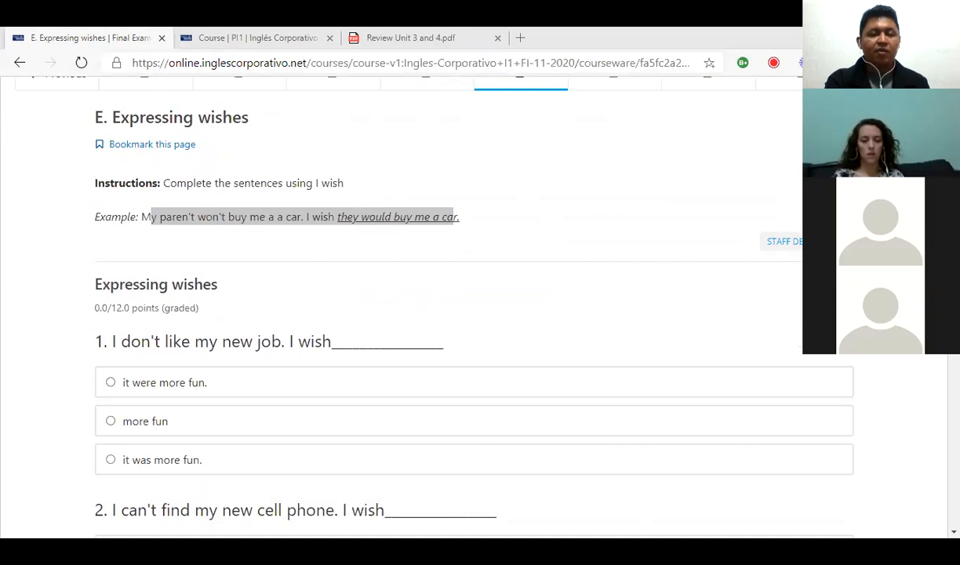
{"action": "mouse_move", "coordinate": [447, 303]}
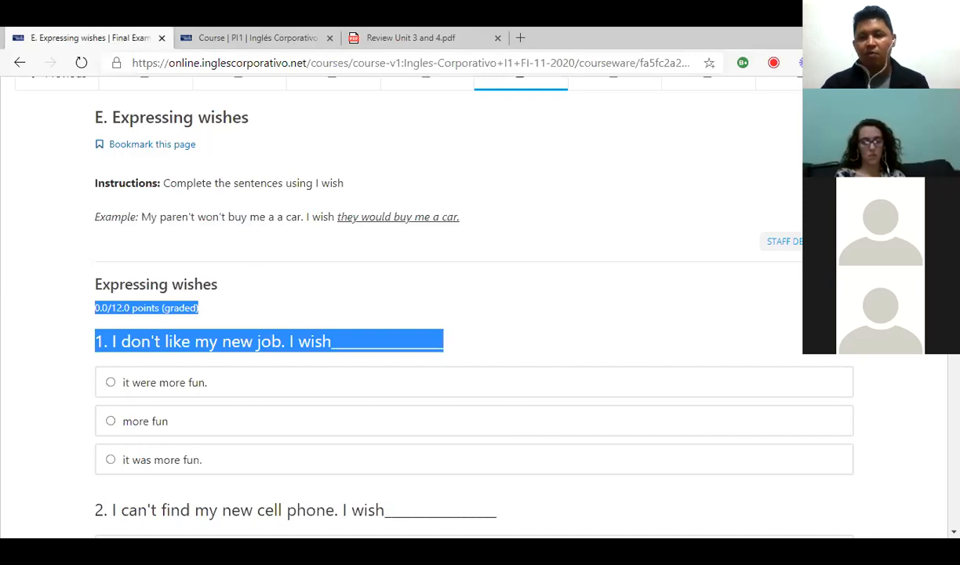
{"action": "mouse_move", "coordinate": [637, 252]}
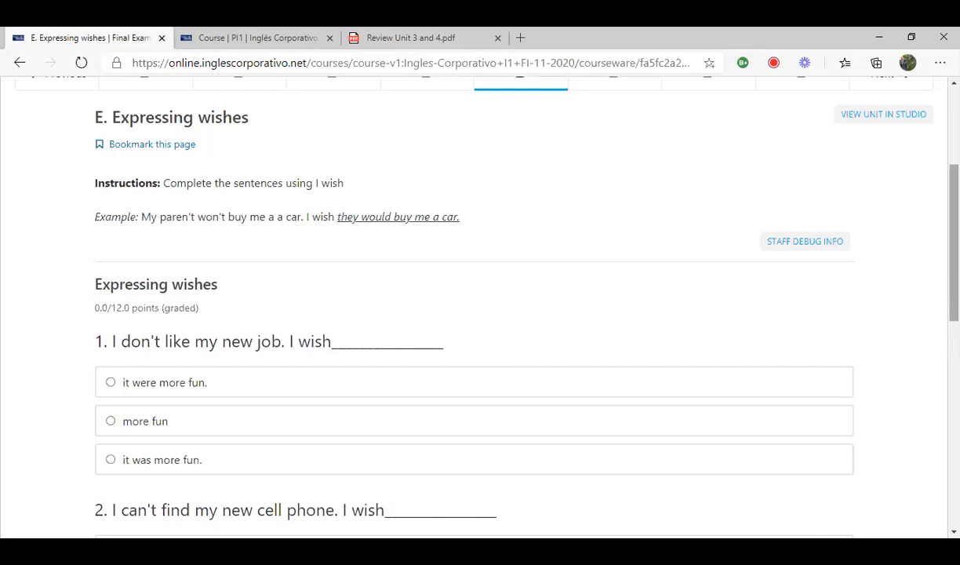
Scroll through Expressing wishes questions 1–3 and continue to F. Simple past vs. Present perfect
{"action": "scroll", "scroll_direction": "down", "scroll_amount": 3}
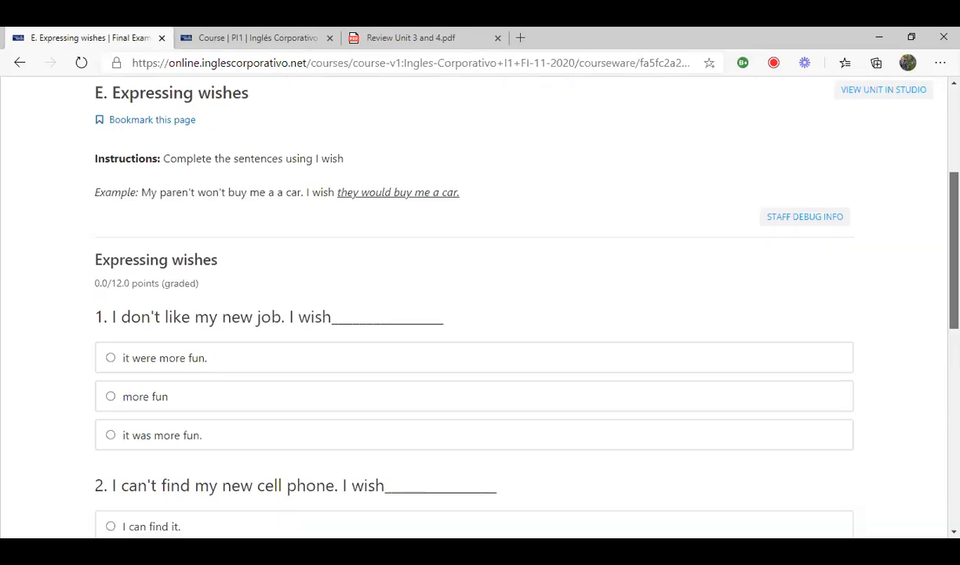
{"action": "scroll", "scroll_direction": "down", "scroll_amount": 3}
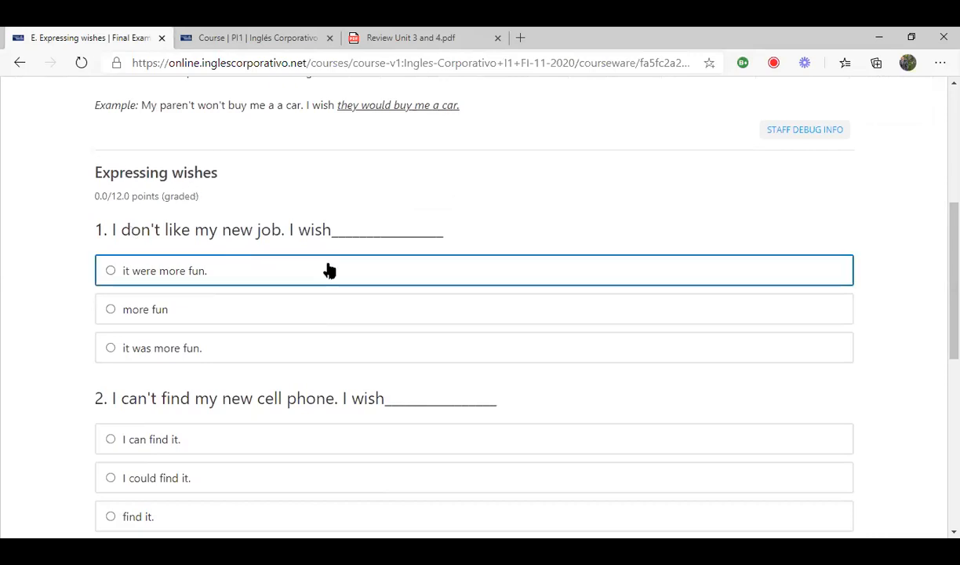
{"action": "mouse_move", "coordinate": [226, 296]}
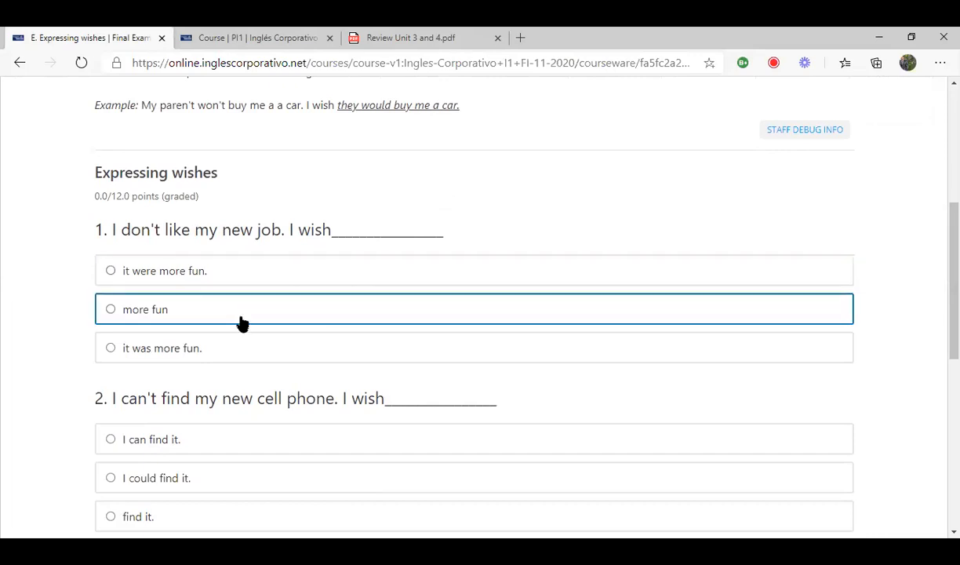
{"action": "mouse_move", "coordinate": [358, 373]}
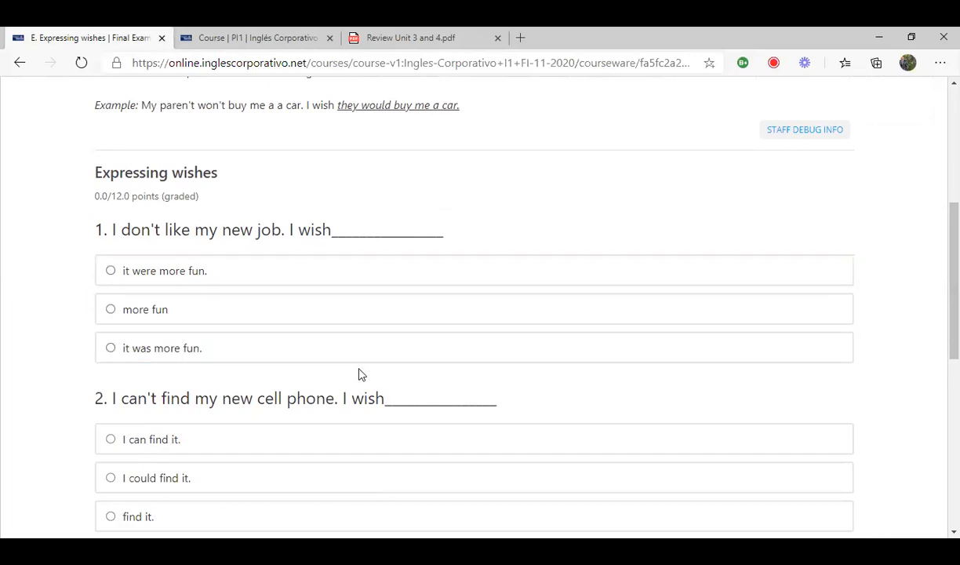
{"action": "scroll", "scroll_direction": "down", "scroll_amount": 3}
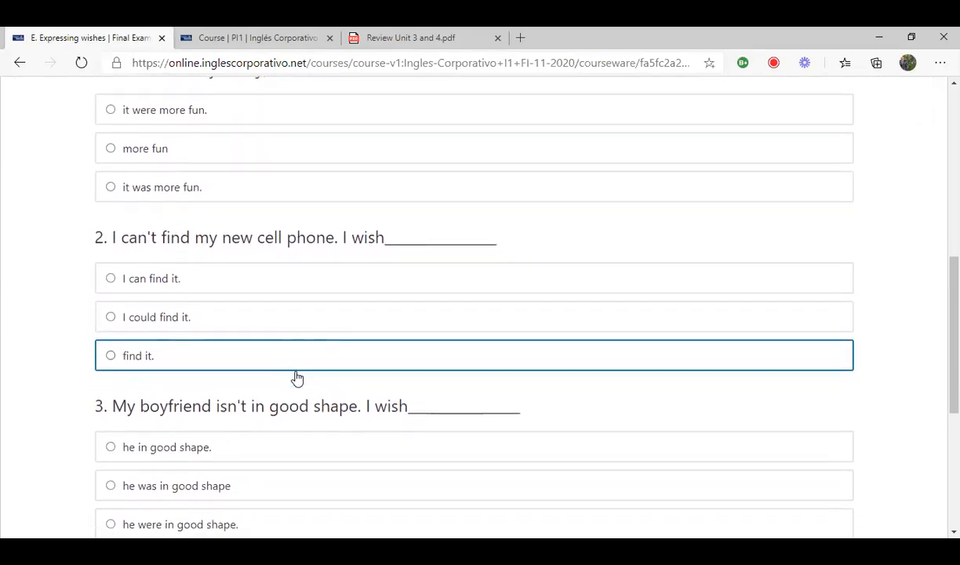
{"action": "scroll", "scroll_direction": "down", "scroll_amount": 3}
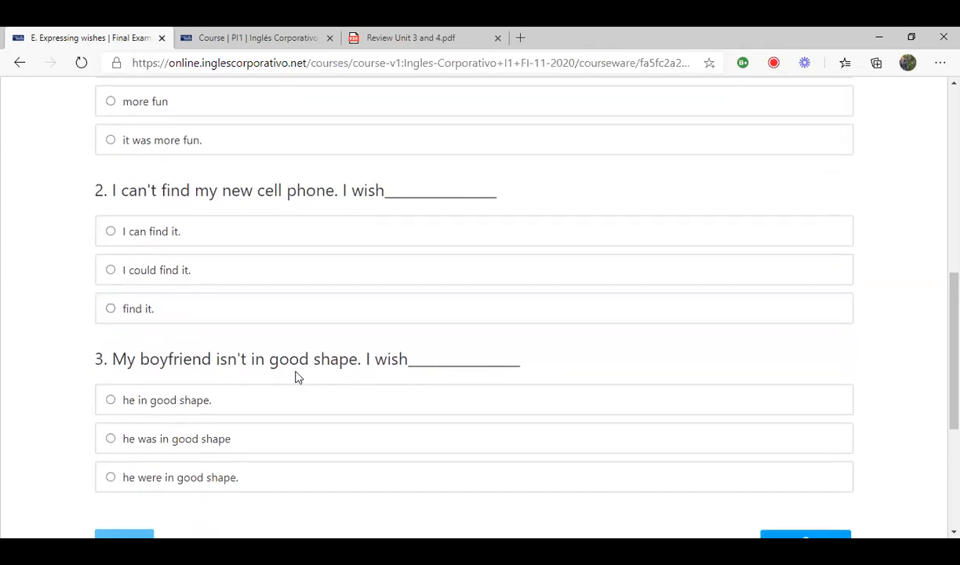
{"action": "mouse_move", "coordinate": [275, 292]}
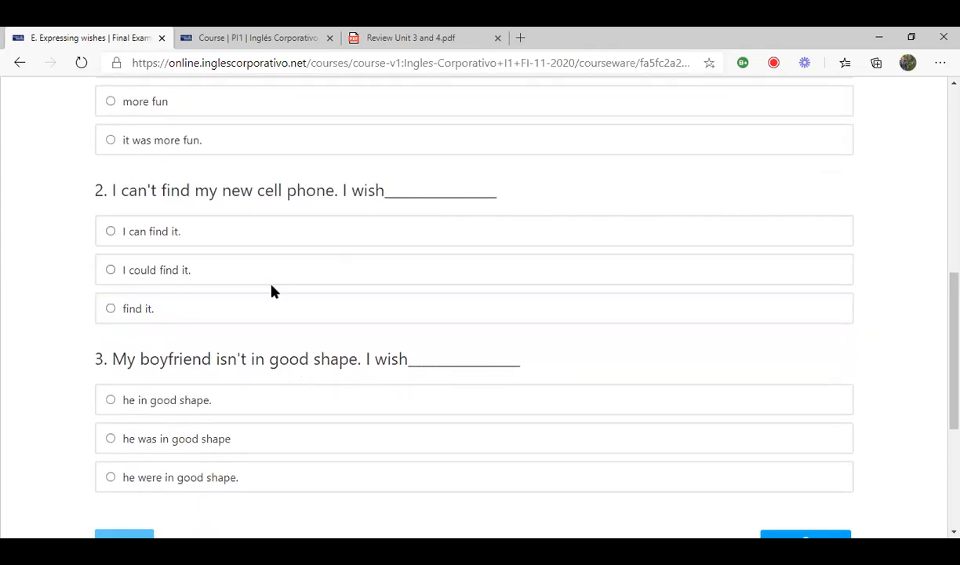
{"action": "mouse_move", "coordinate": [151, 257]}
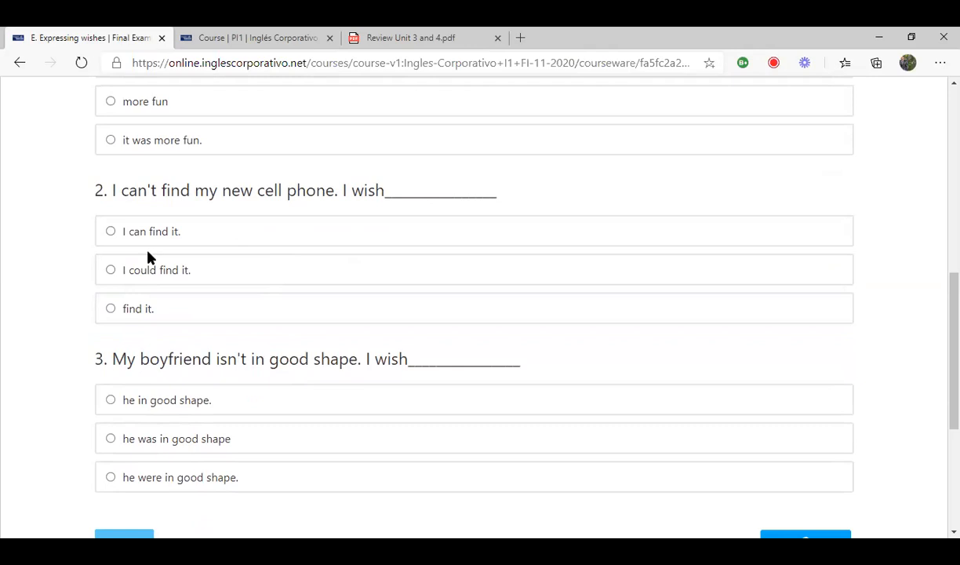
{"action": "mouse_move", "coordinate": [283, 342]}
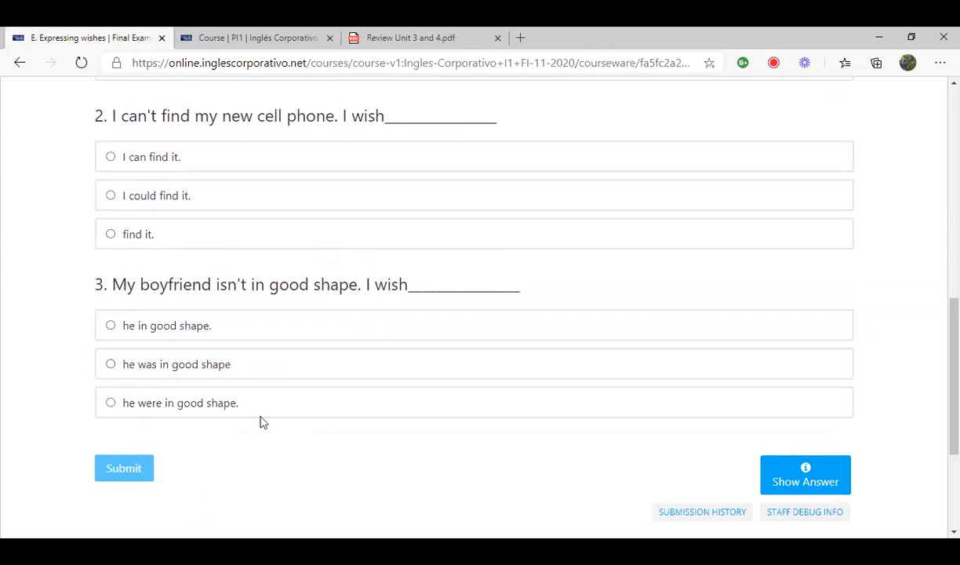
{"action": "left_click", "coordinate": [216, 403]}
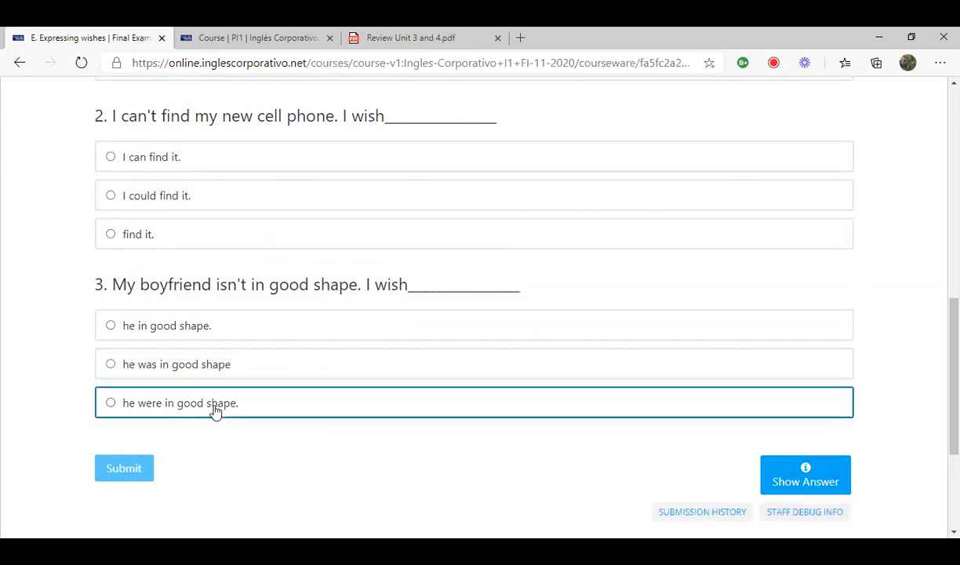
{"action": "scroll", "scroll_direction": "down", "scroll_amount": 3}
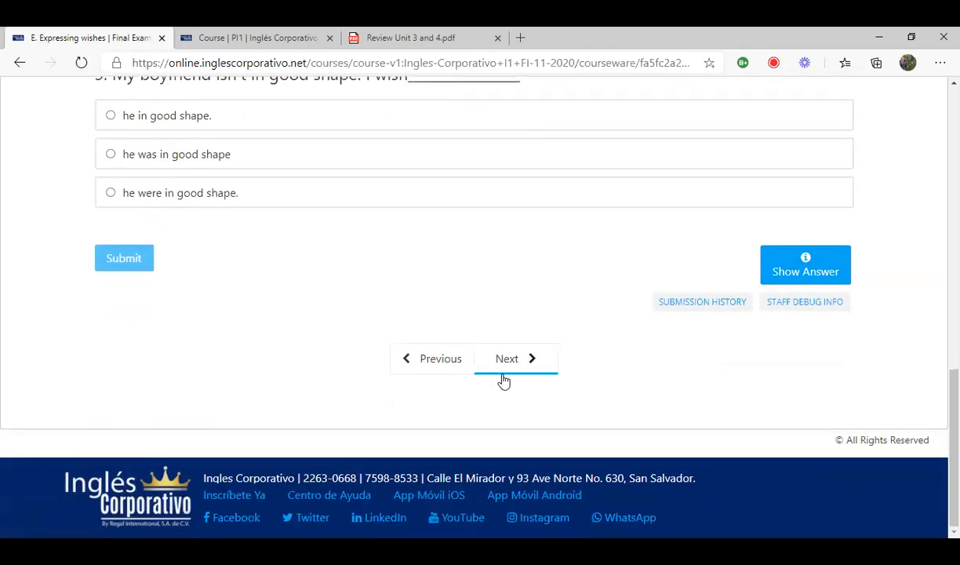
{"action": "left_click", "coordinate": [506, 359]}
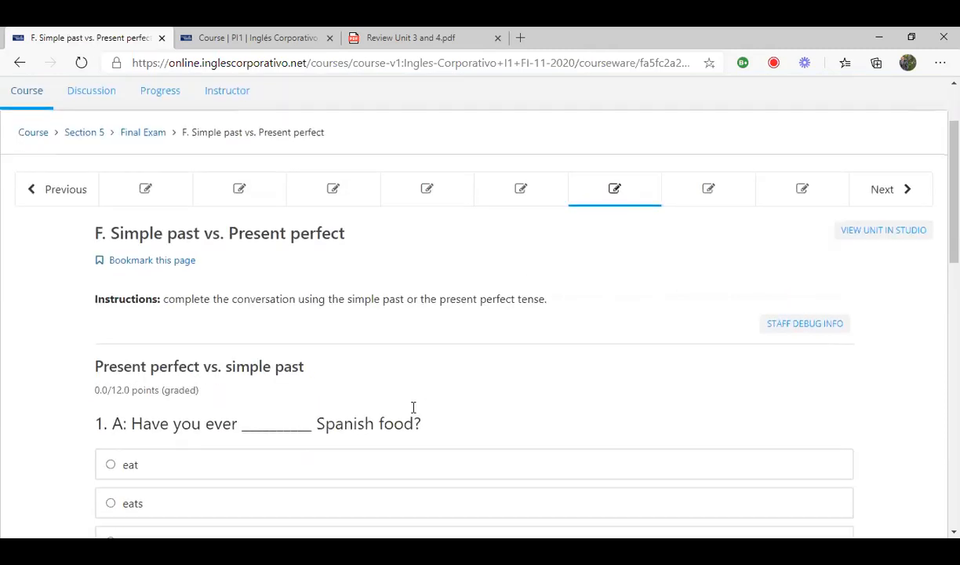
Scroll through the Simple past vs. Present perfect quiz and continue to unit G
{"action": "scroll", "scroll_direction": "down", "scroll_amount": 3}
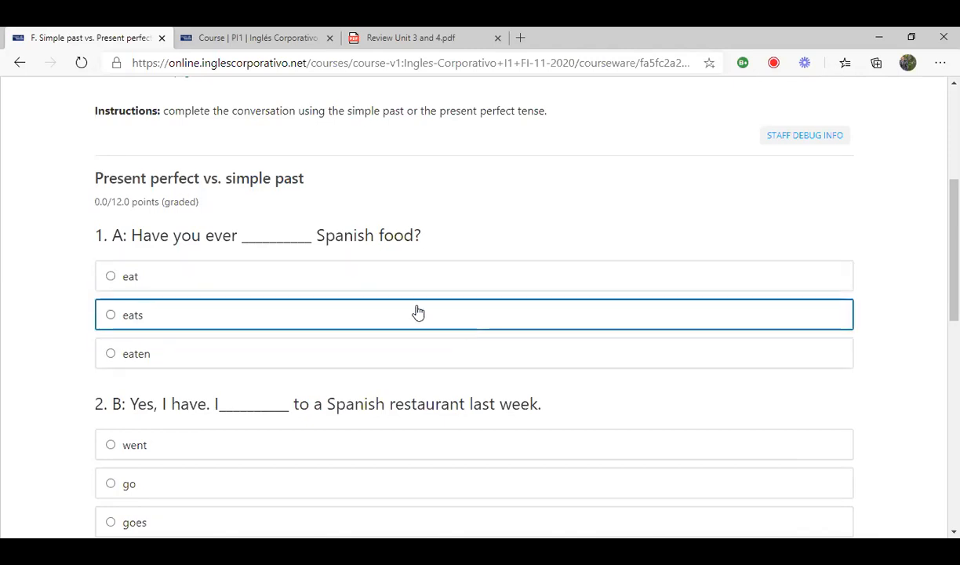
{"action": "scroll", "scroll_direction": "down", "scroll_amount": 3}
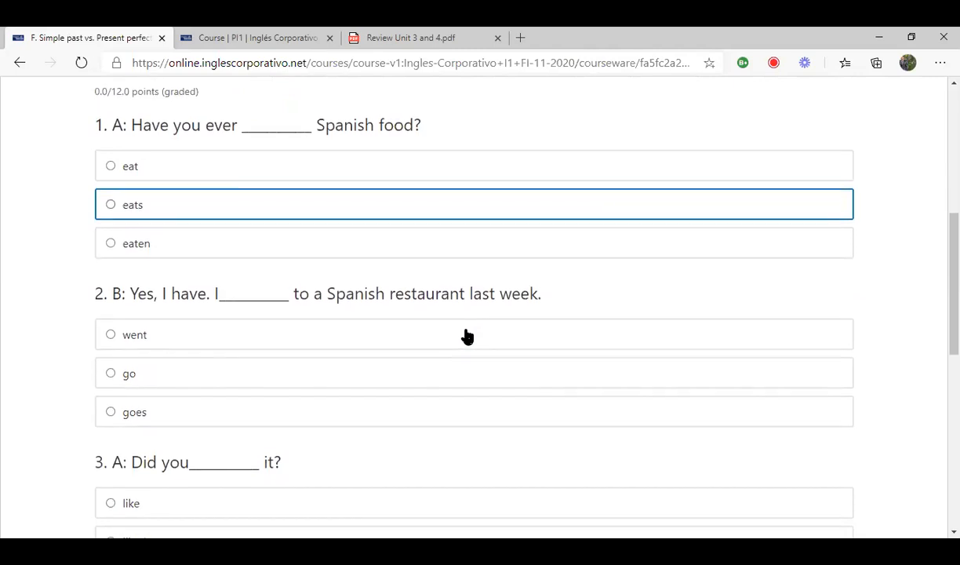
{"action": "scroll", "scroll_direction": "up", "scroll_amount": 3}
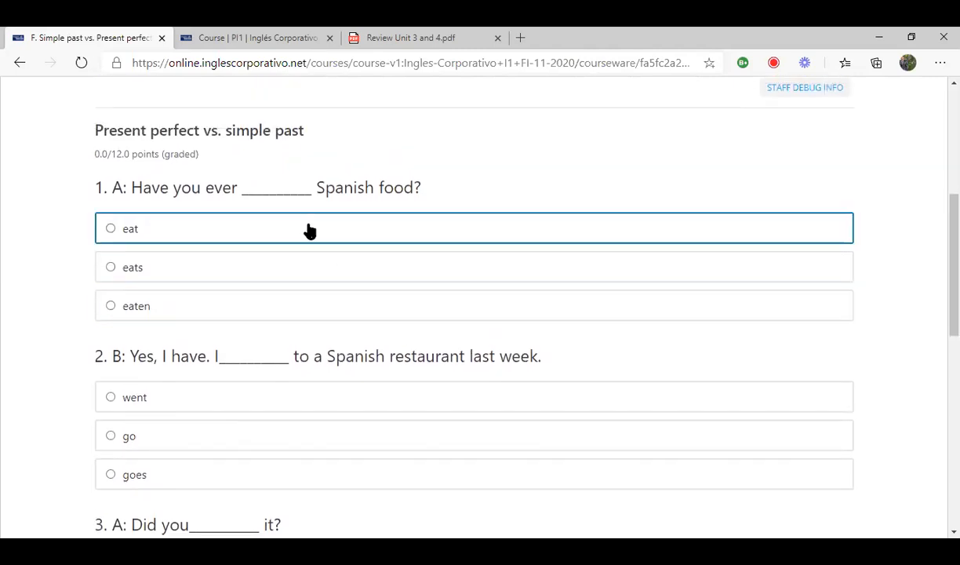
{"action": "mouse_move", "coordinate": [379, 176]}
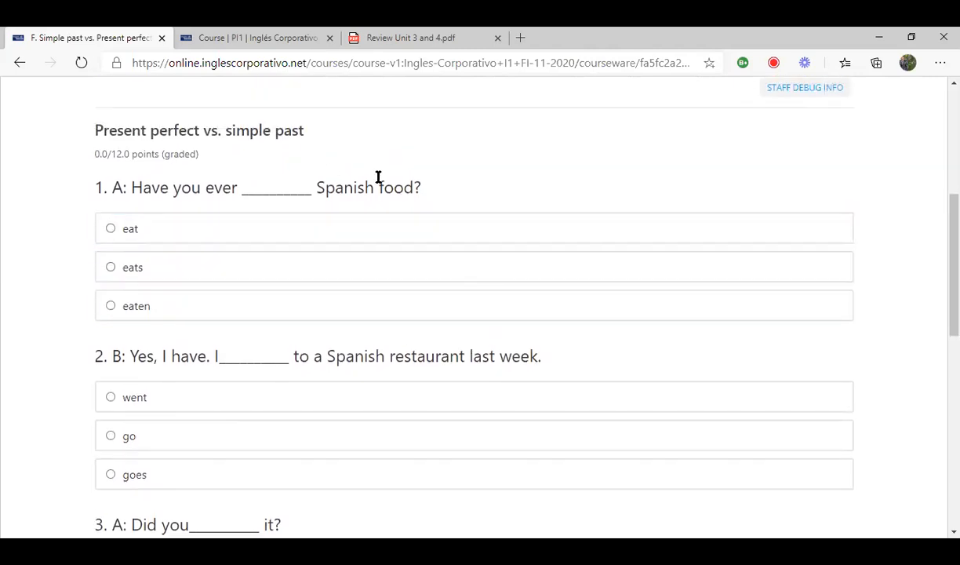
{"action": "mouse_move", "coordinate": [91, 125]}
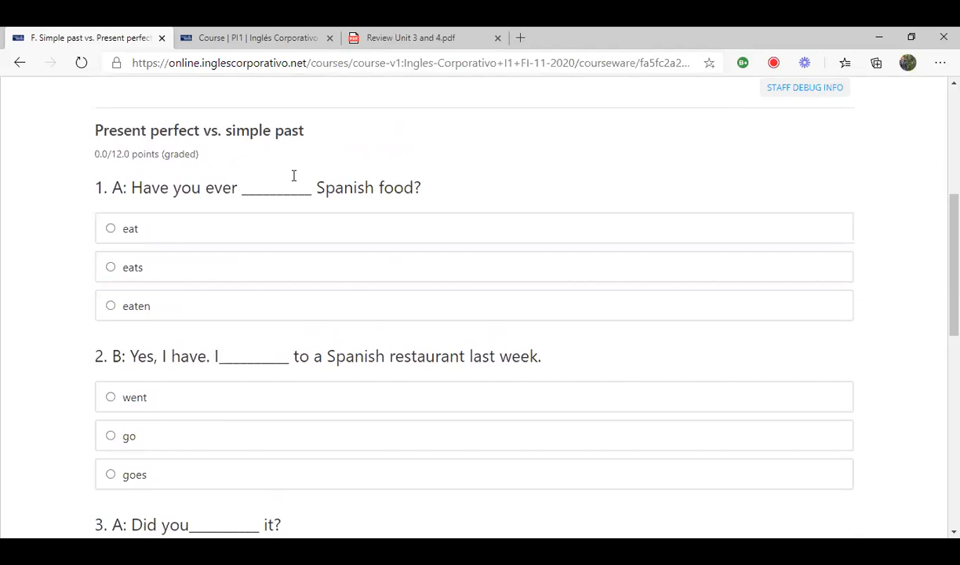
{"action": "mouse_move", "coordinate": [285, 192]}
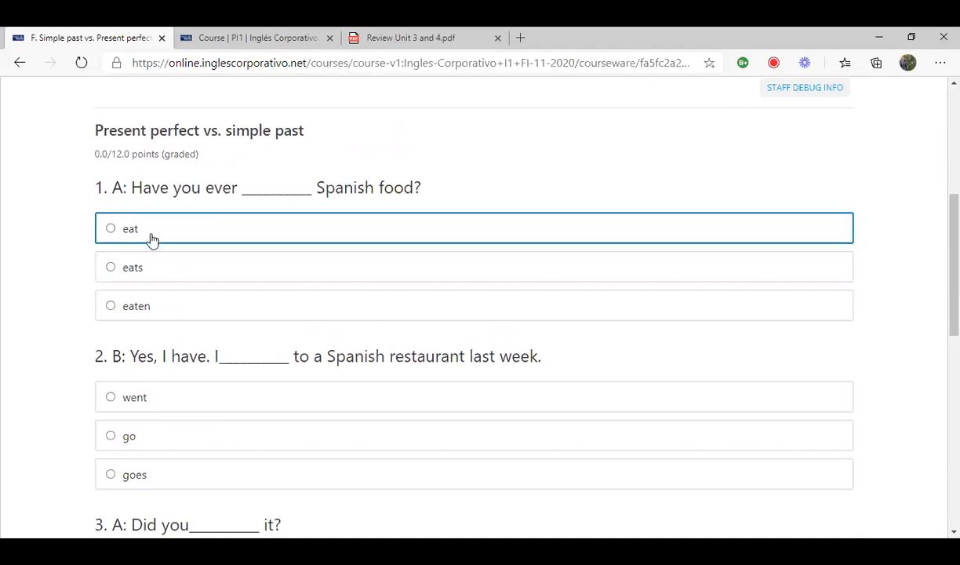
{"action": "mouse_move", "coordinate": [432, 363]}
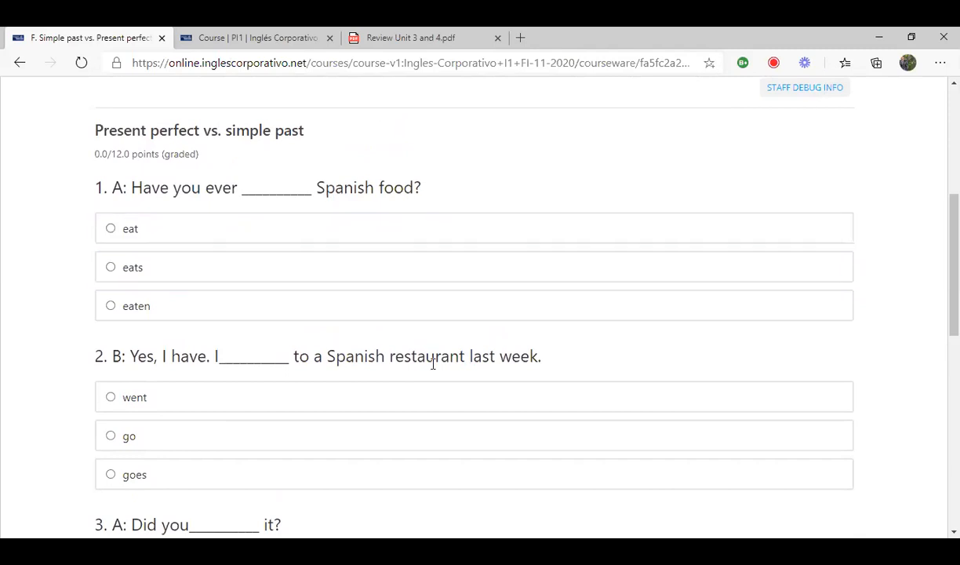
{"action": "scroll", "scroll_direction": "down", "scroll_amount": 3}
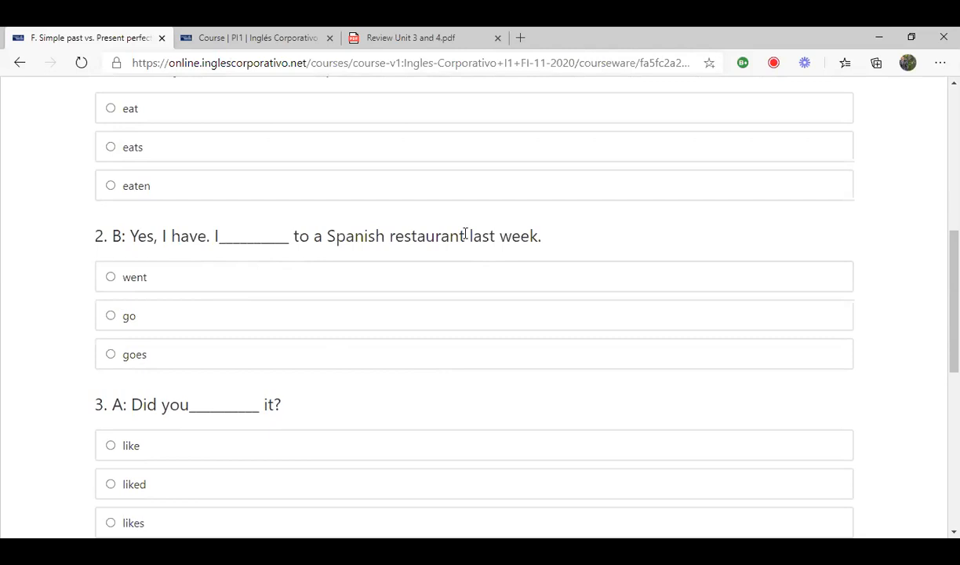
{"action": "mouse_move", "coordinate": [549, 240]}
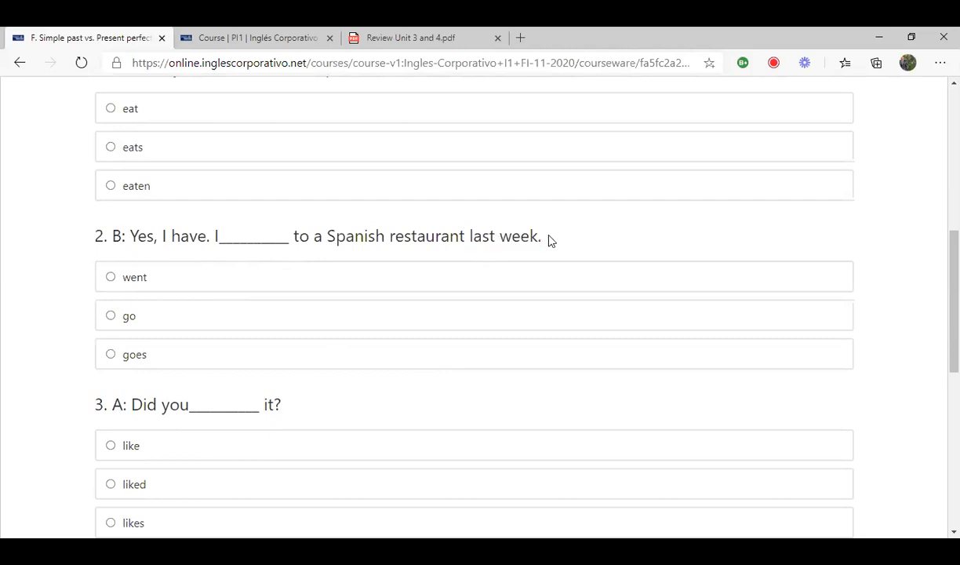
{"action": "mouse_move", "coordinate": [438, 434]}
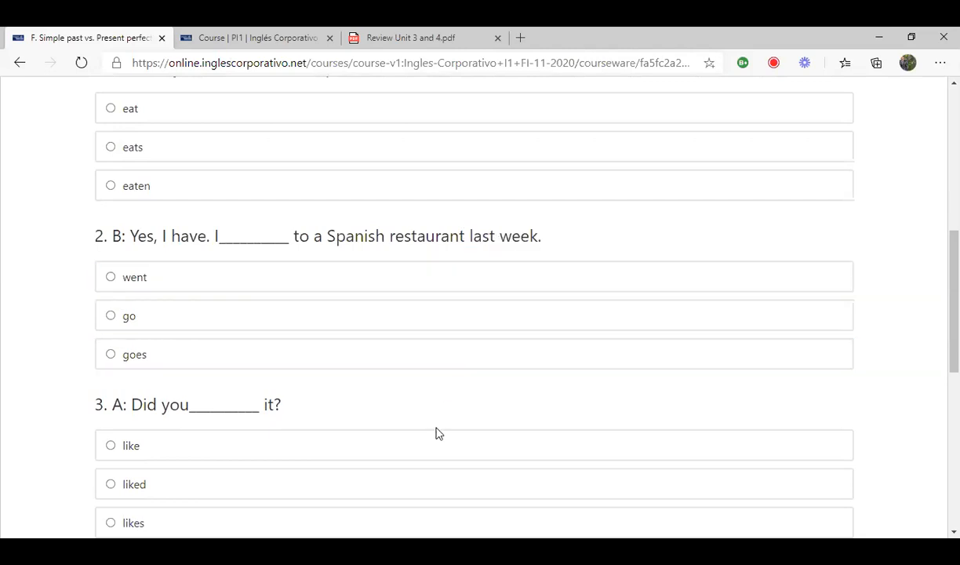
{"action": "scroll", "scroll_direction": "down", "scroll_amount": 3}
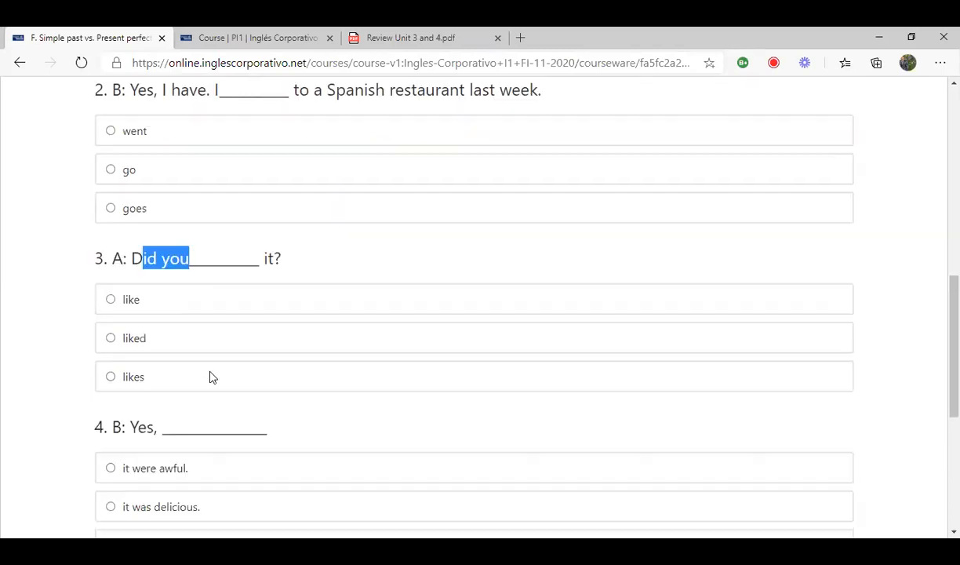
{"action": "scroll", "scroll_direction": "down", "scroll_amount": 3}
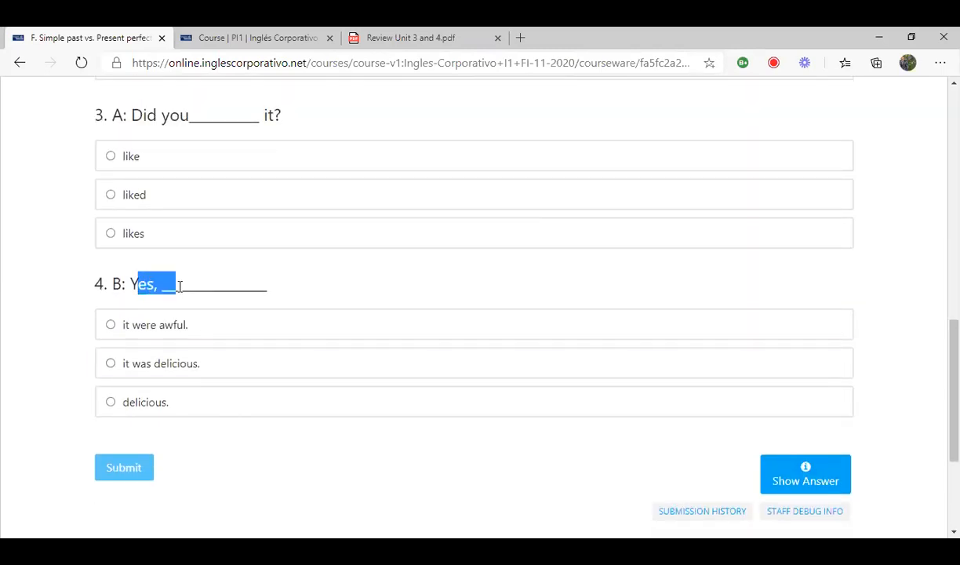
{"action": "mouse_move", "coordinate": [171, 161]}
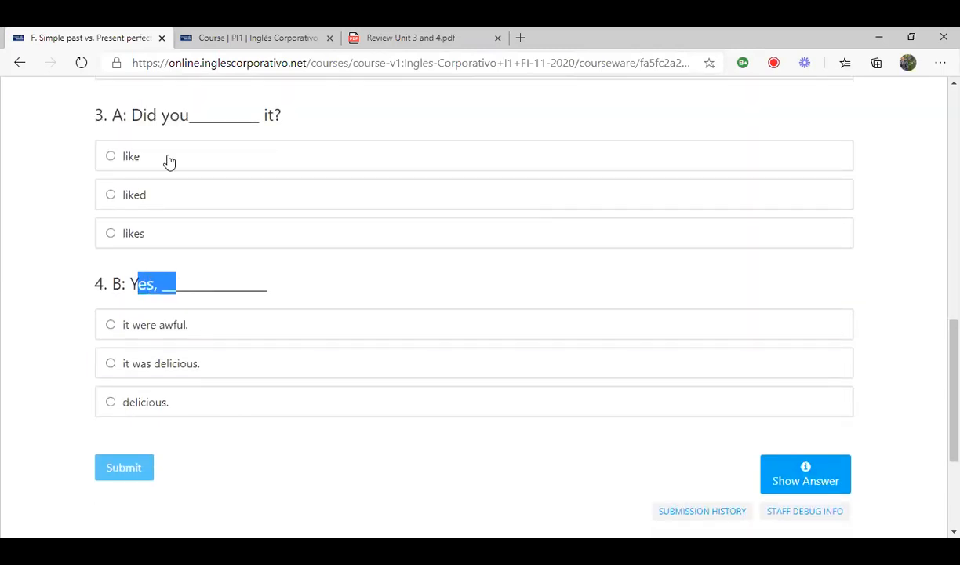
{"action": "mouse_move", "coordinate": [123, 174]}
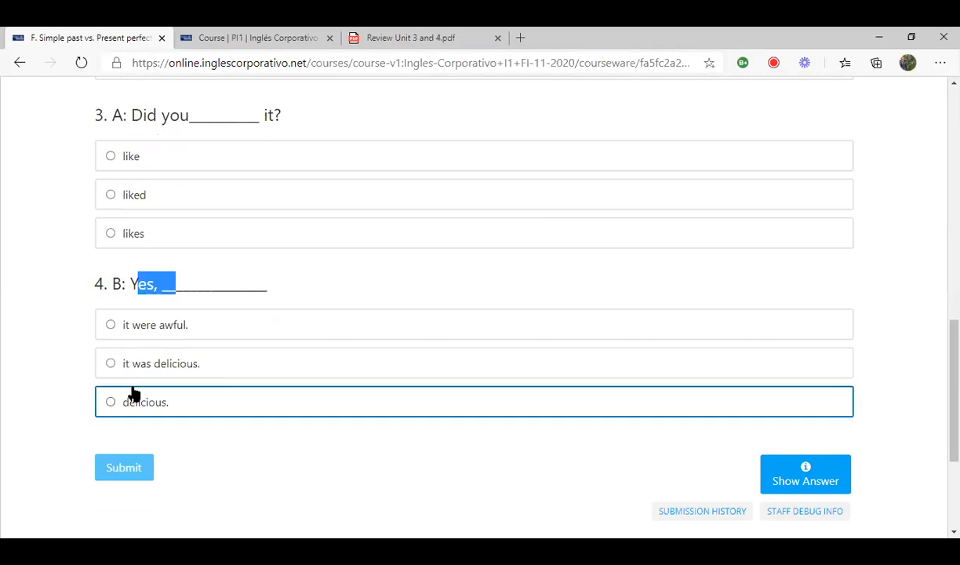
{"action": "scroll", "scroll_direction": "down", "scroll_amount": 3}
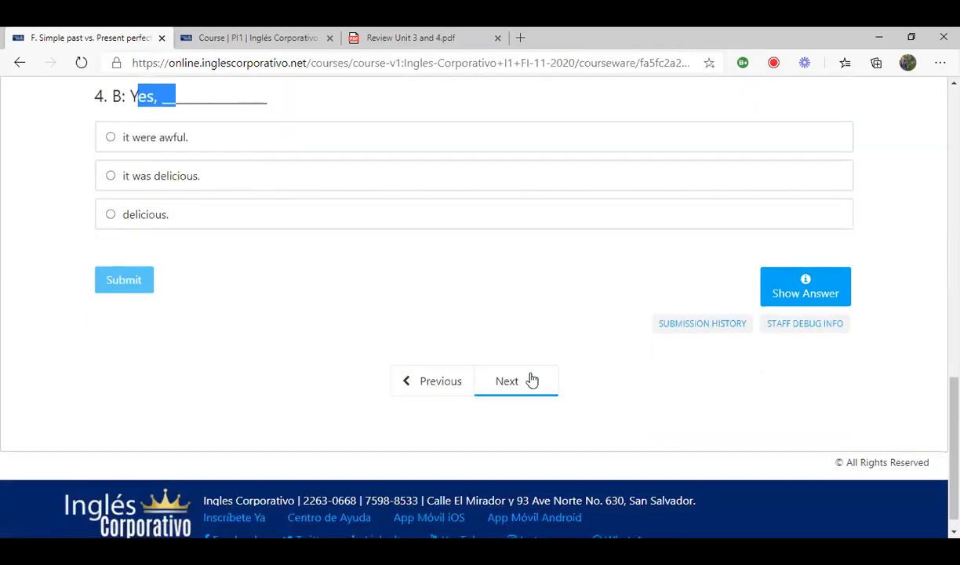
{"action": "left_click", "coordinate": [507, 381]}
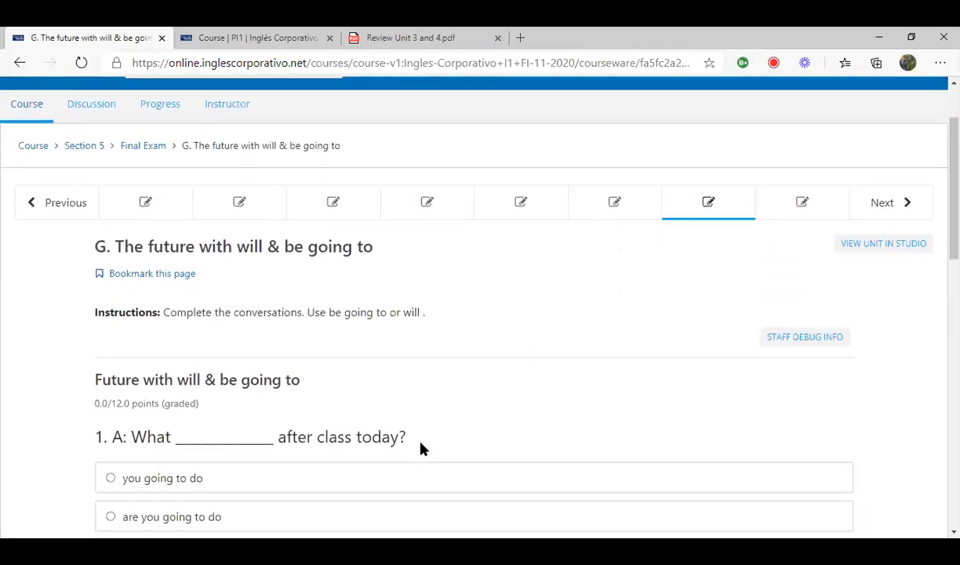
Review future-tense questions 1–4 of unit G and continue to H. Reading & Comprehension
{"action": "scroll", "scroll_direction": "down", "scroll_amount": 3}
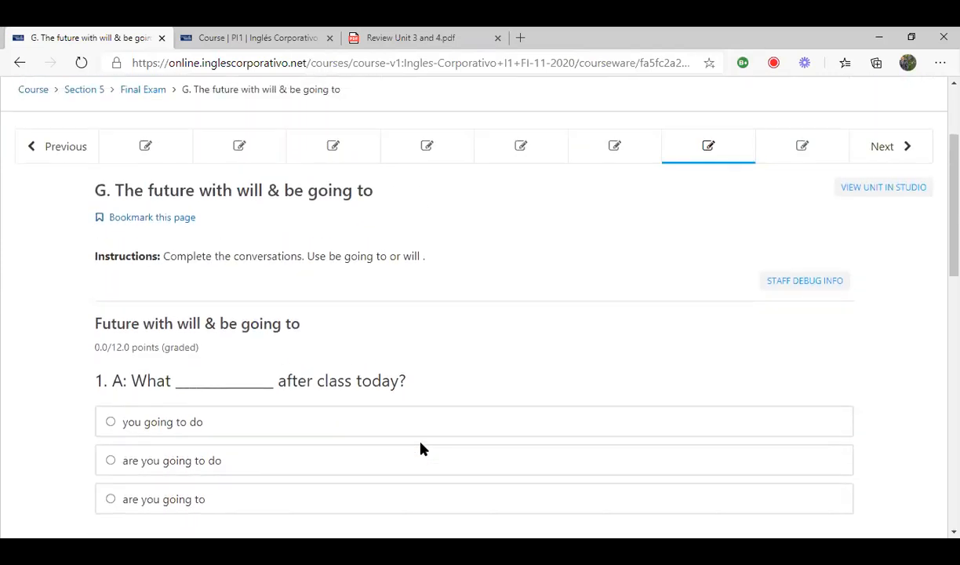
{"action": "mouse_move", "coordinate": [336, 210]}
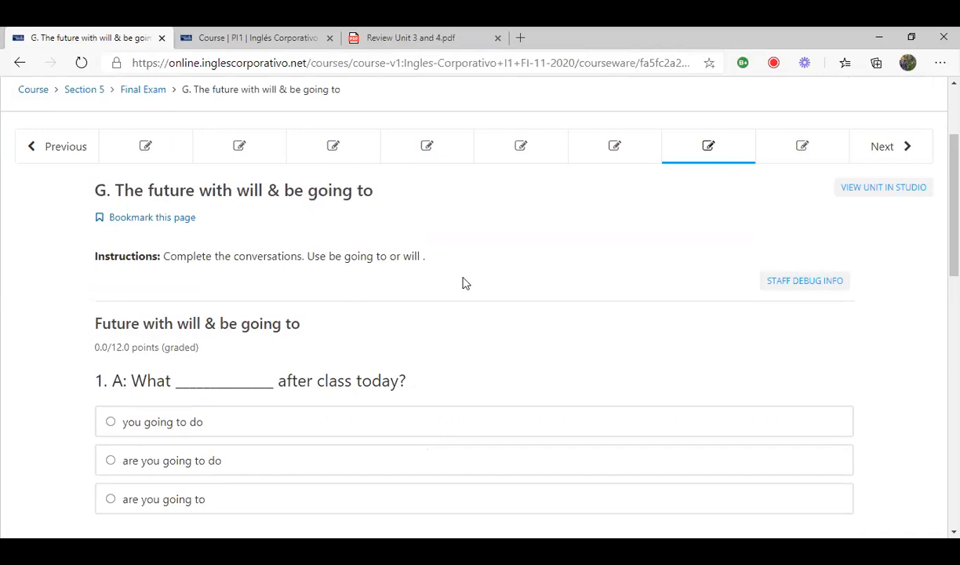
{"action": "scroll", "scroll_direction": "down", "scroll_amount": 3}
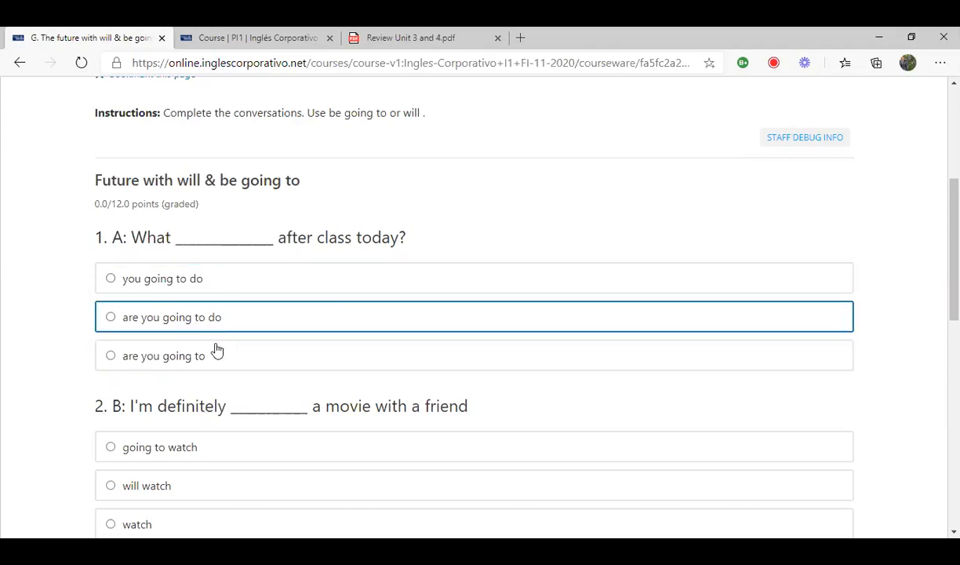
{"action": "scroll", "scroll_direction": "down", "scroll_amount": 3}
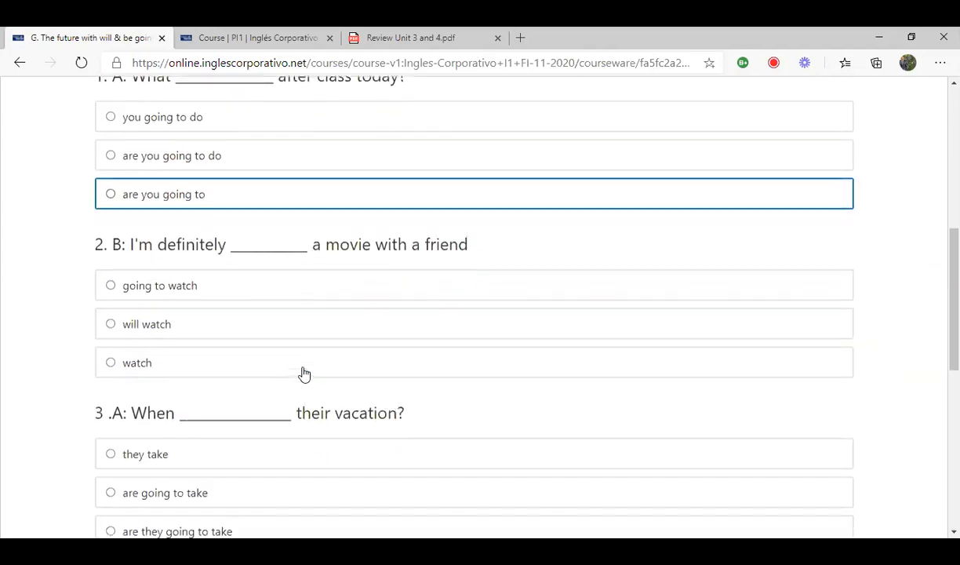
{"action": "scroll", "scroll_direction": "down", "scroll_amount": 3}
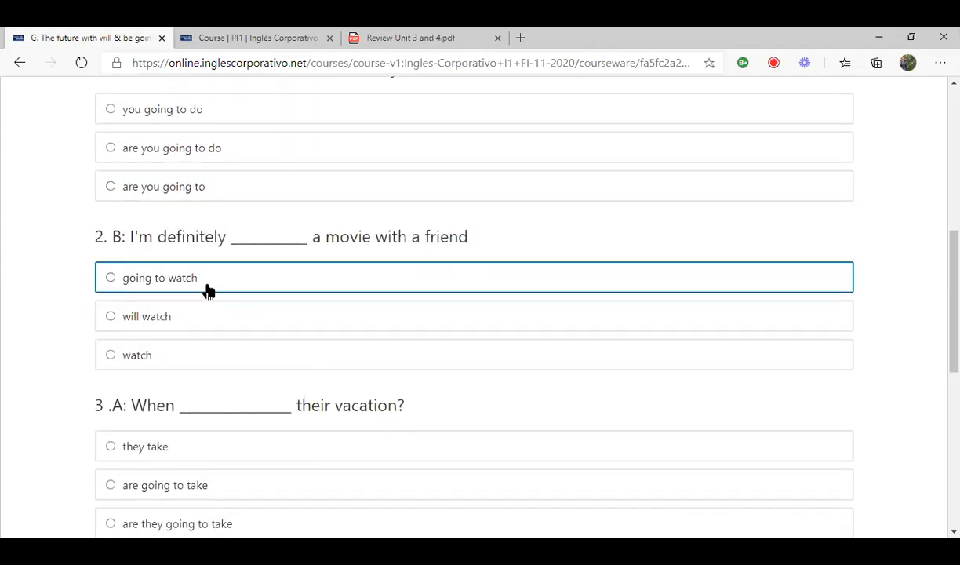
{"action": "mouse_move", "coordinate": [279, 269]}
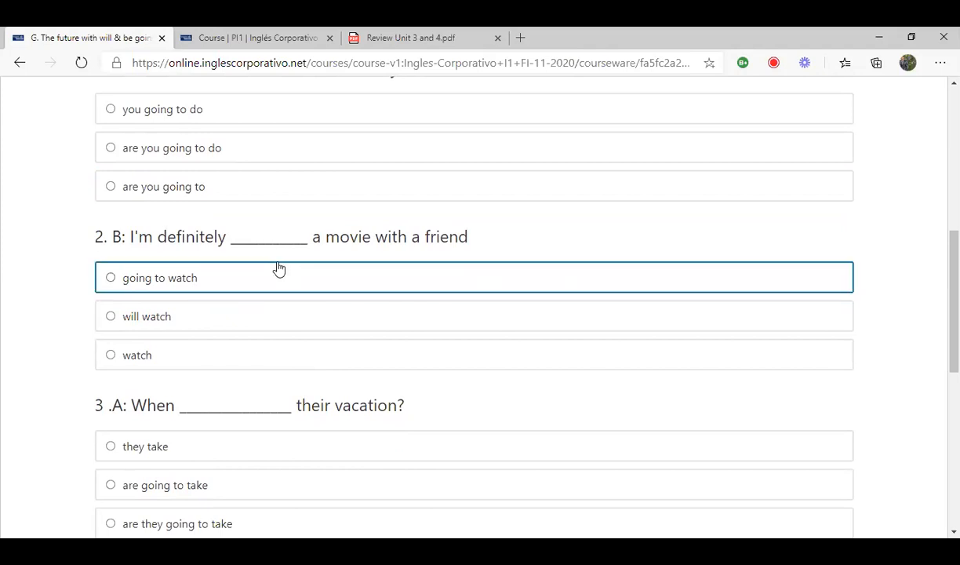
{"action": "mouse_move", "coordinate": [256, 406]}
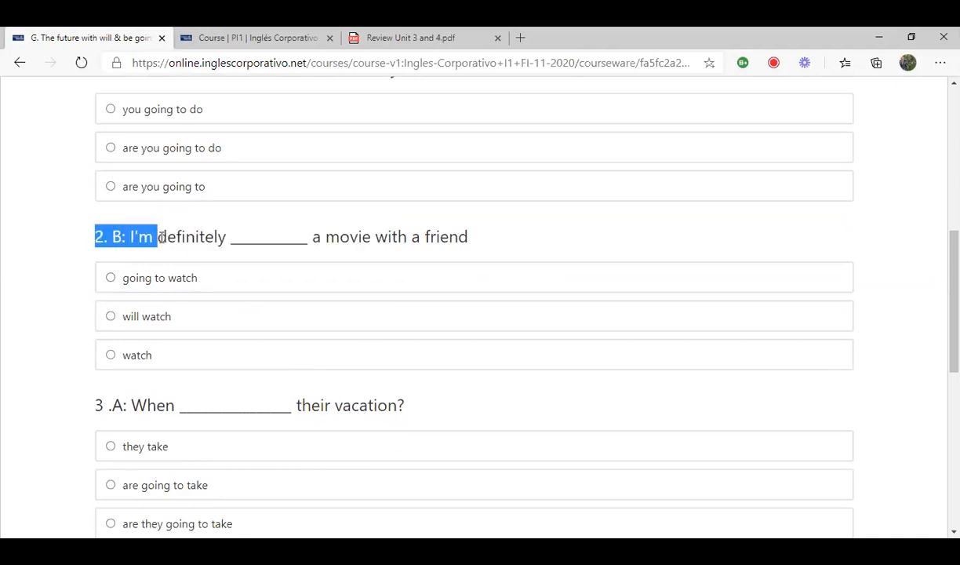
{"action": "mouse_move", "coordinate": [290, 354]}
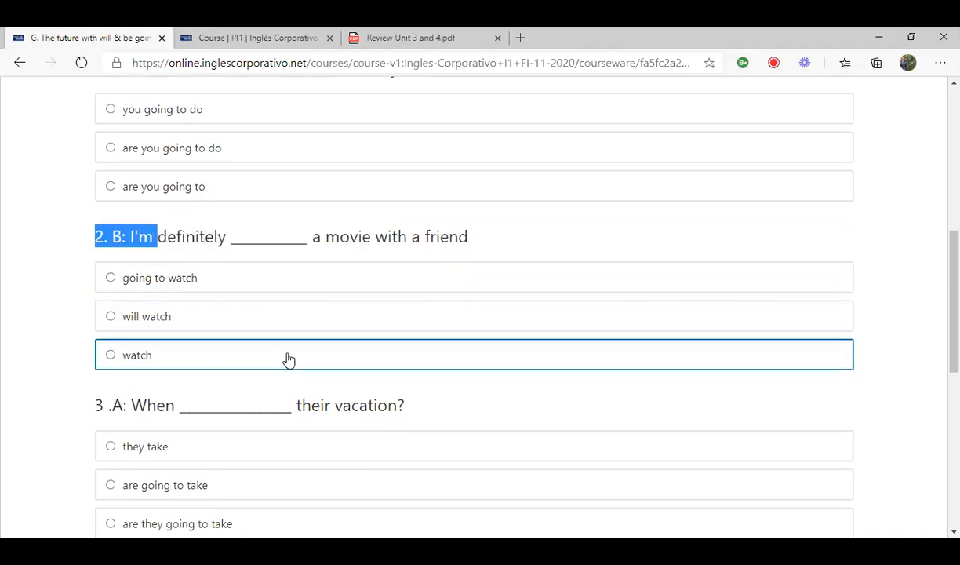
{"action": "scroll", "scroll_direction": "down", "scroll_amount": 3}
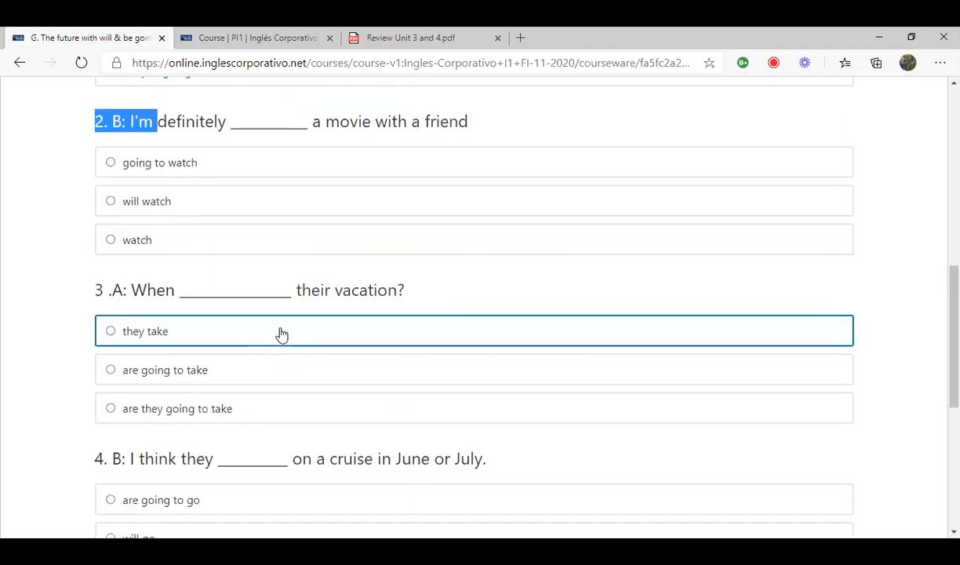
{"action": "scroll", "scroll_direction": "down", "scroll_amount": 3}
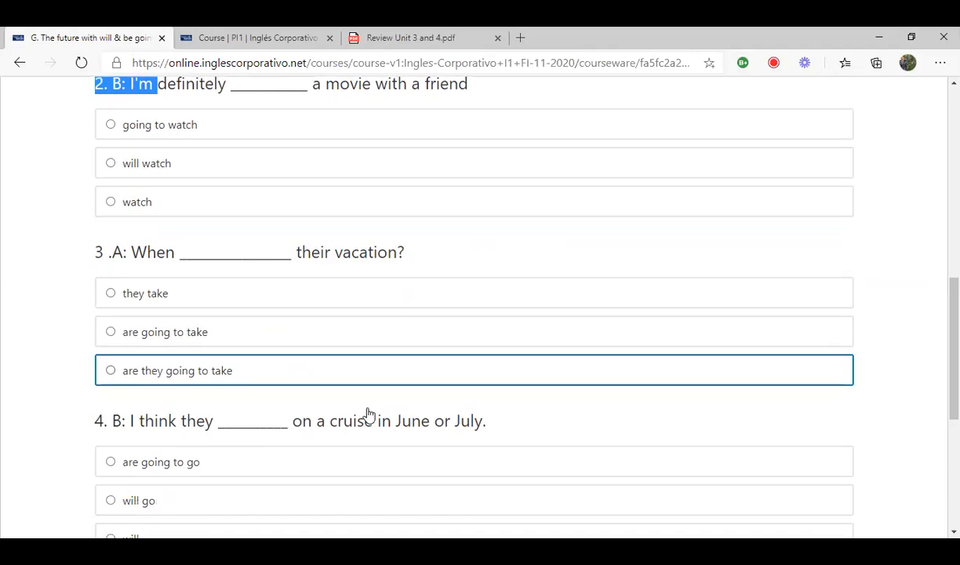
{"action": "scroll", "scroll_direction": "down", "scroll_amount": 3}
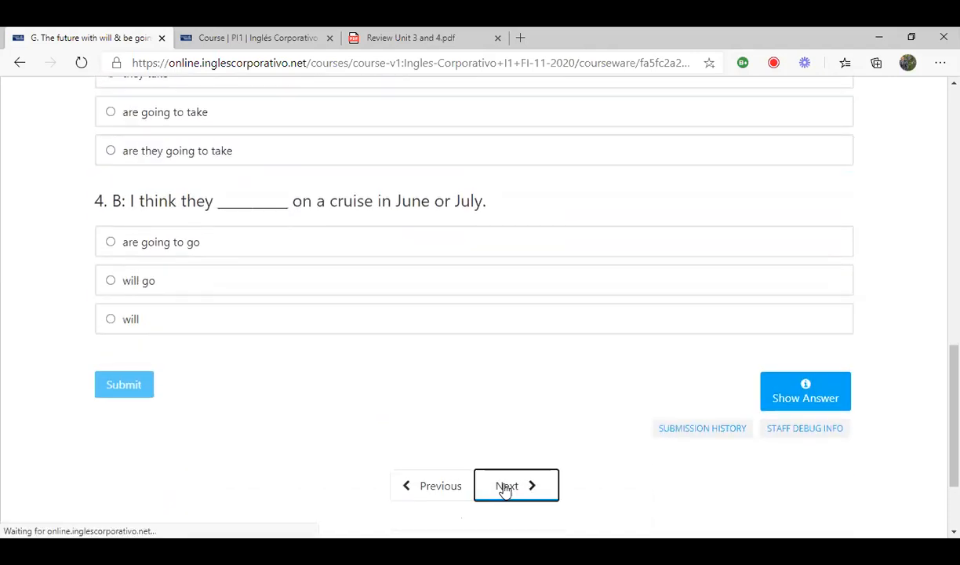
{"action": "left_click", "coordinate": [507, 485]}
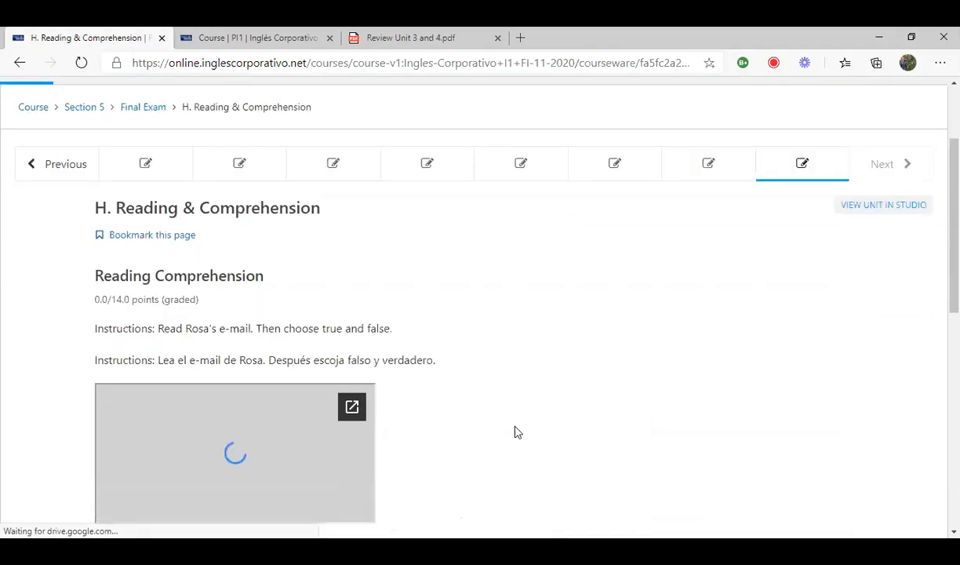
Pop out Rosa's e-mail image into its own Google Drive tab
{"action": "scroll", "scroll_direction": "down", "scroll_amount": 3}
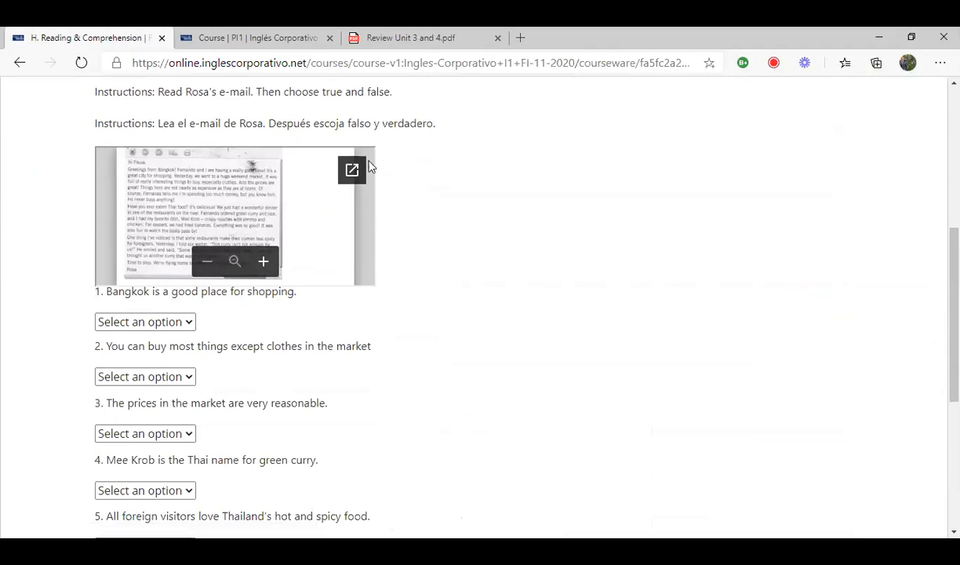
{"action": "left_click", "coordinate": [352, 171]}
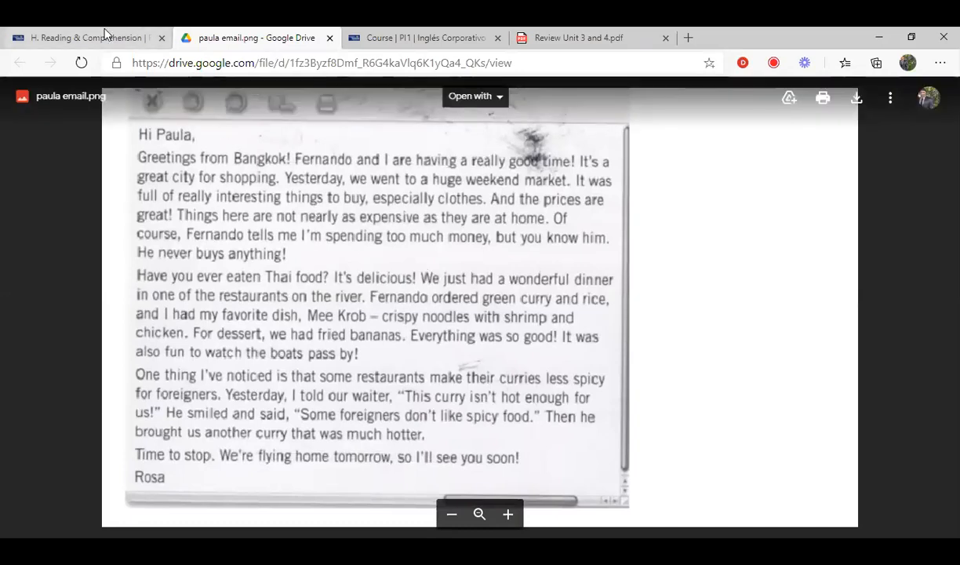
Return from the paula email.png image to the Reading & Comprehension course tab
{"action": "left_click", "coordinate": [87, 38]}
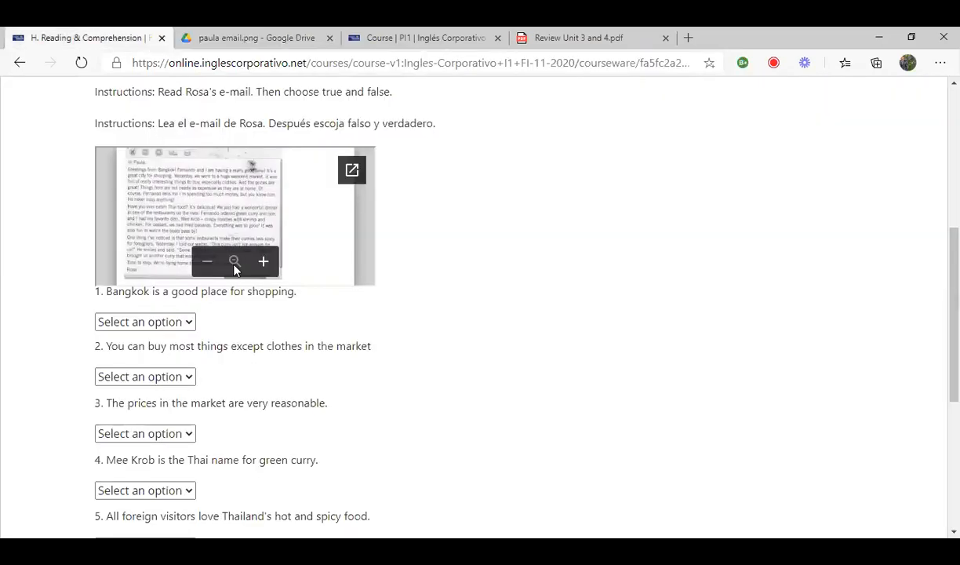
Enlarge Rosa's embedded e-mail image twice to read it closely
{"action": "left_click", "coordinate": [263, 261]}
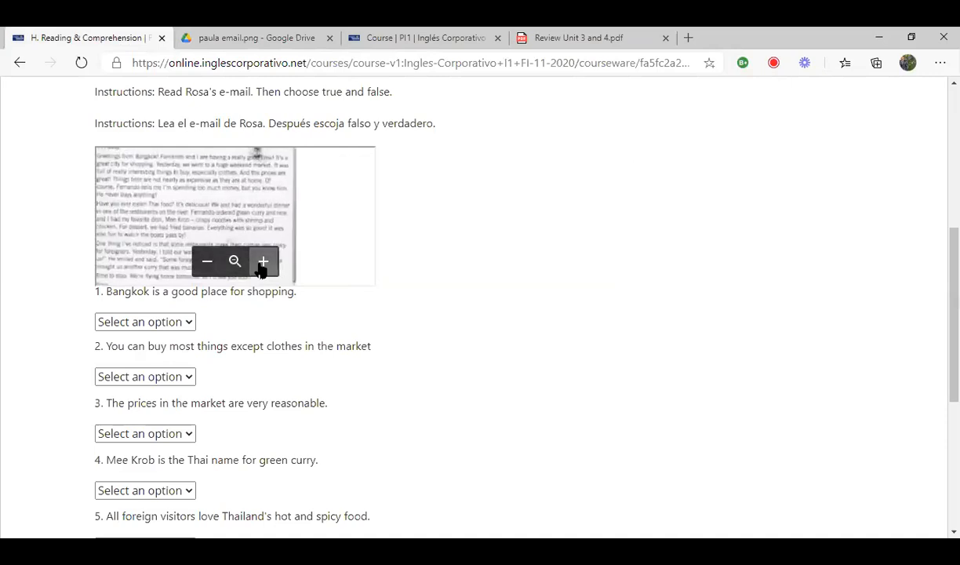
{"action": "left_click", "coordinate": [263, 261]}
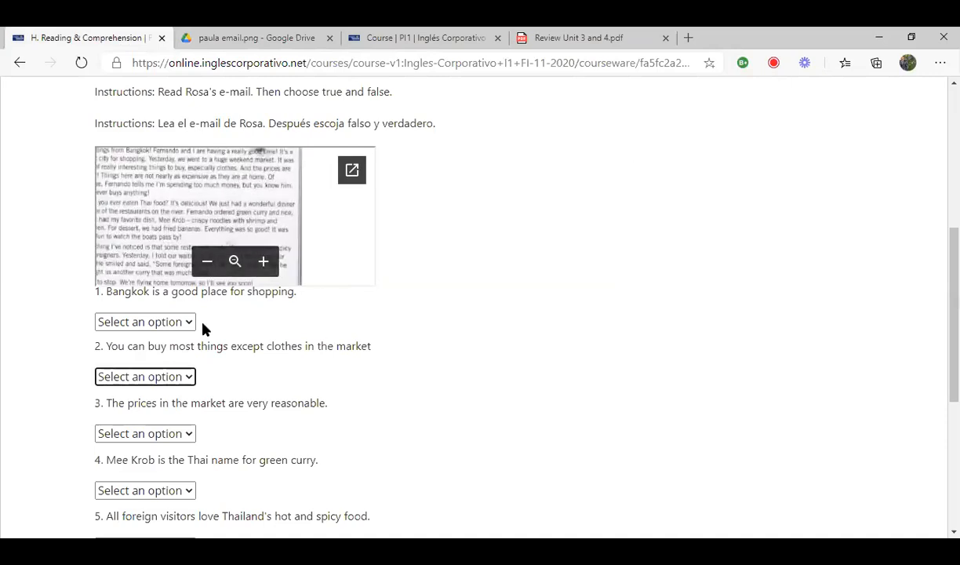
{"action": "scroll", "scroll_direction": "down", "scroll_amount": 3}
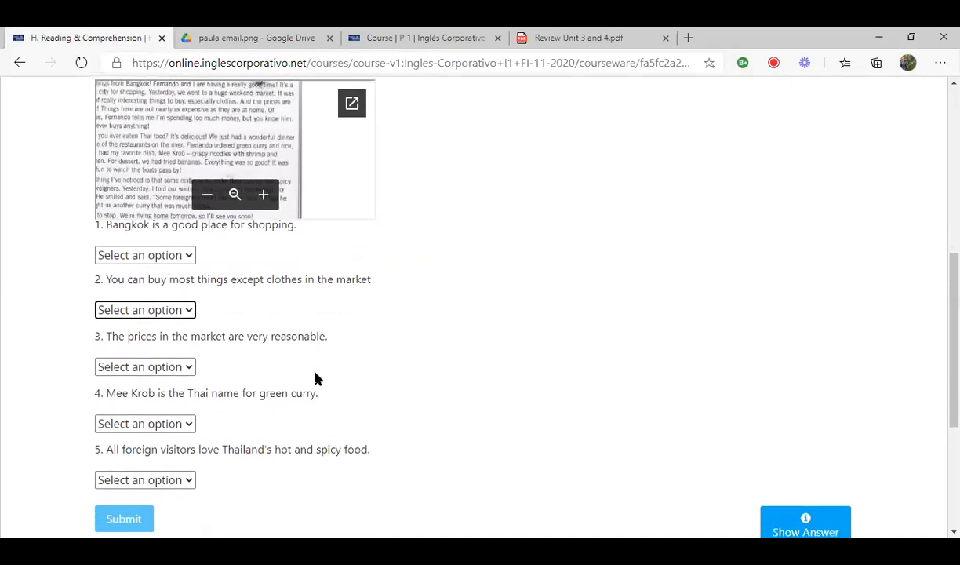
{"action": "scroll", "scroll_direction": "up", "scroll_amount": 3}
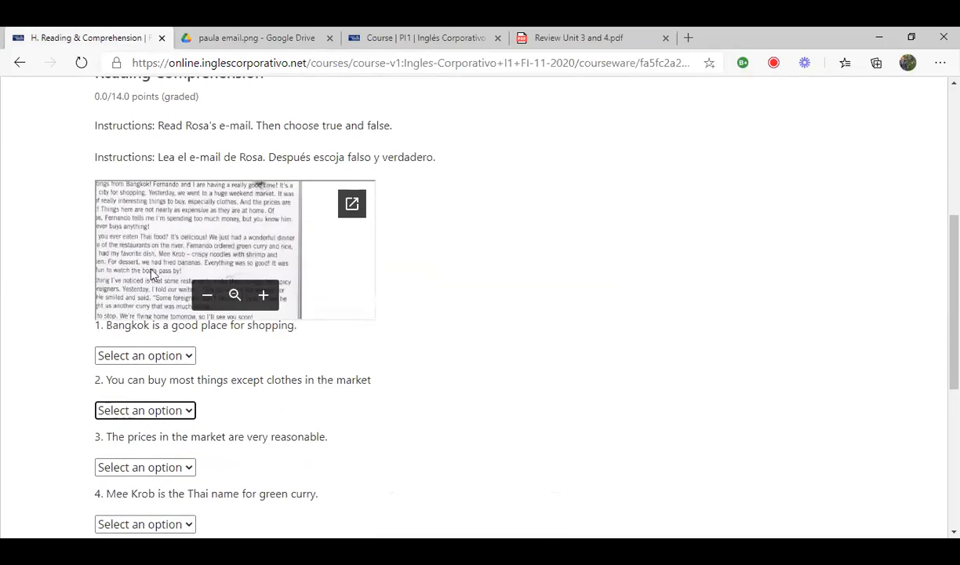
{"action": "mouse_move", "coordinate": [224, 273]}
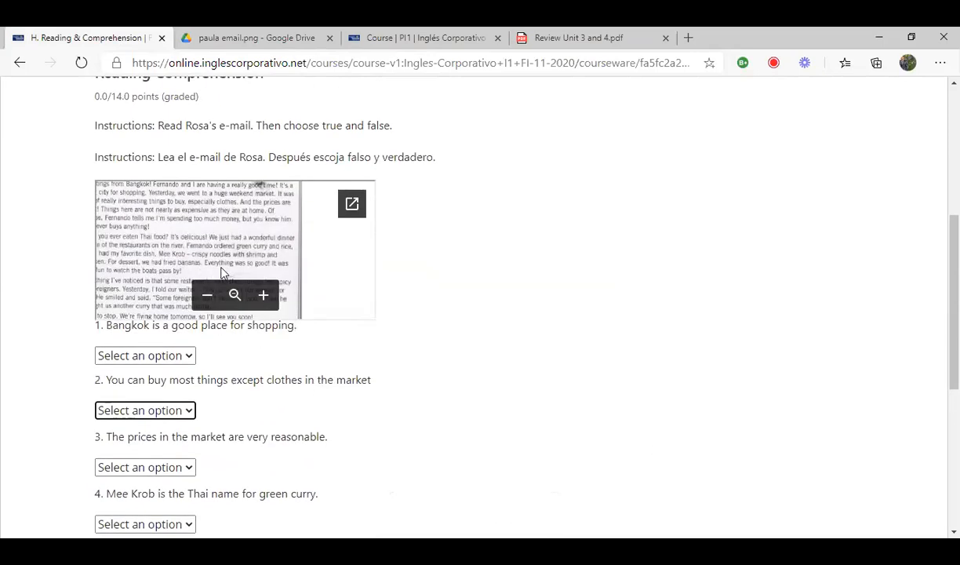
{"action": "mouse_move", "coordinate": [281, 283]}
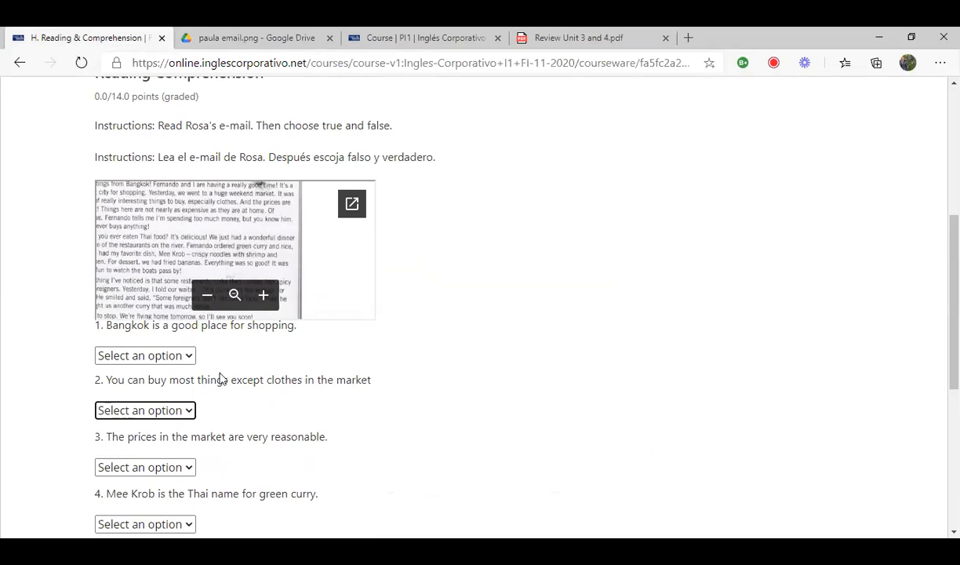
{"action": "mouse_move", "coordinate": [451, 288]}
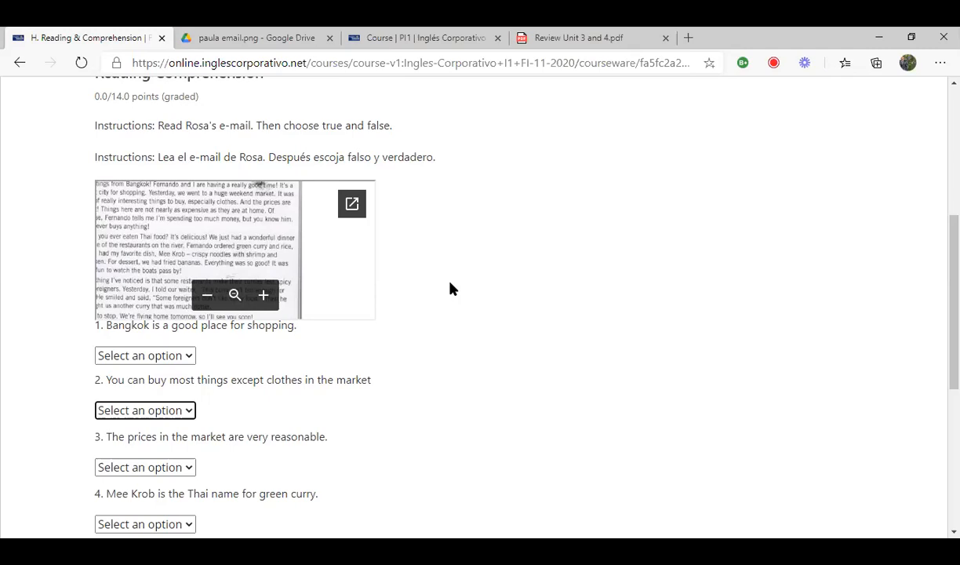
{"action": "mouse_move", "coordinate": [438, 205]}
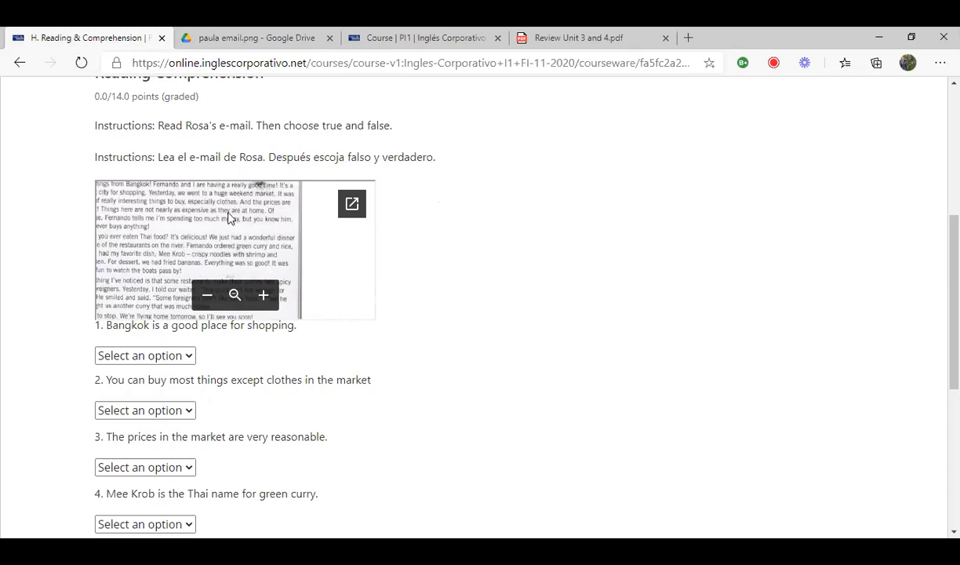
Scroll down to the five true/false statements about Rosa's e-mail and the submit area
{"action": "scroll", "scroll_direction": "down", "scroll_amount": 3}
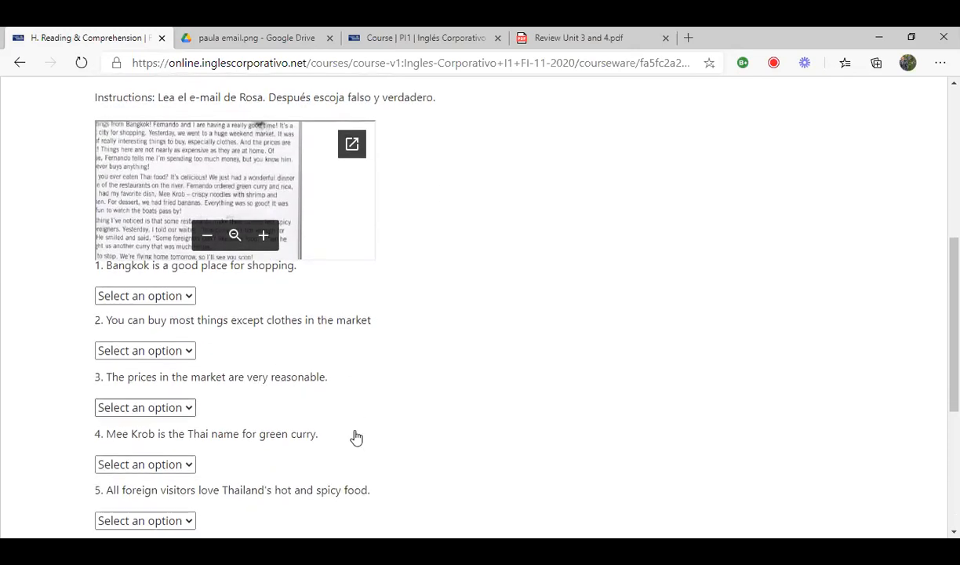
{"action": "scroll", "scroll_direction": "down", "scroll_amount": 3}
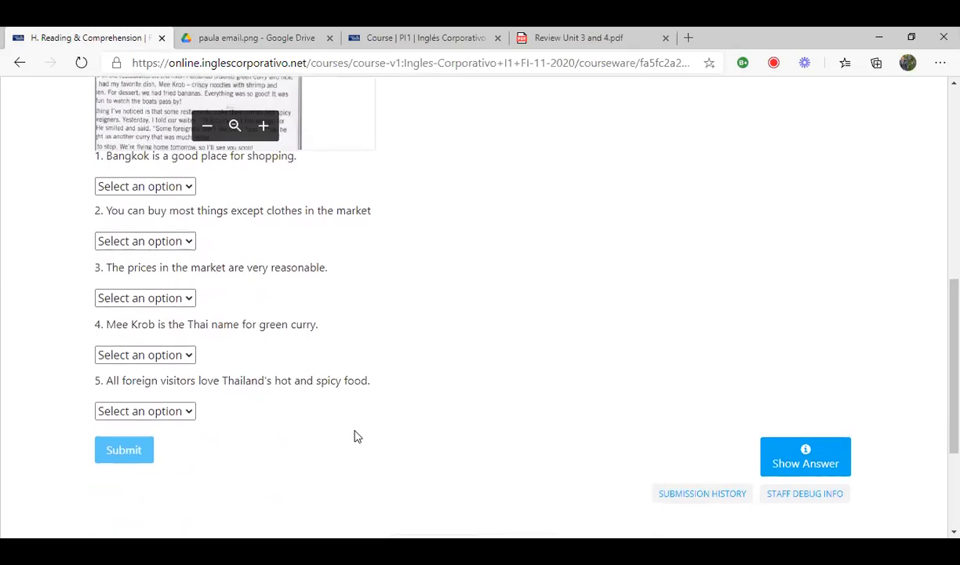
{"action": "scroll", "scroll_direction": "down", "scroll_amount": 3}
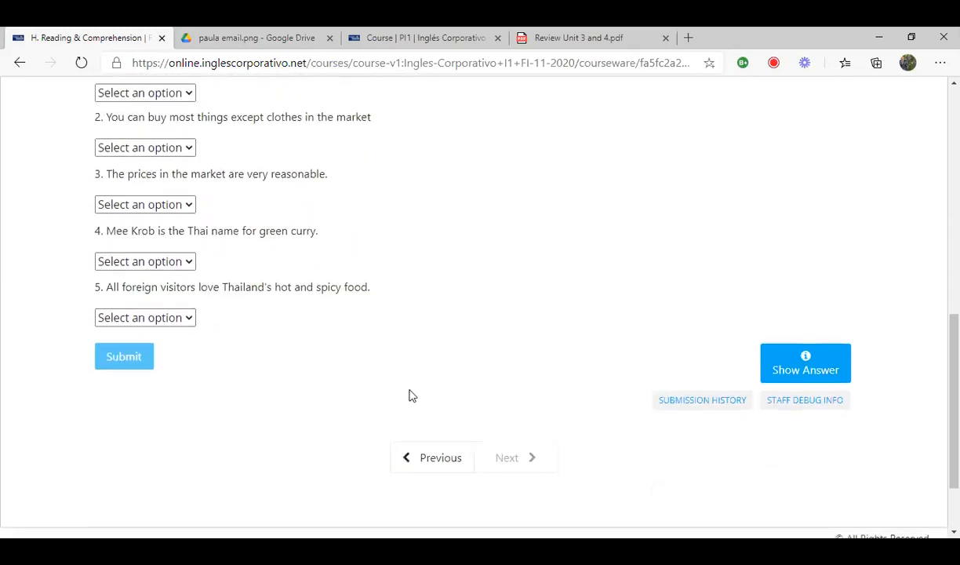
{"action": "scroll", "scroll_direction": "up", "scroll_amount": 3}
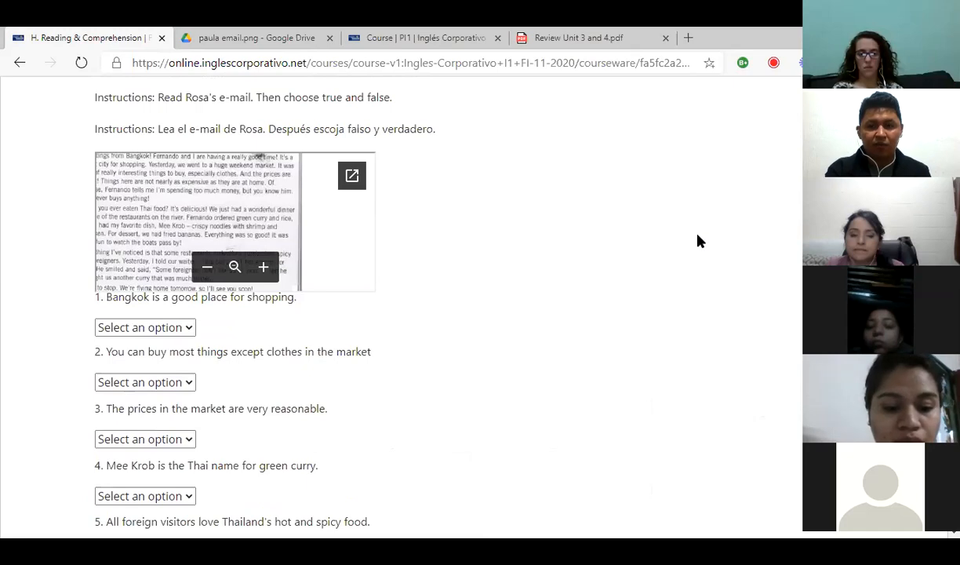
{"action": "mouse_move", "coordinate": [569, 277]}
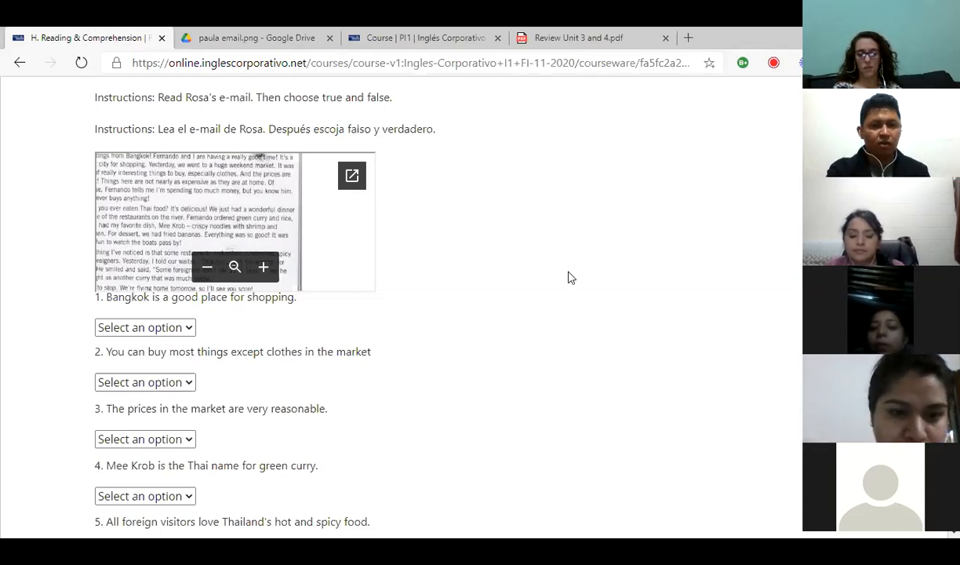
{"action": "mouse_move", "coordinate": [440, 385]}
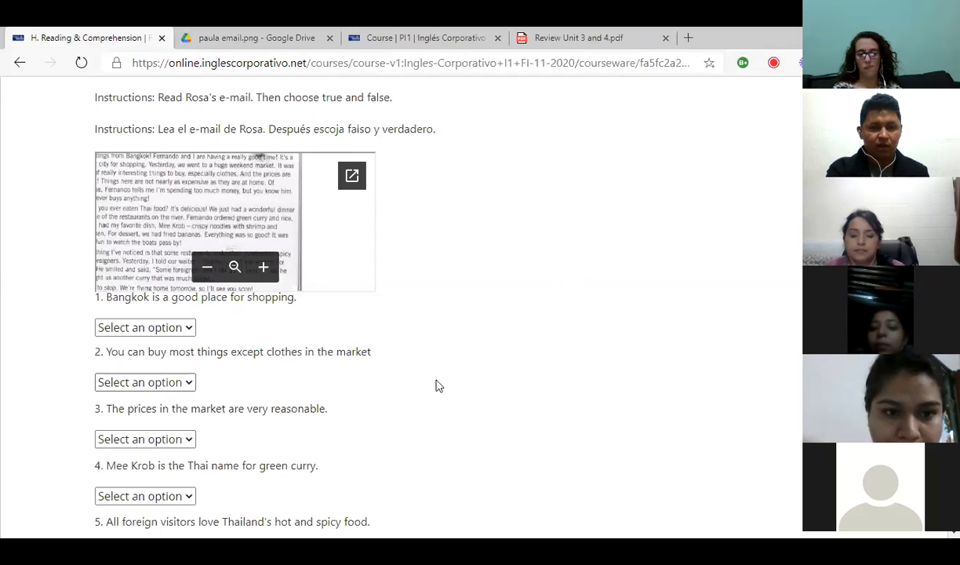
{"action": "mouse_move", "coordinate": [554, 355]}
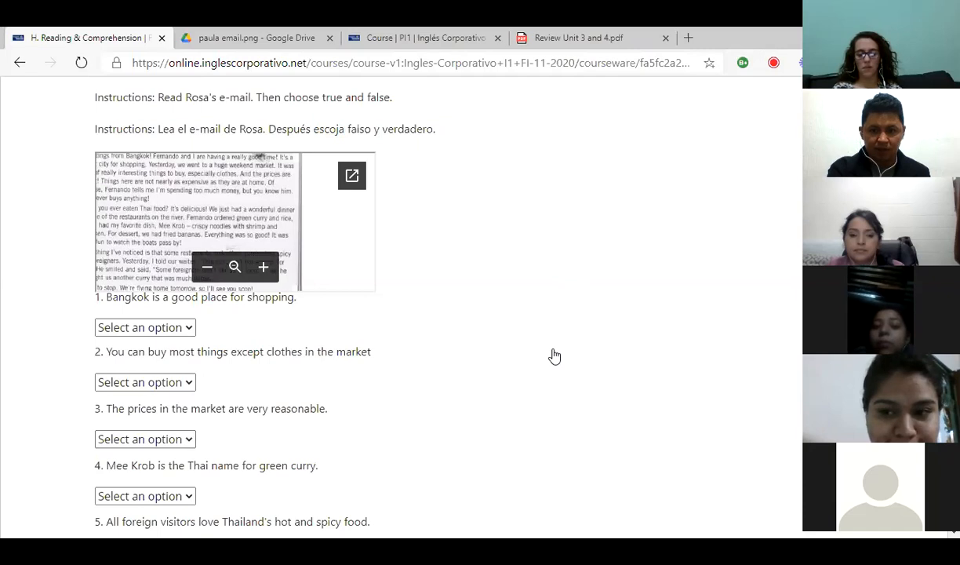
{"action": "mouse_move", "coordinate": [584, 318]}
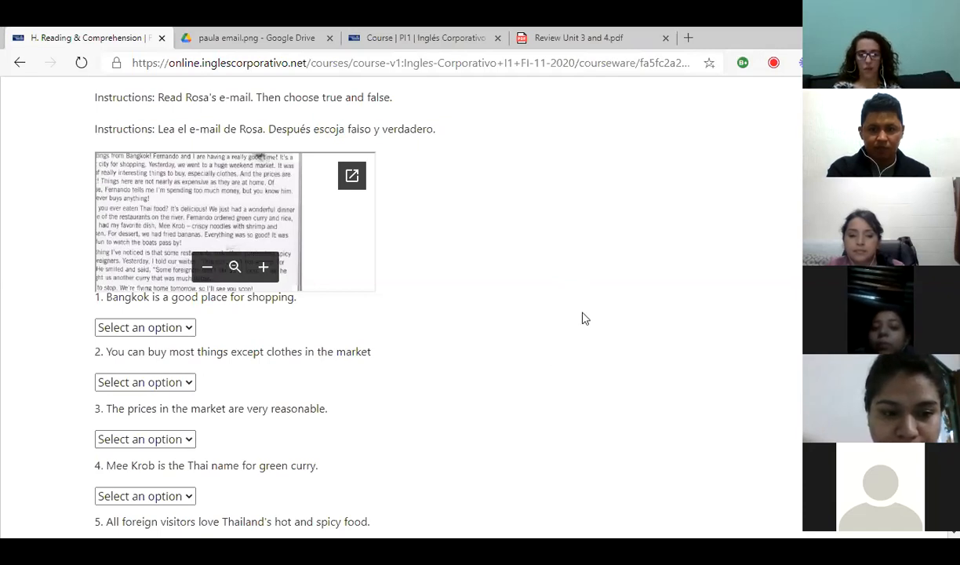
{"action": "mouse_move", "coordinate": [614, 398]}
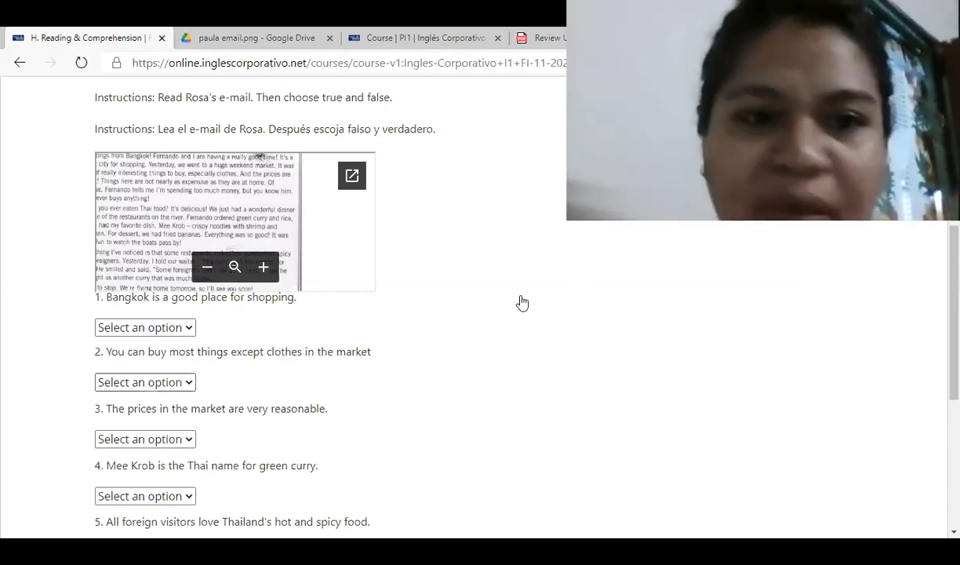
{"action": "mouse_move", "coordinate": [474, 260]}
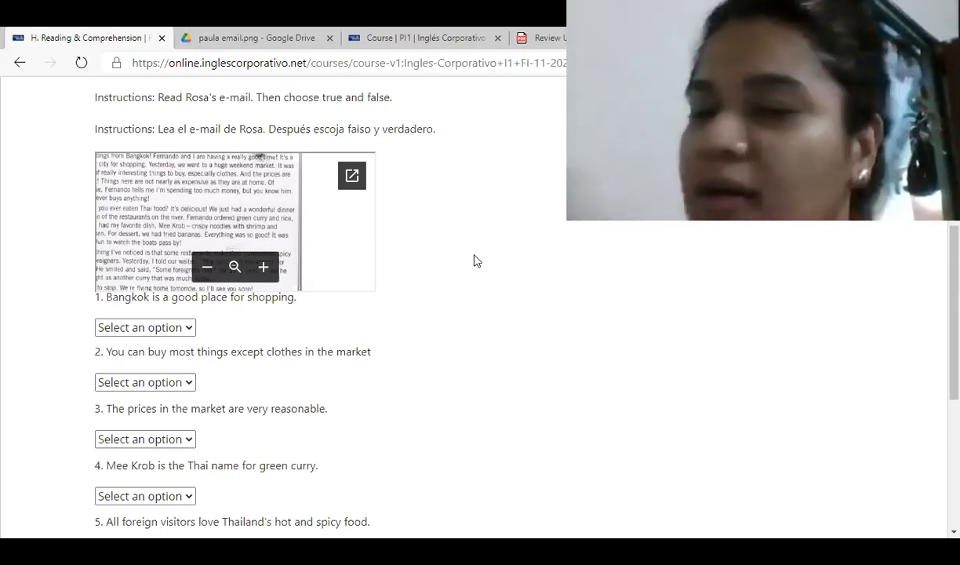
{"action": "mouse_move", "coordinate": [396, 266]}
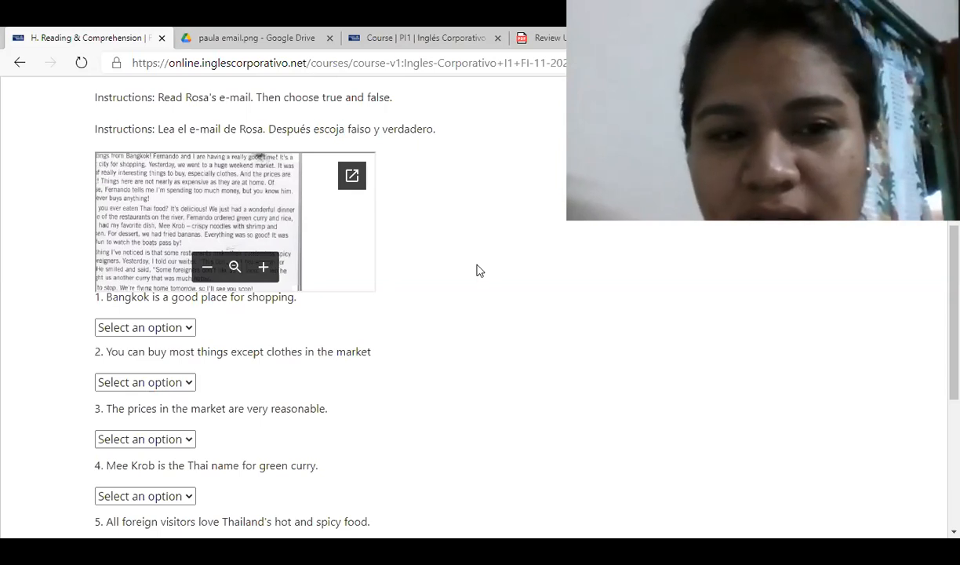
{"action": "scroll", "scroll_direction": "down", "scroll_amount": 3}
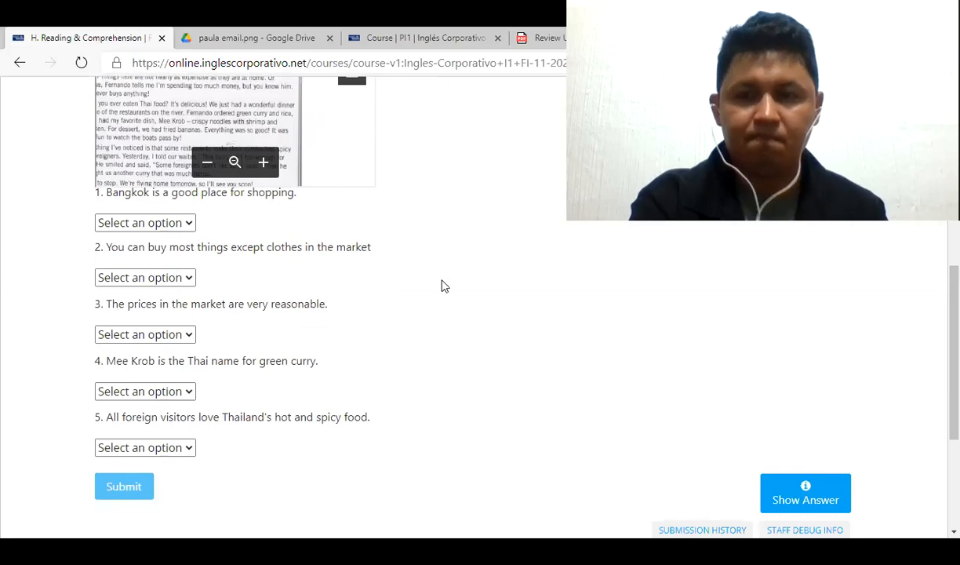
{"action": "scroll", "scroll_direction": "up", "scroll_amount": 3}
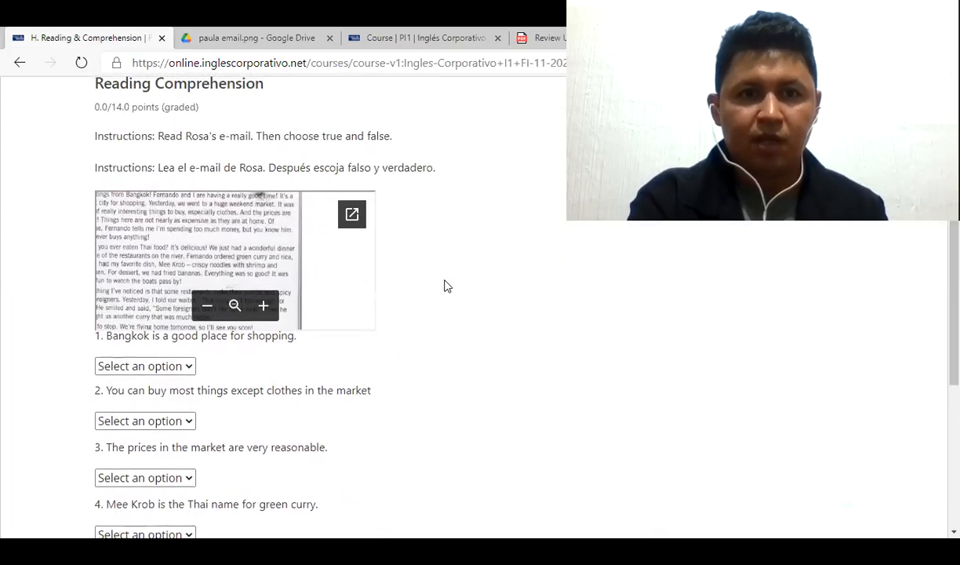
{"action": "scroll", "scroll_direction": "up", "scroll_amount": 3}
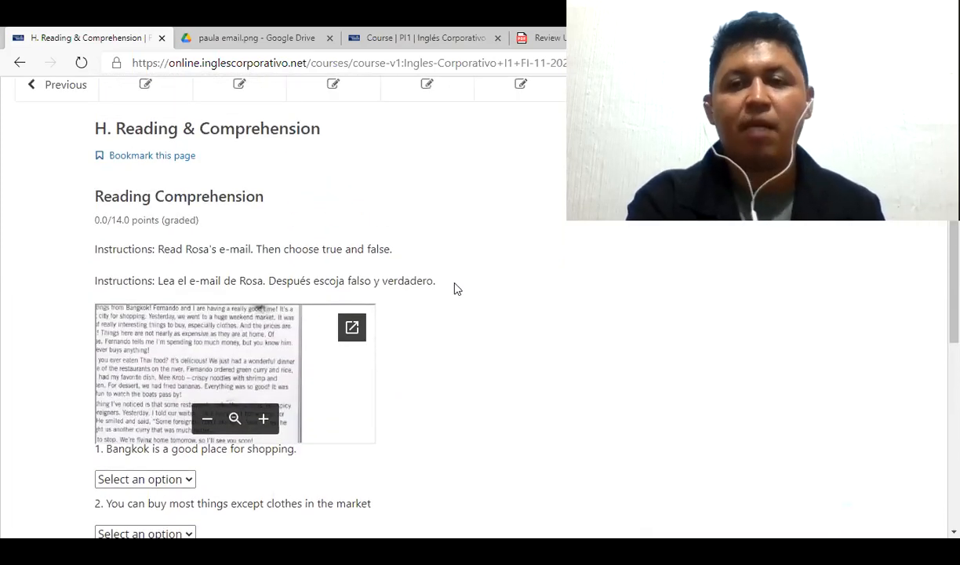
{"action": "mouse_move", "coordinate": [525, 337]}
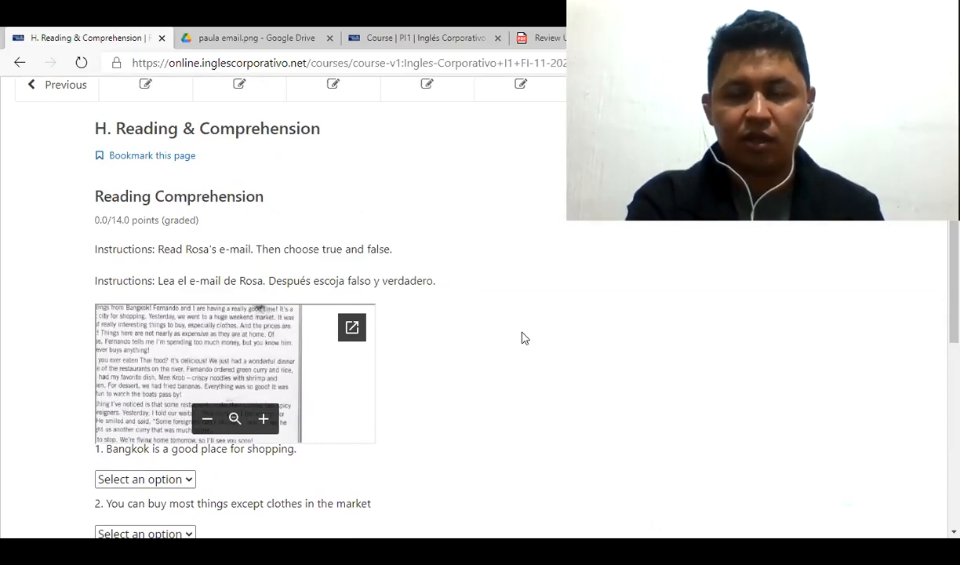
{"action": "mouse_move", "coordinate": [639, 383]}
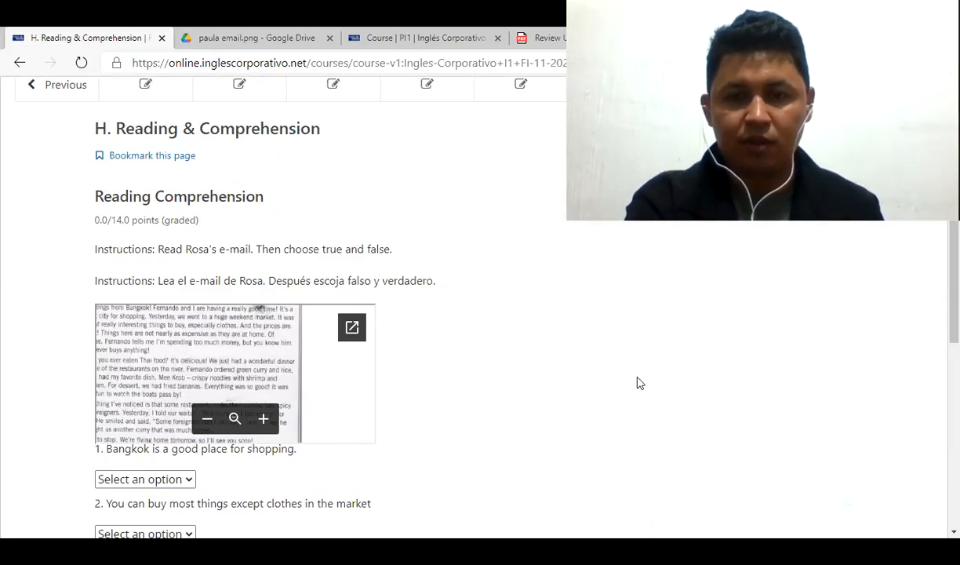
{"action": "mouse_move", "coordinate": [666, 385]}
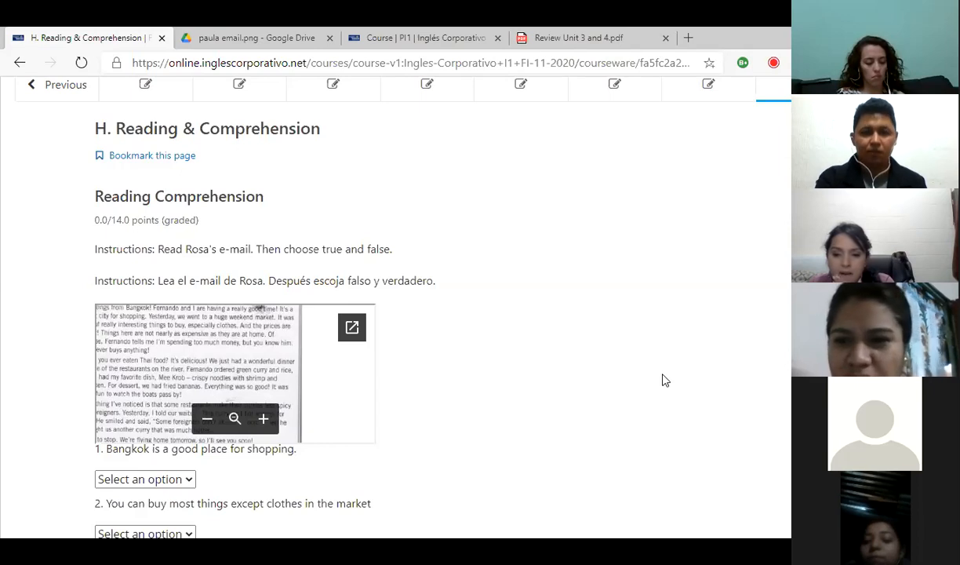
{"action": "mouse_move", "coordinate": [686, 103]}
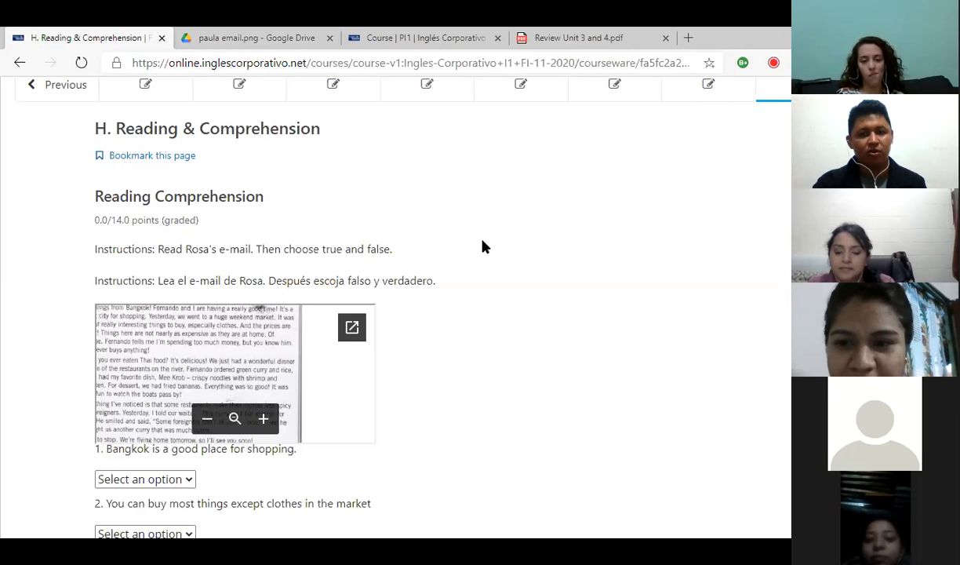
{"action": "mouse_move", "coordinate": [570, 240]}
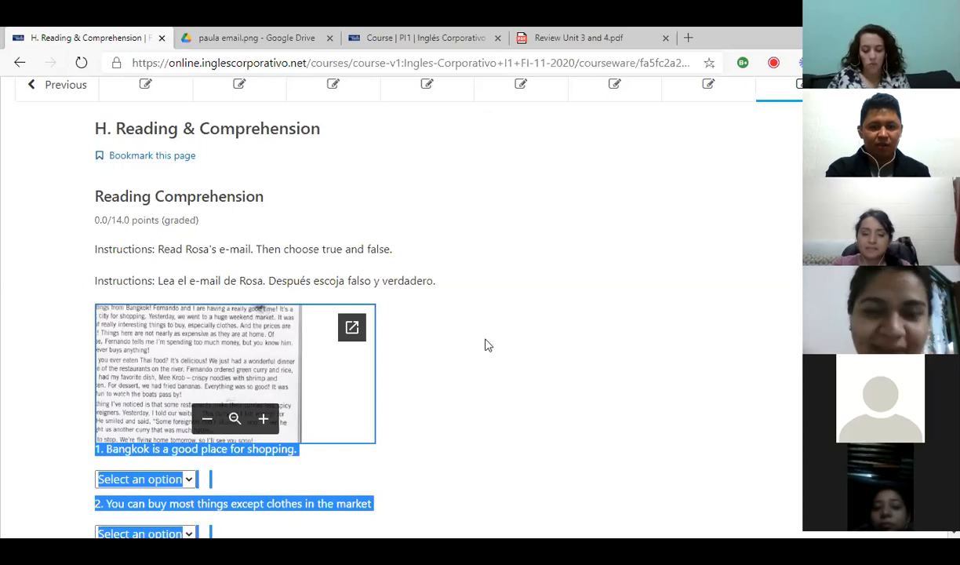
{"action": "left_click", "coordinate": [486, 341]}
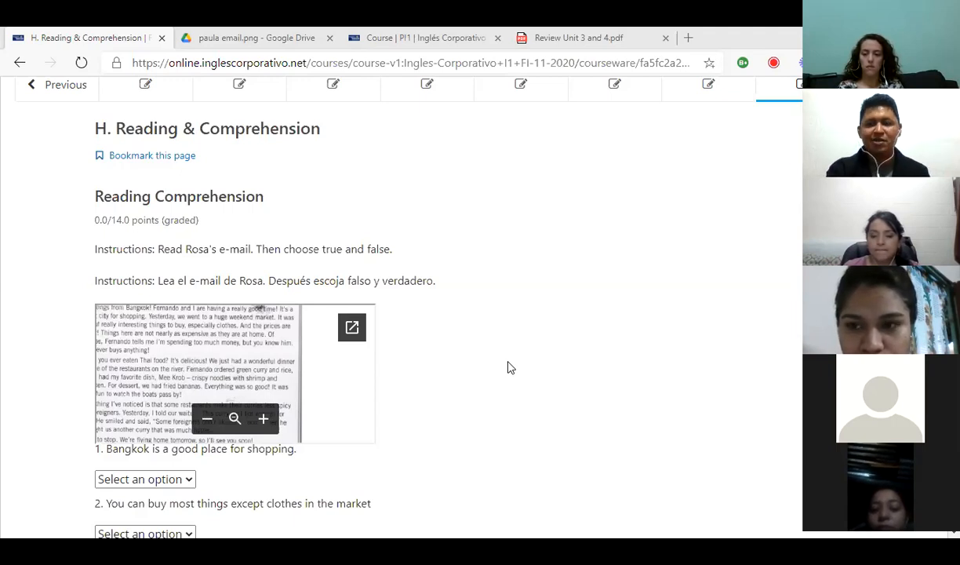
{"action": "mouse_move", "coordinate": [464, 264]}
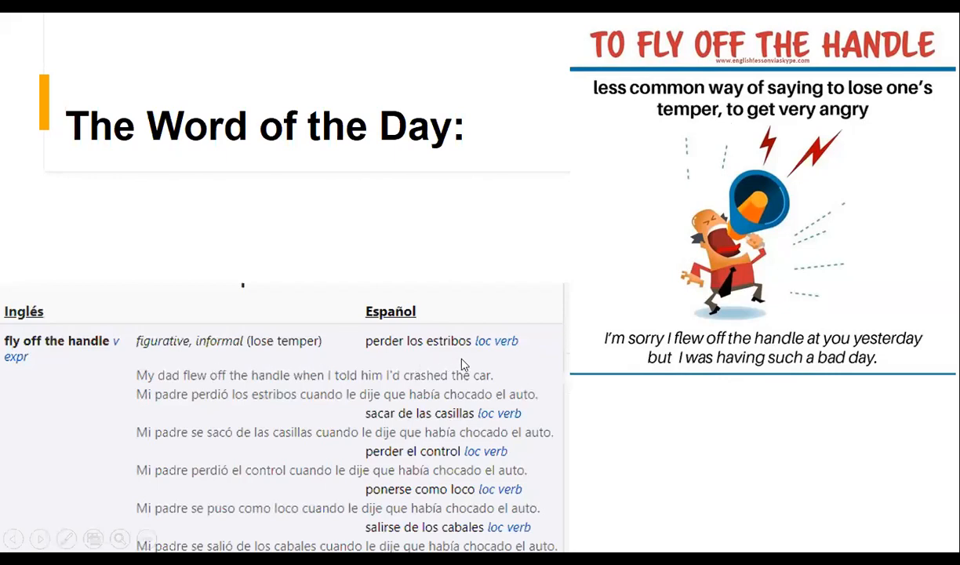
{"action": "mouse_move", "coordinate": [502, 359]}
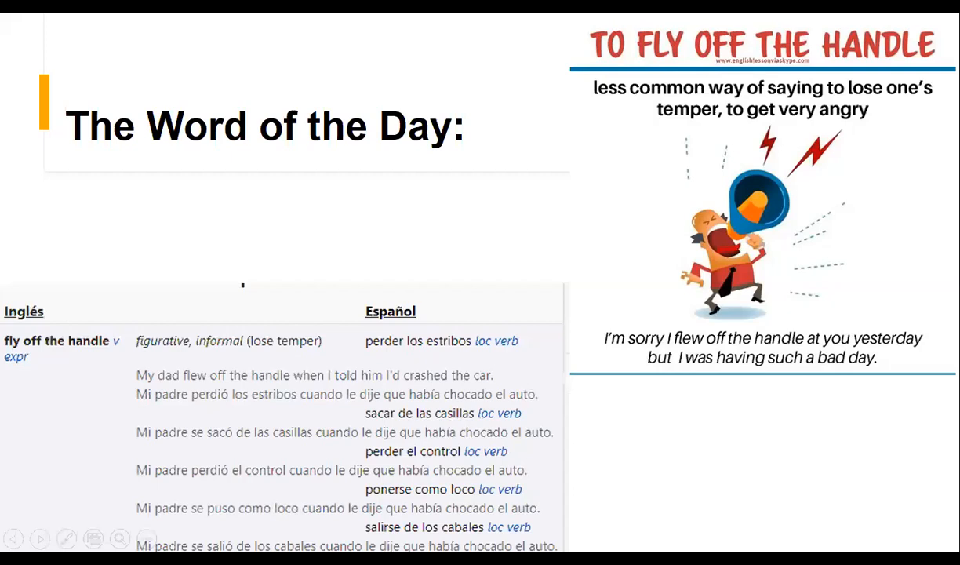
{"action": "mouse_move", "coordinate": [157, 327]}
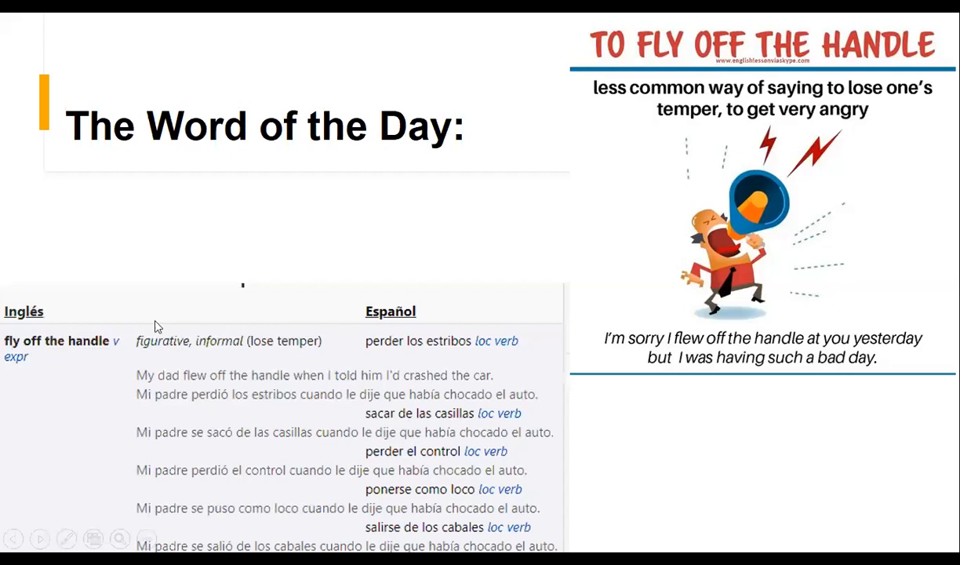
{"action": "mouse_move", "coordinate": [439, 430]}
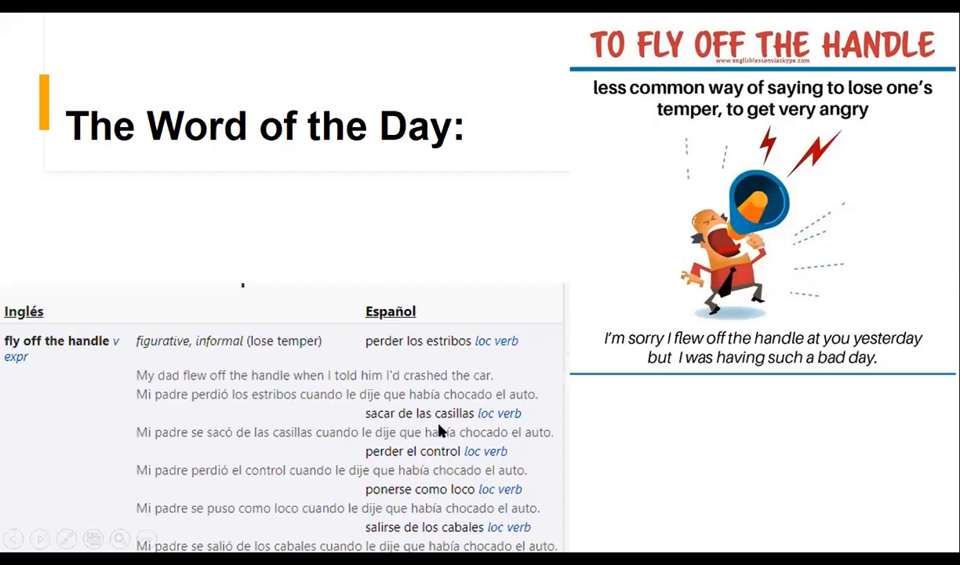
{"action": "mouse_move", "coordinate": [463, 477]}
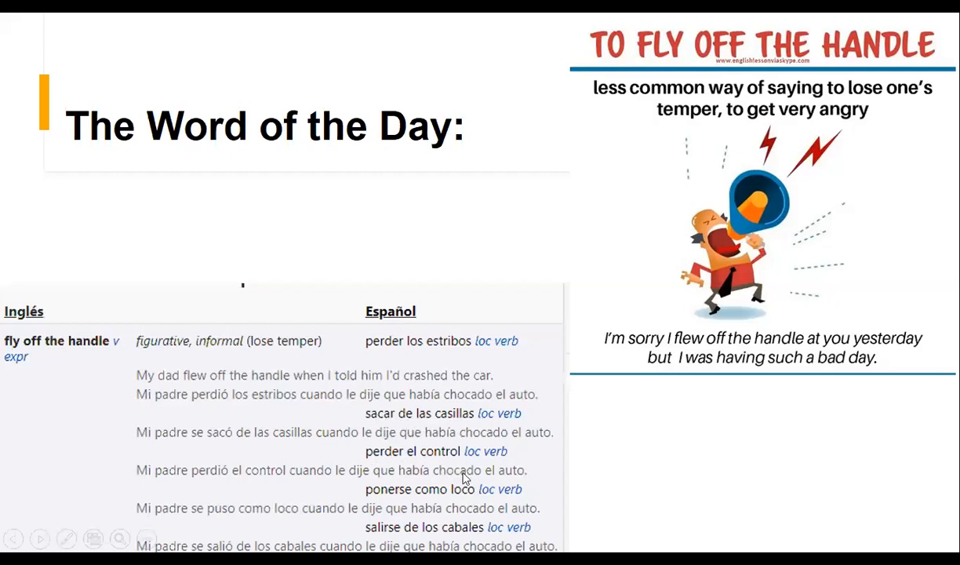